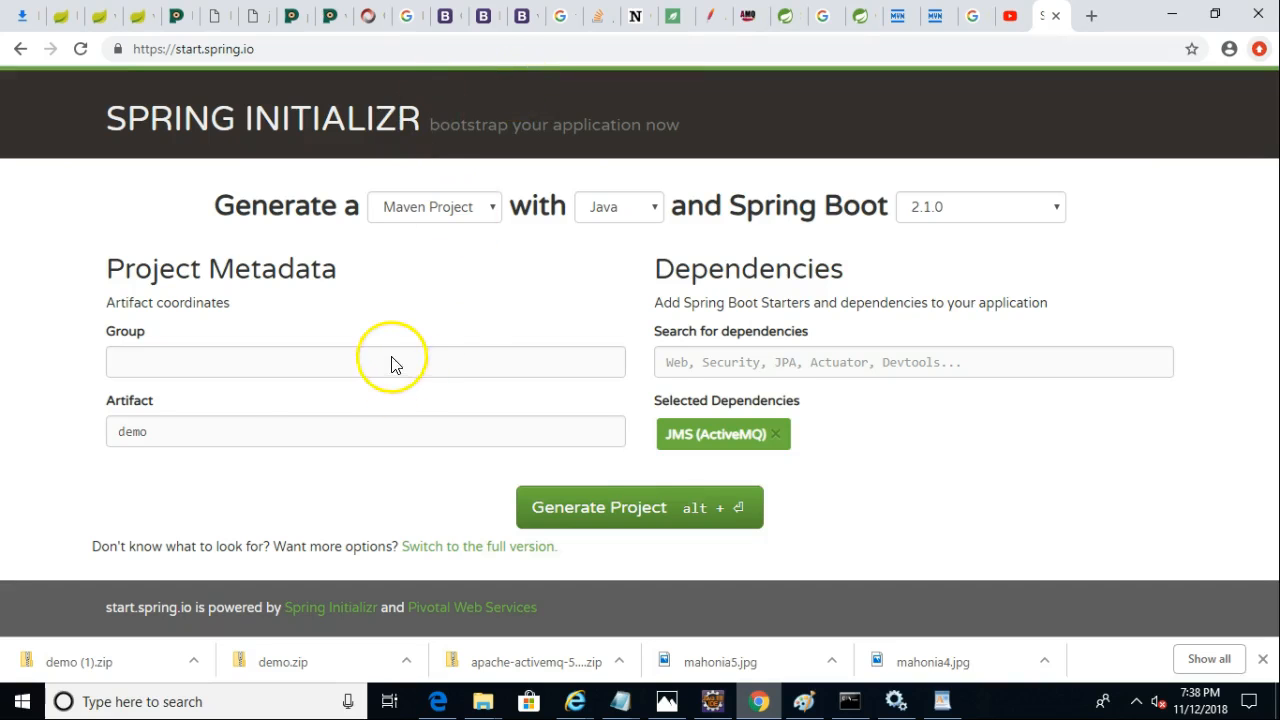
# Step: Enter group com.plantplaces.photos and artifact plantplacespostprocessor in Spring Initializr
pyautogui.write('com.plantplaces.photos')
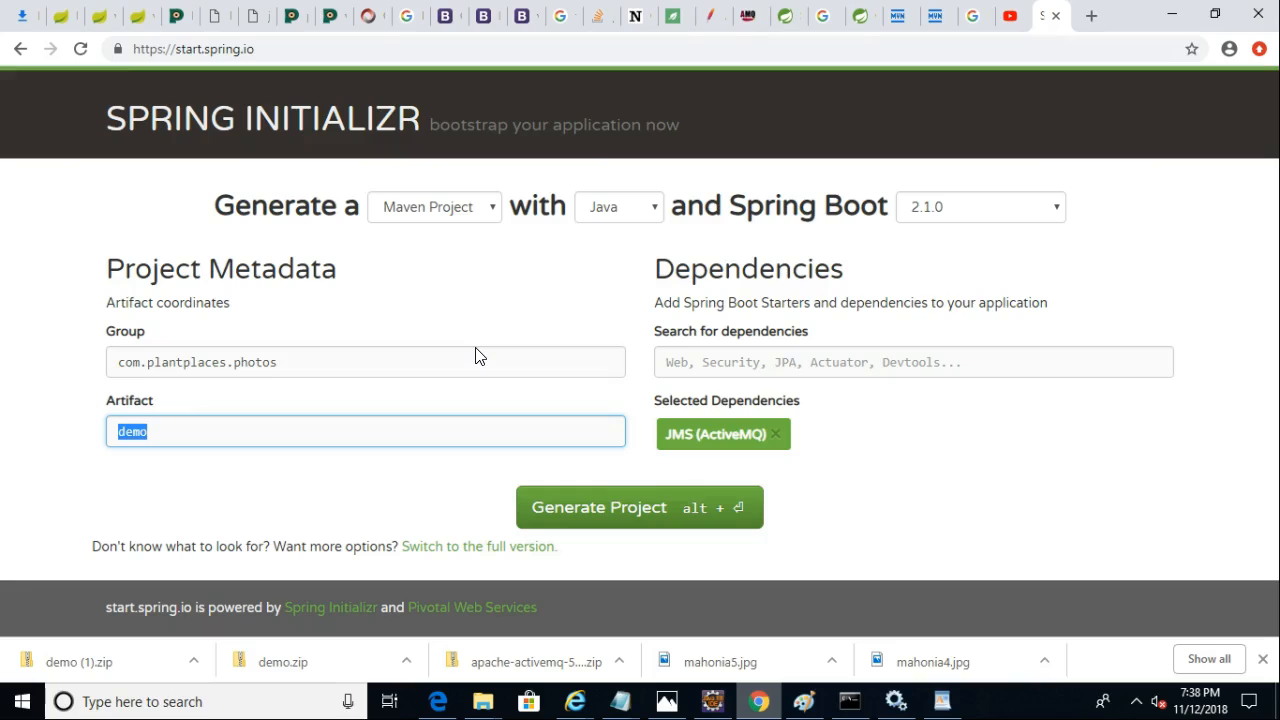
pyautogui.write('p1')
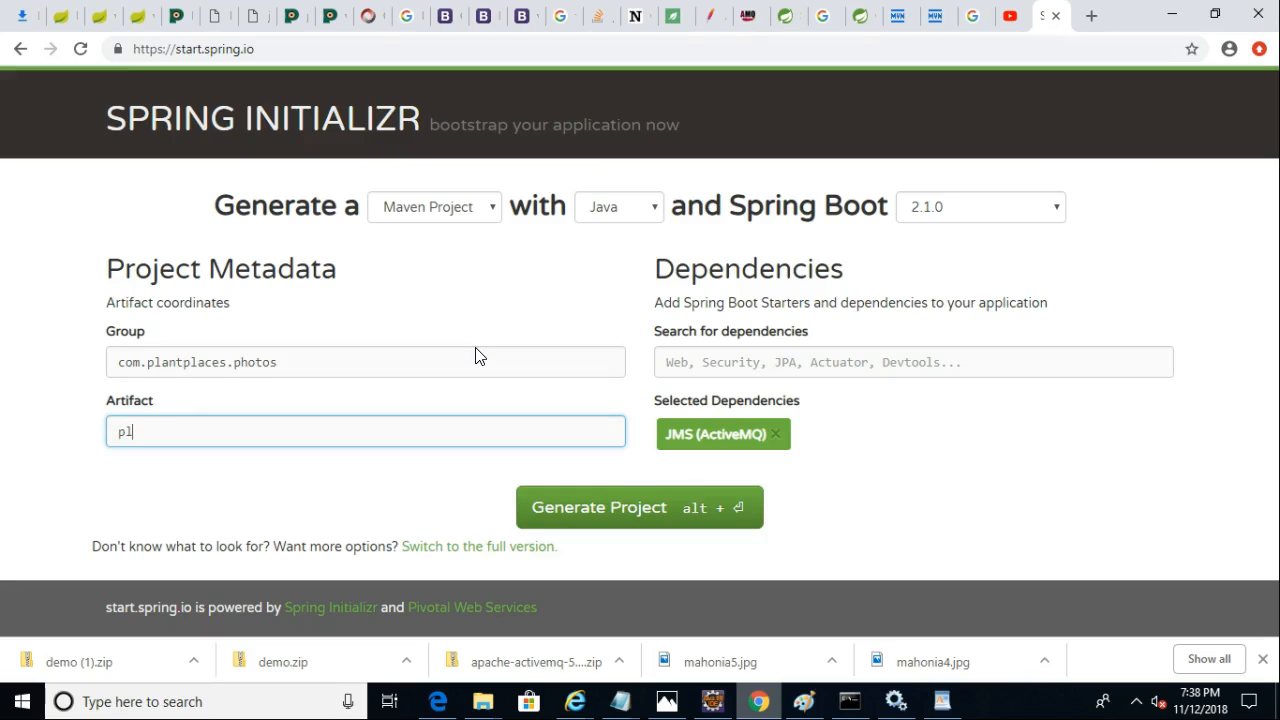
pyautogui.write('plantplacespostprocessor')
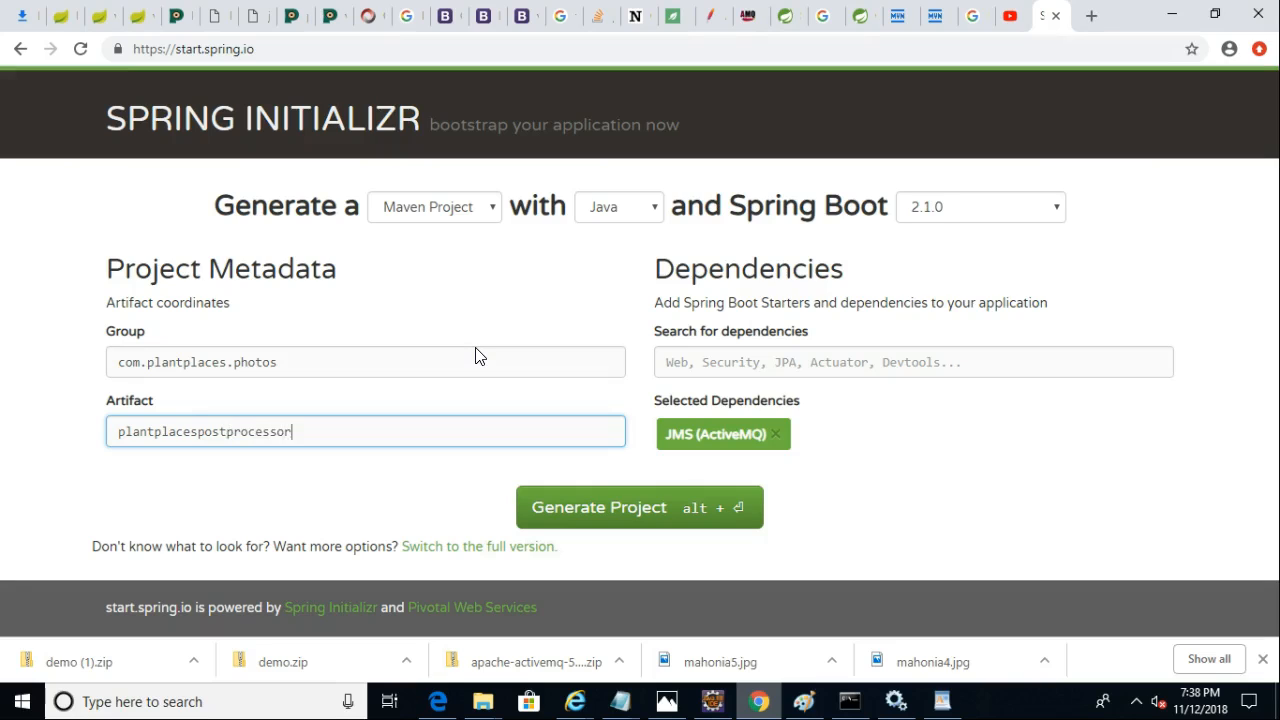
# Step: Add the JMS (ActiveMQ) dependency and generate the project zip
pyautogui.click(912, 362)
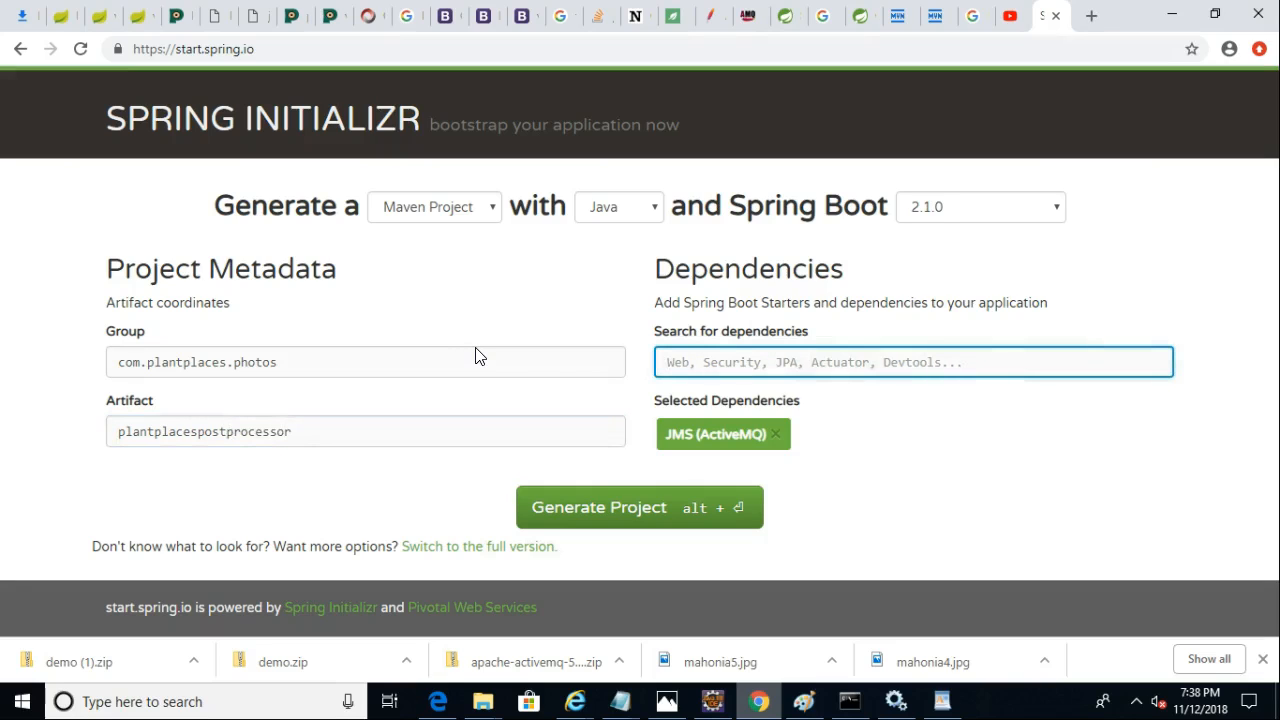
pyautogui.click(774, 433)
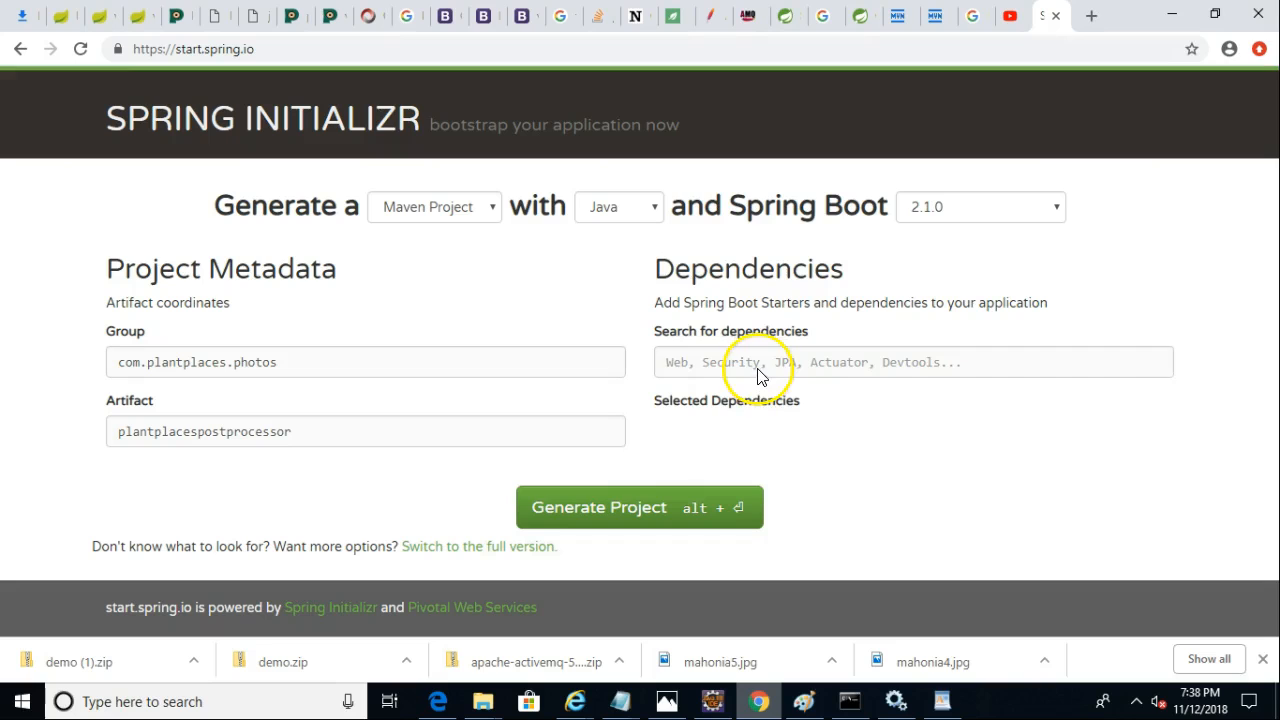
pyautogui.write('Ac')
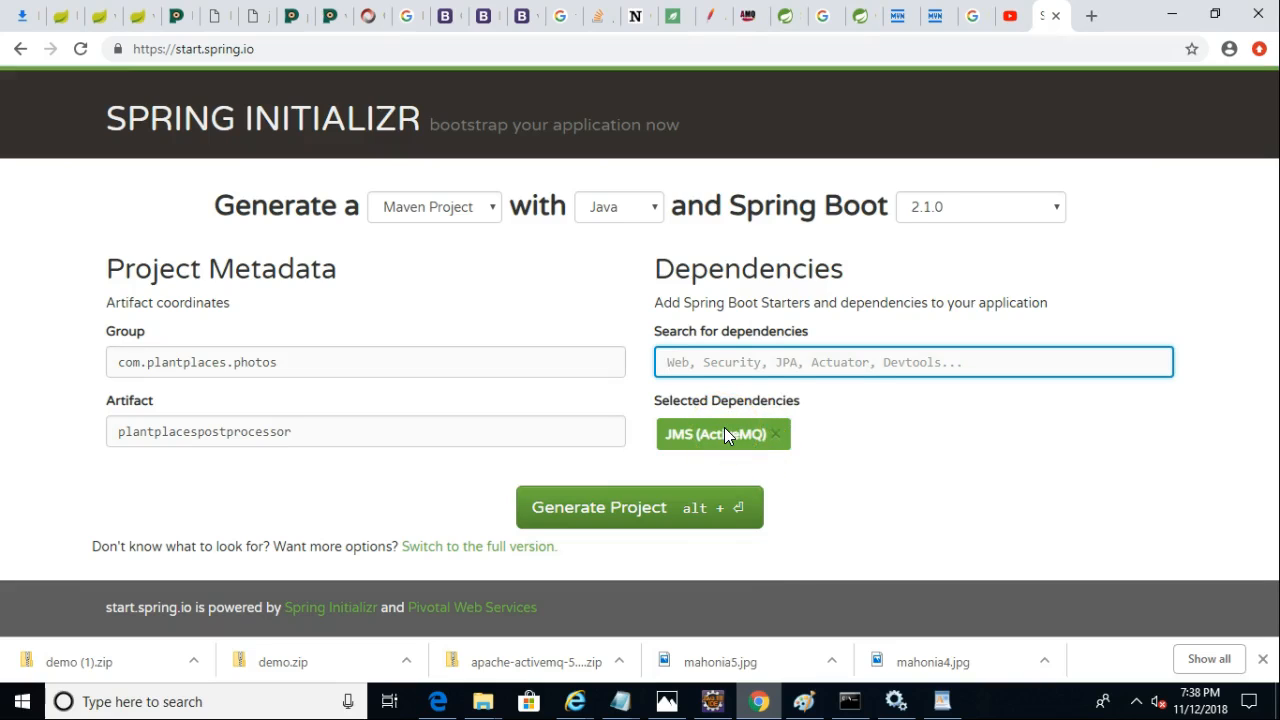
pyautogui.click(639, 507)
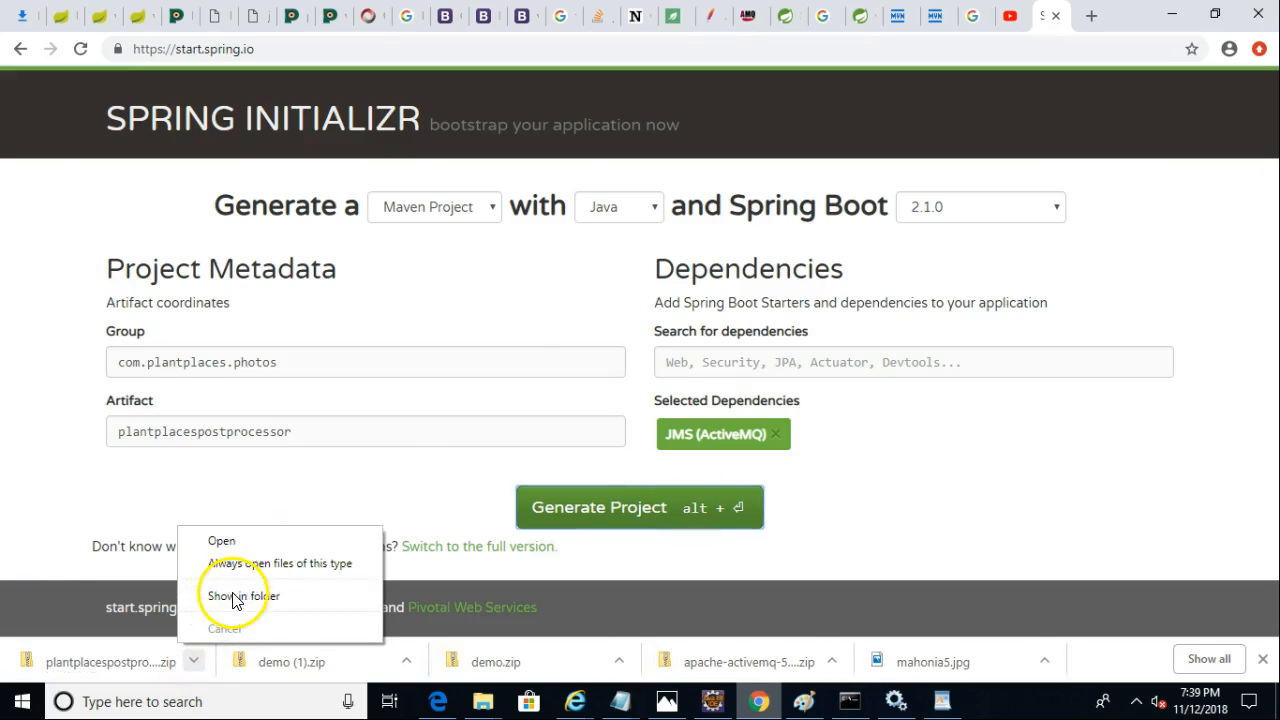
# Step: Open the downloaded plantplacespostprocessor zip from its folder and copy the project folder out
pyautogui.click(243, 596)
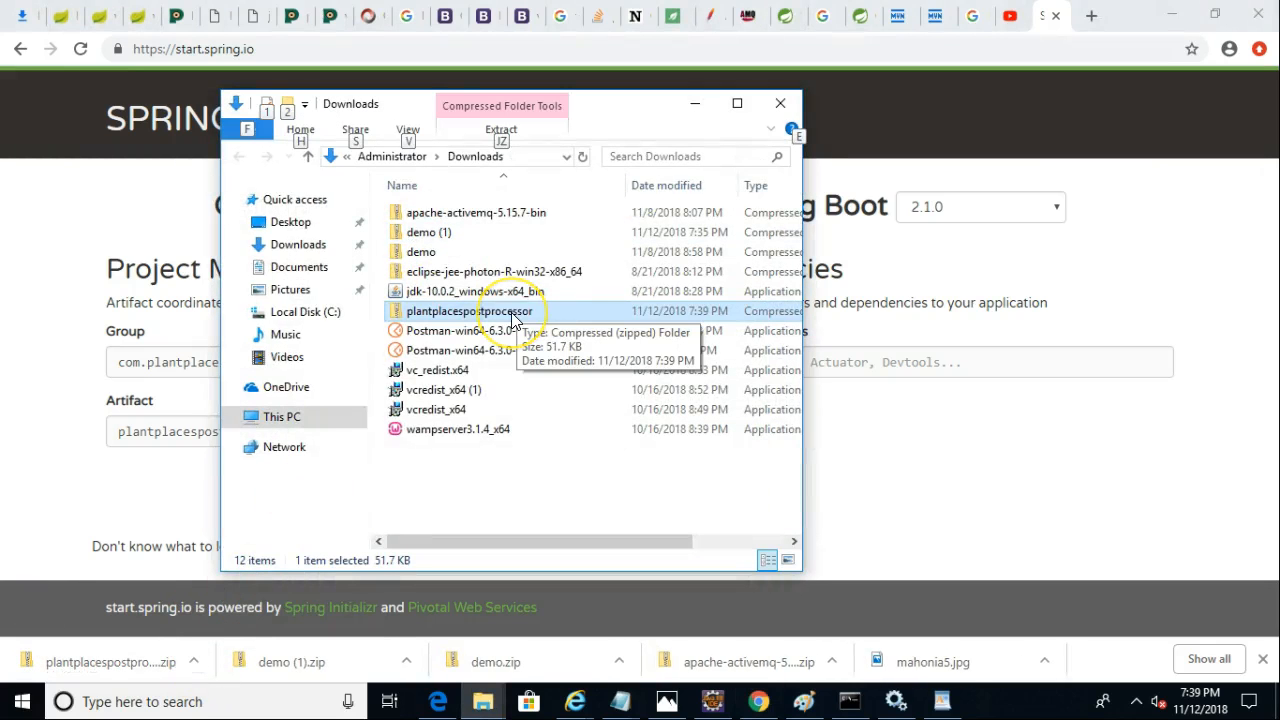
pyautogui.doubleClick(470, 311)
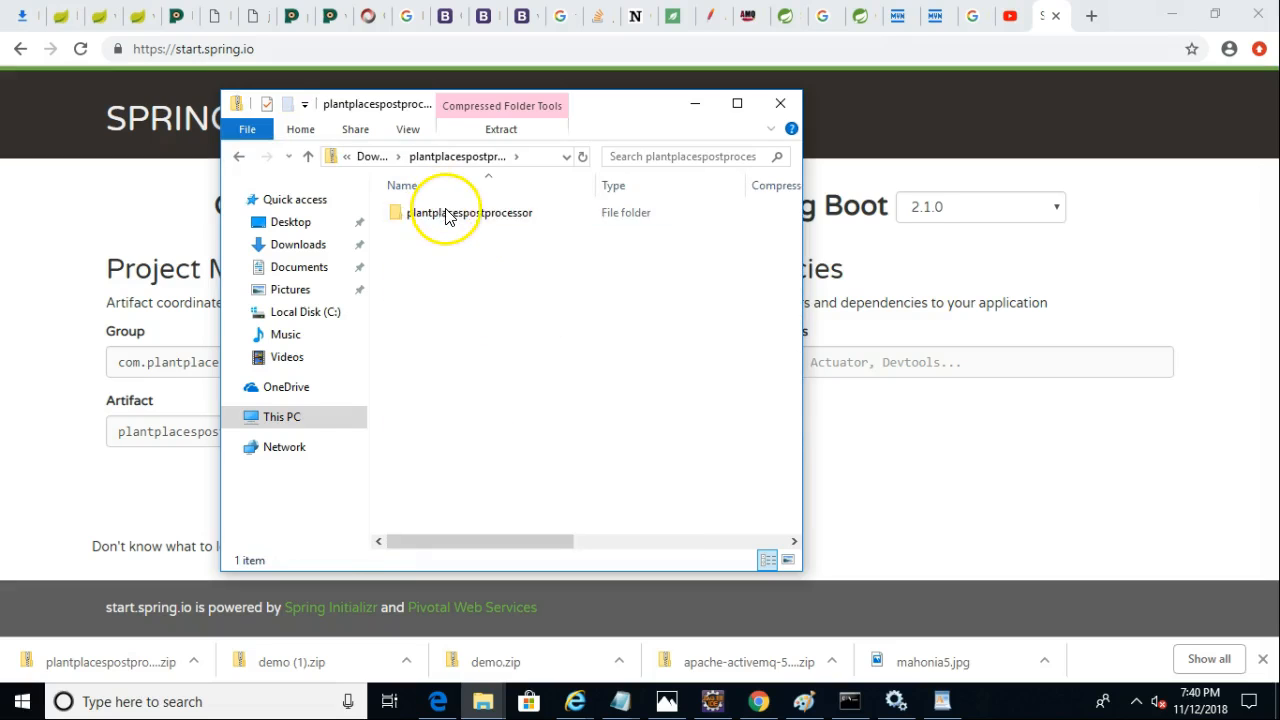
pyautogui.click(470, 212)
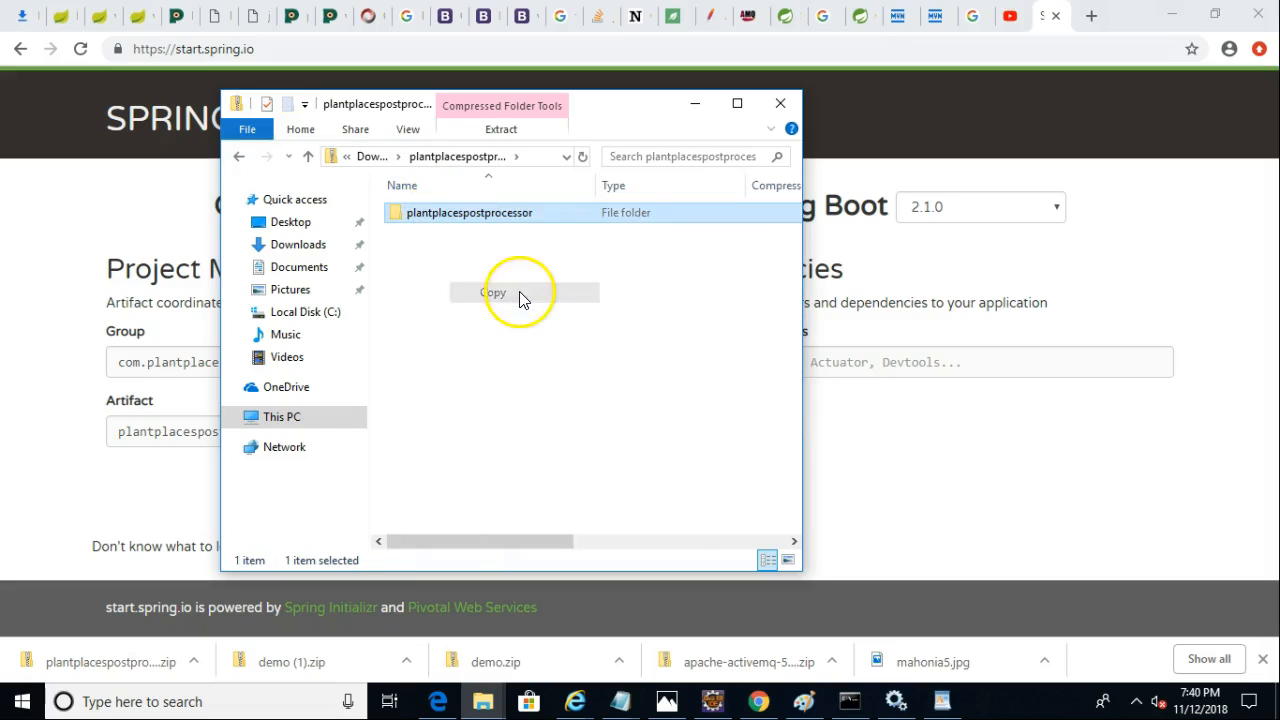
pyautogui.moveTo(483, 701)
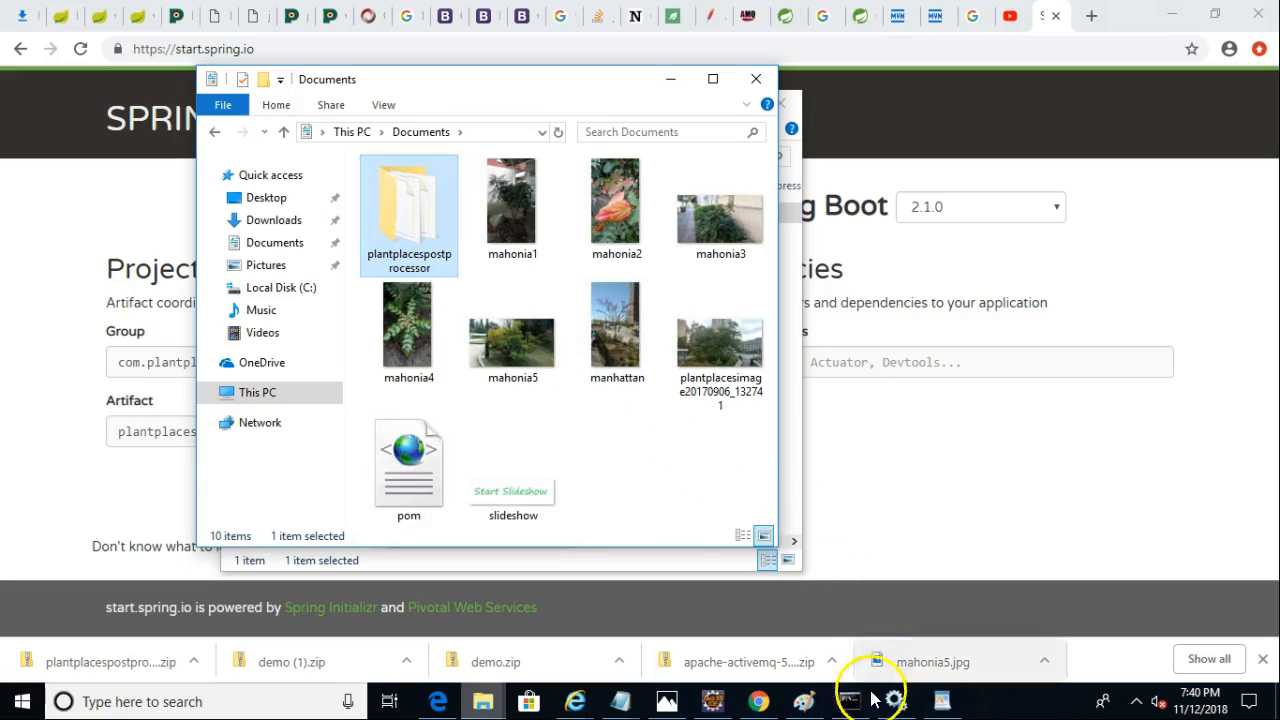
# Step: Import Documents/plantplacespostprocessor into the workspace as an existing Maven project
pyautogui.click(712, 701)
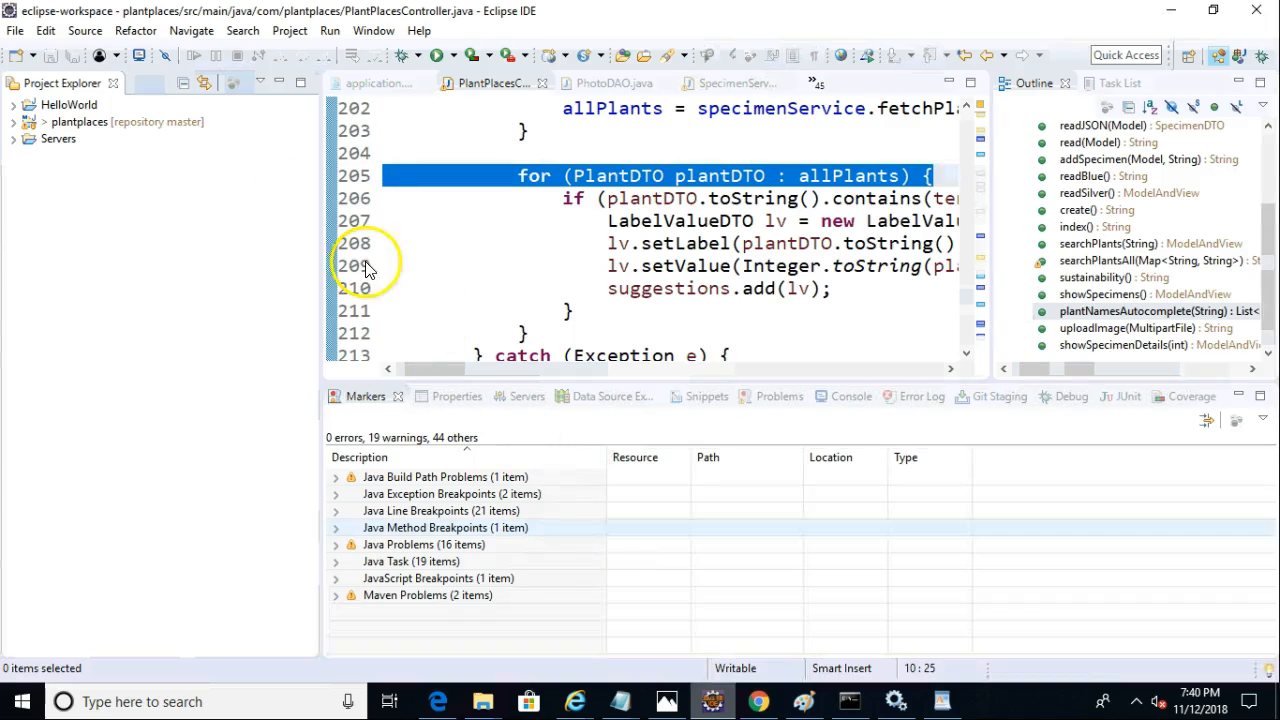
pyautogui.click(15, 31)
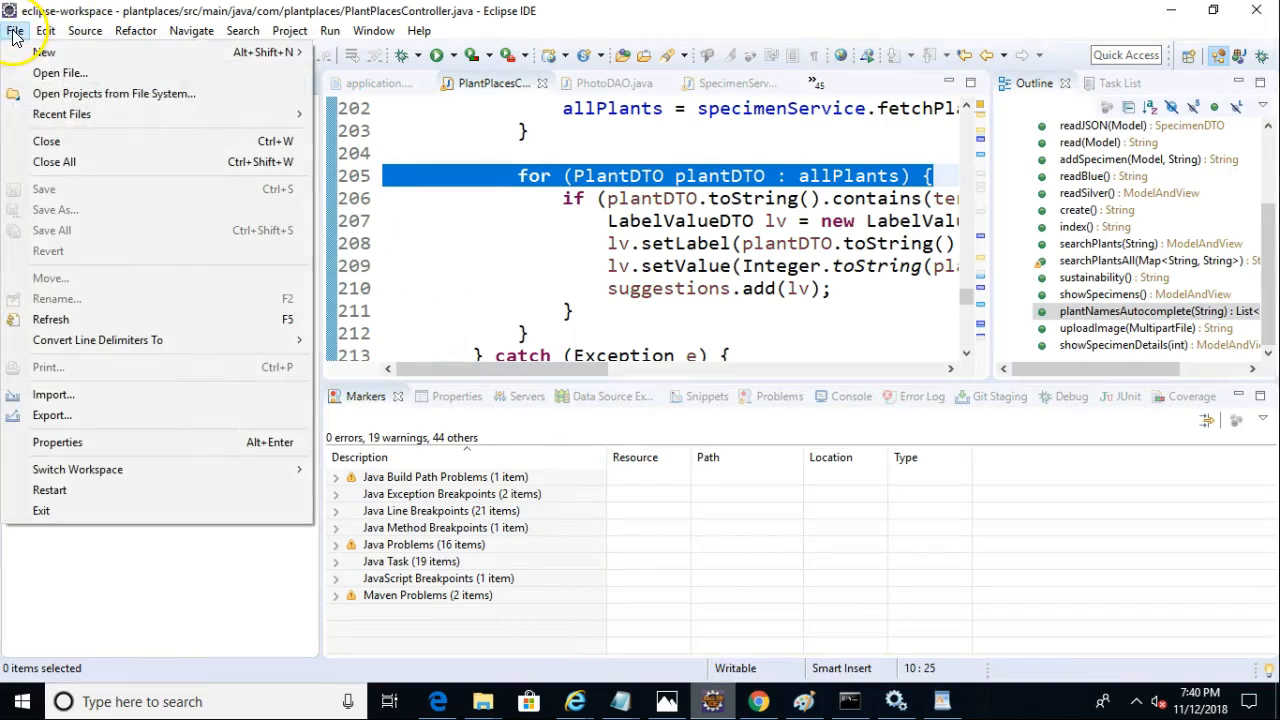
pyautogui.click(53, 394)
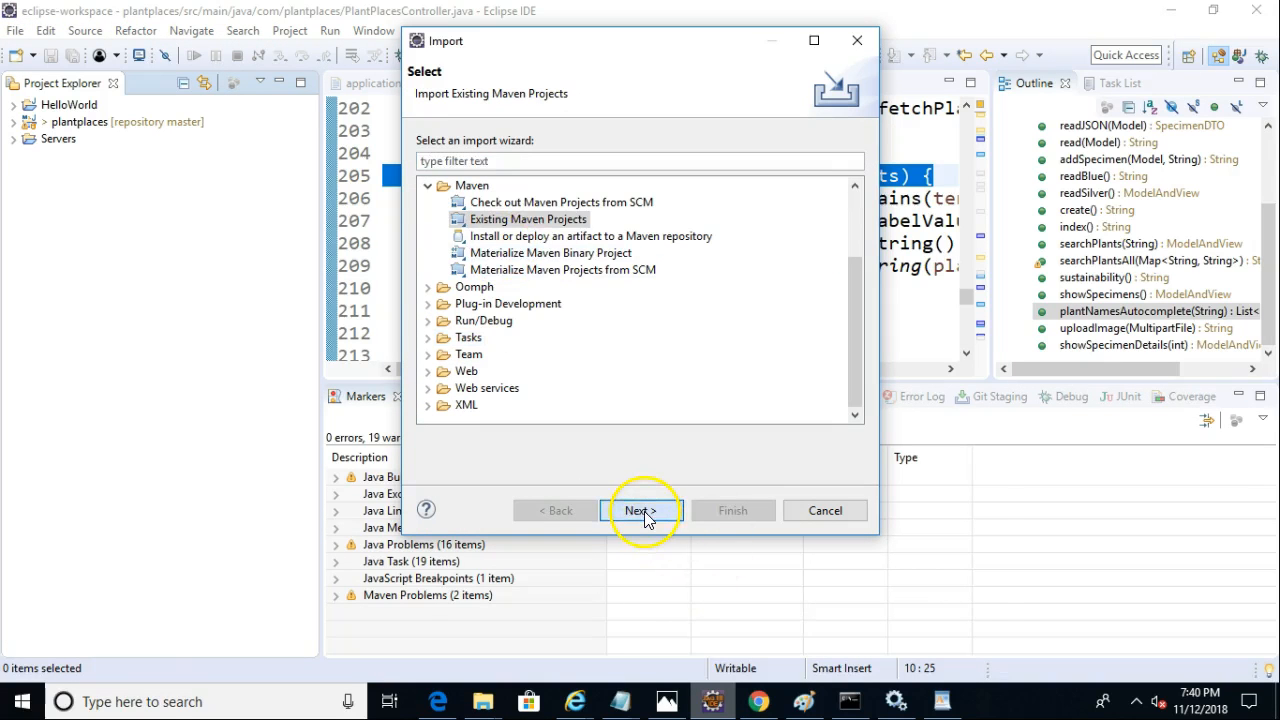
pyautogui.click(639, 510)
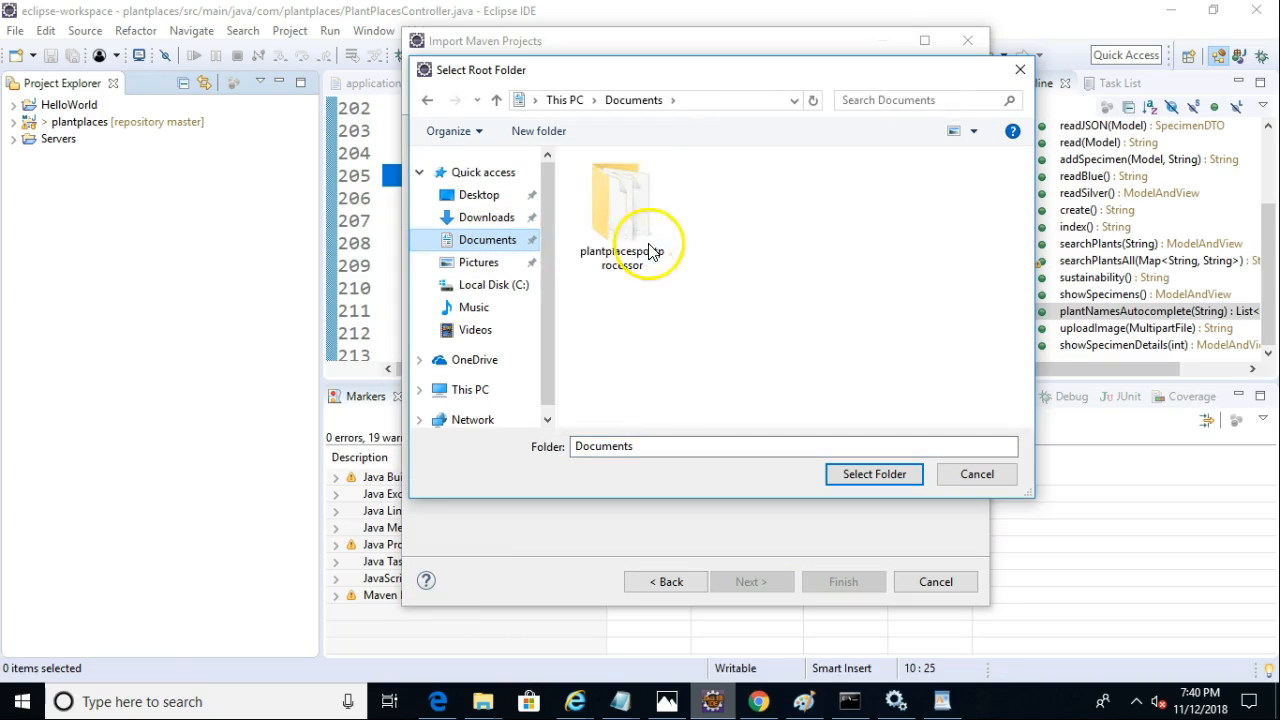
pyautogui.click(873, 473)
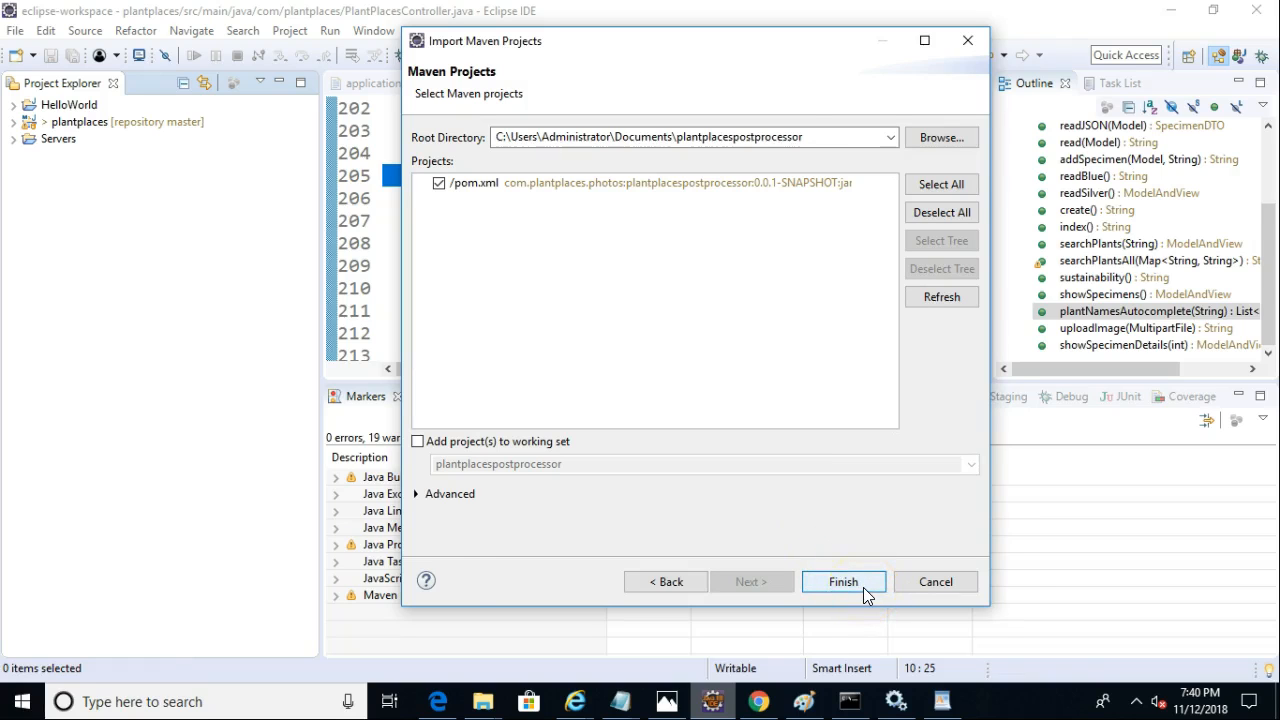
pyautogui.click(843, 581)
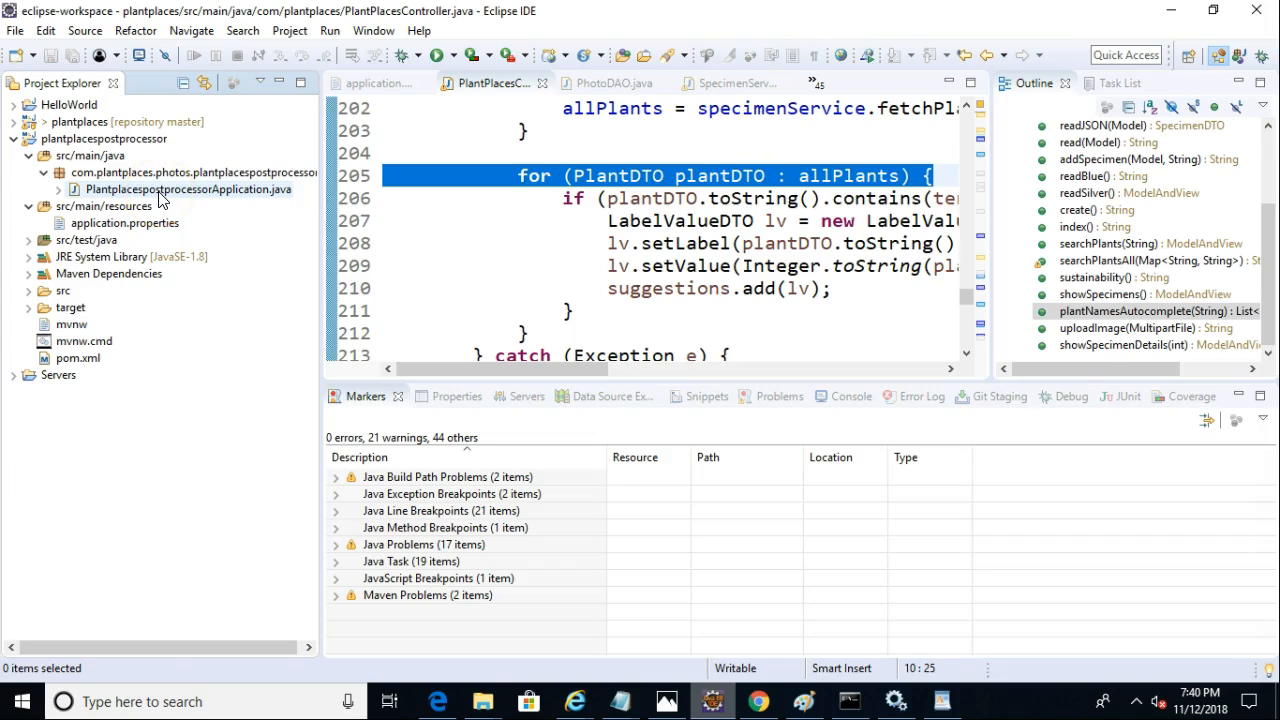
pyautogui.doubleClick(187, 189)
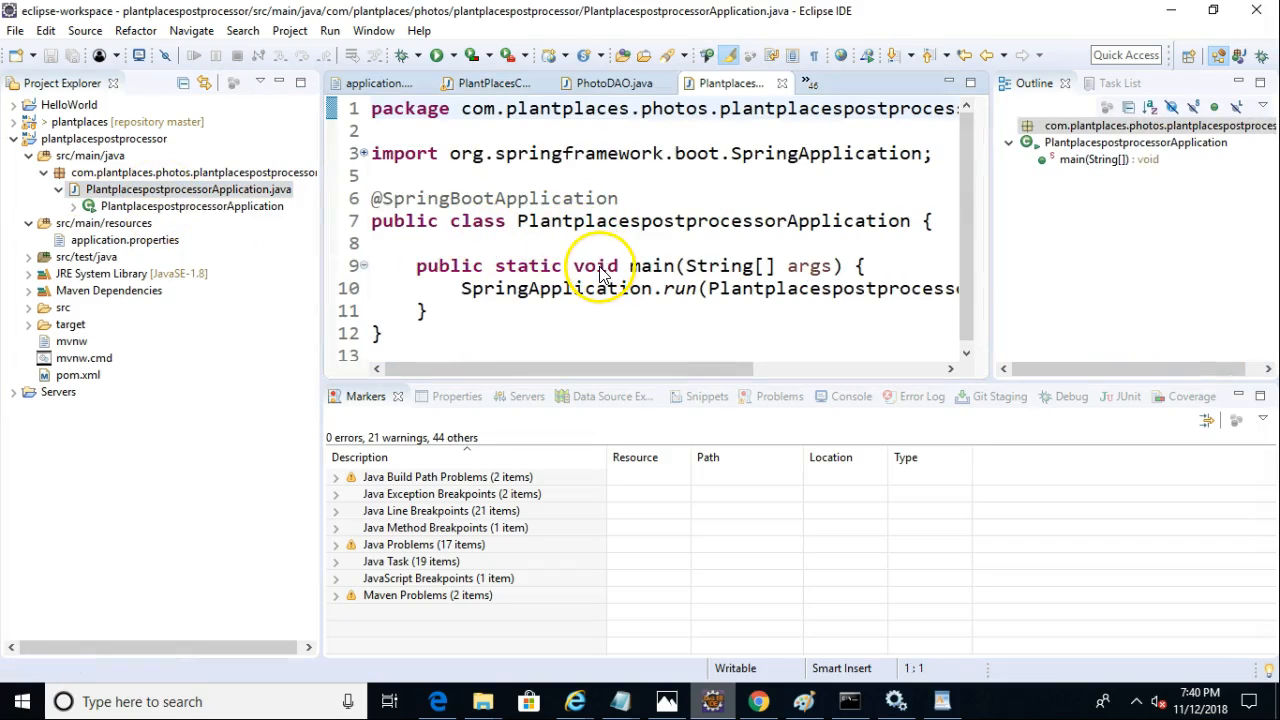
pyautogui.moveTo(640, 198)
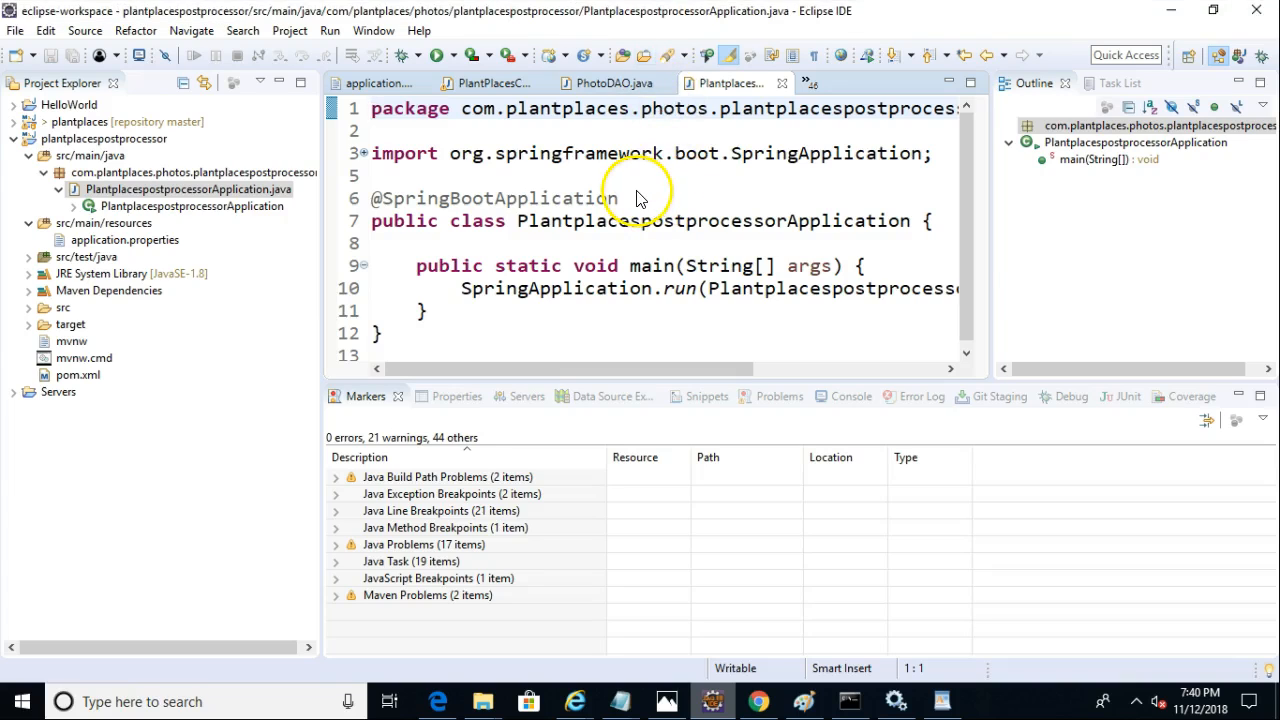
pyautogui.moveTo(660, 200)
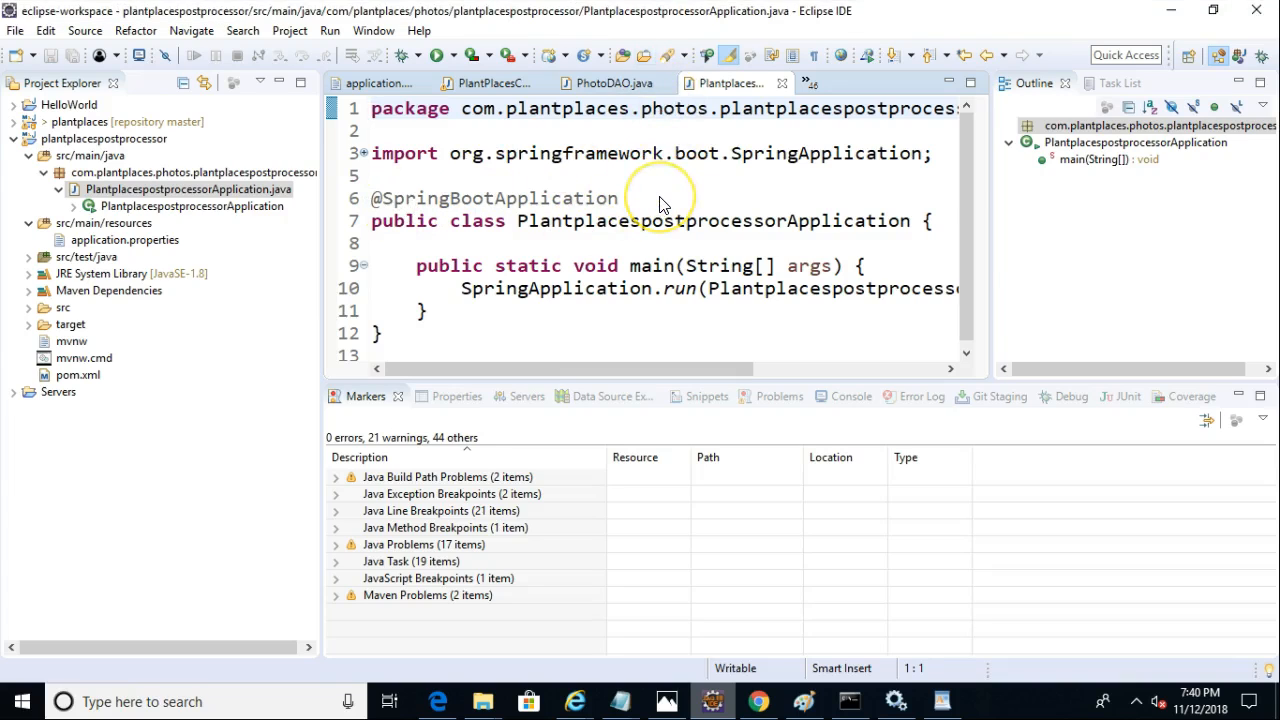
pyautogui.write('@')
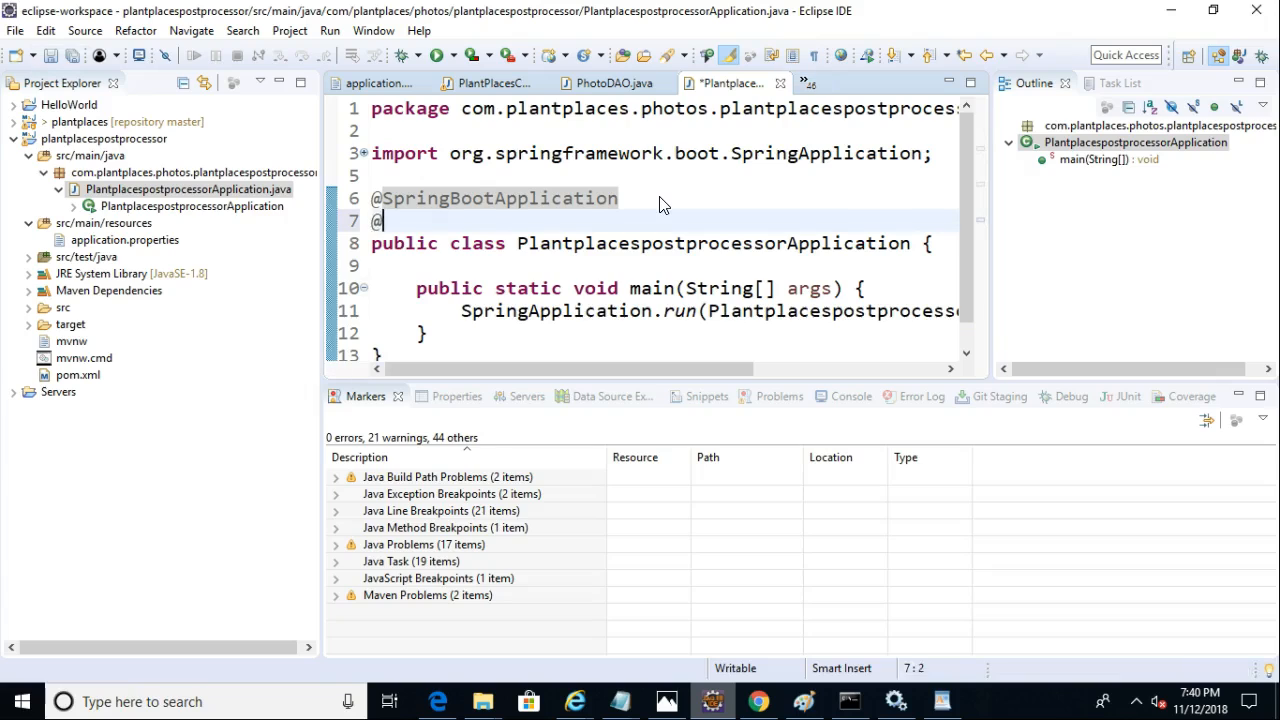
pyautogui.write('EnableJms')
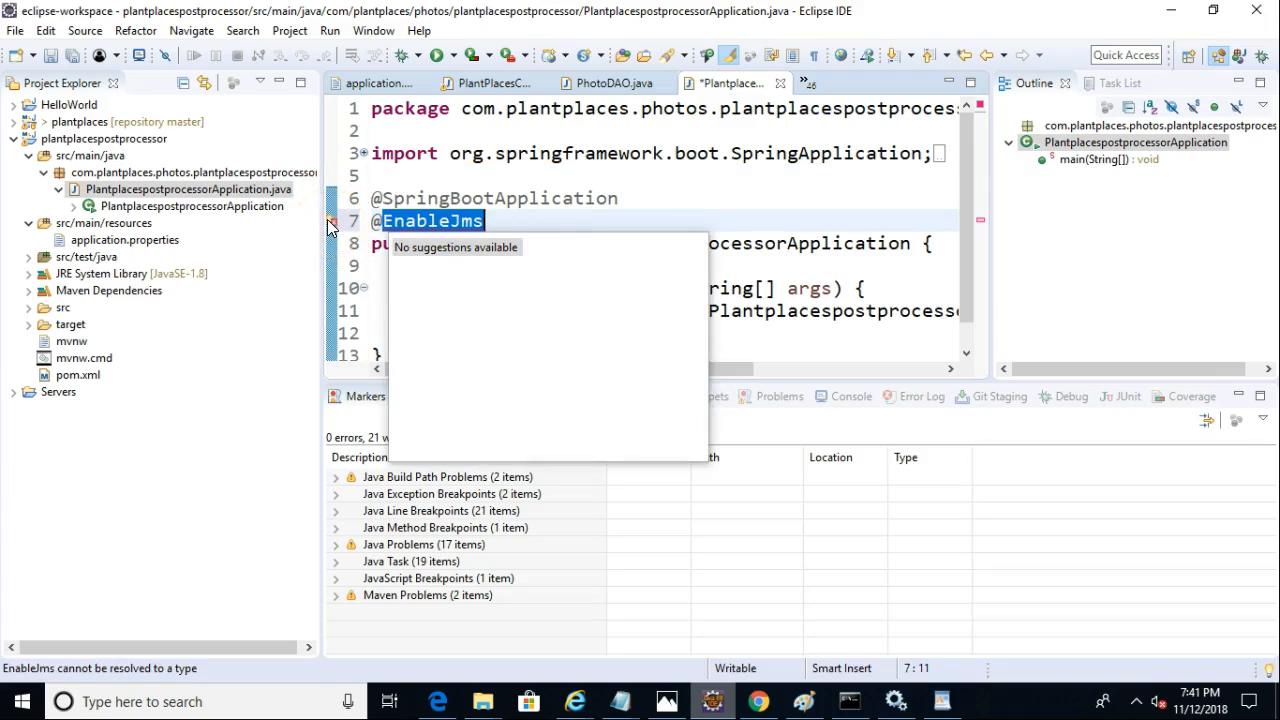
pyautogui.click(450, 245)
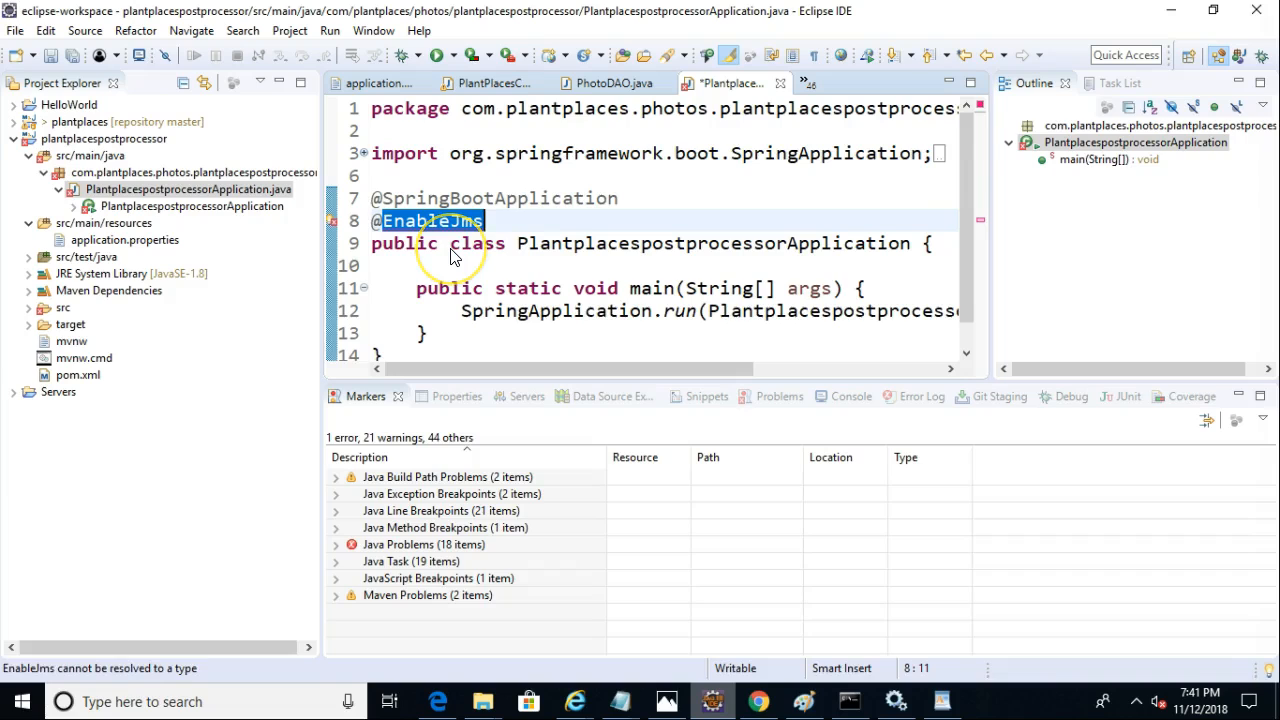
pyautogui.moveTo(480, 125)
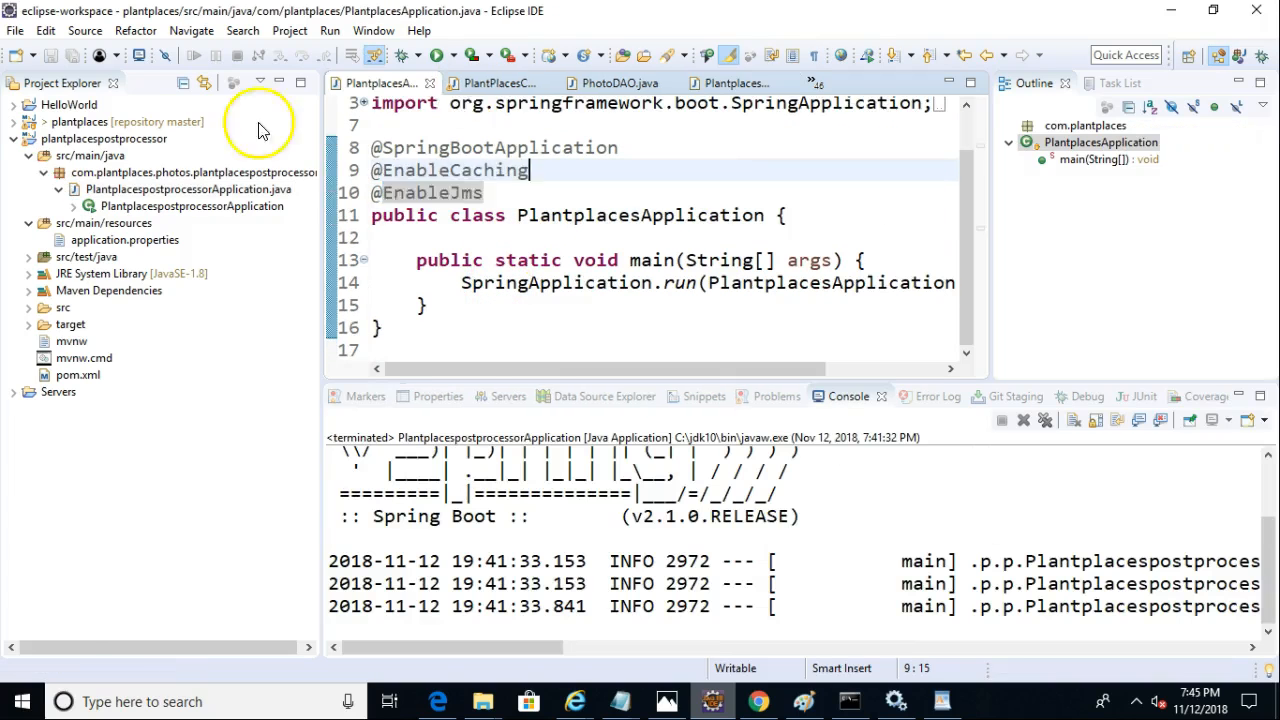
# Step: Create a new PhotoProcessor class in the project's main package
pyautogui.rightClick(155, 172)
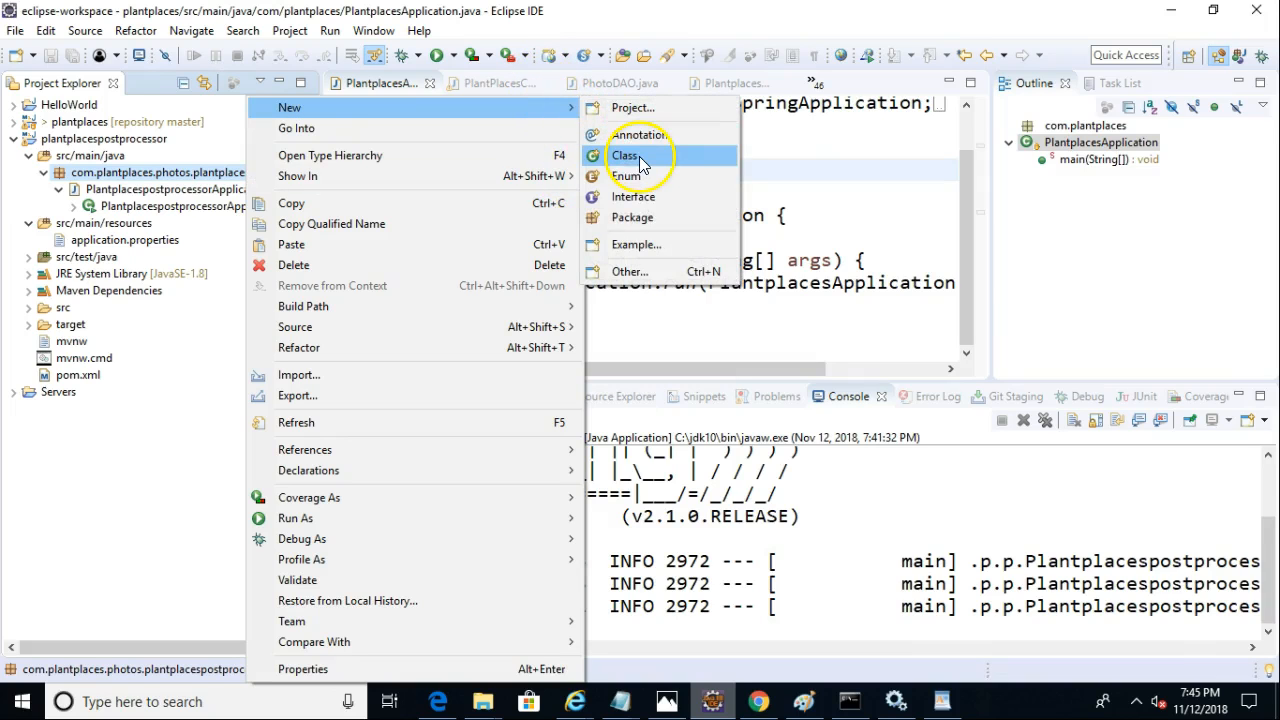
pyautogui.click(624, 155)
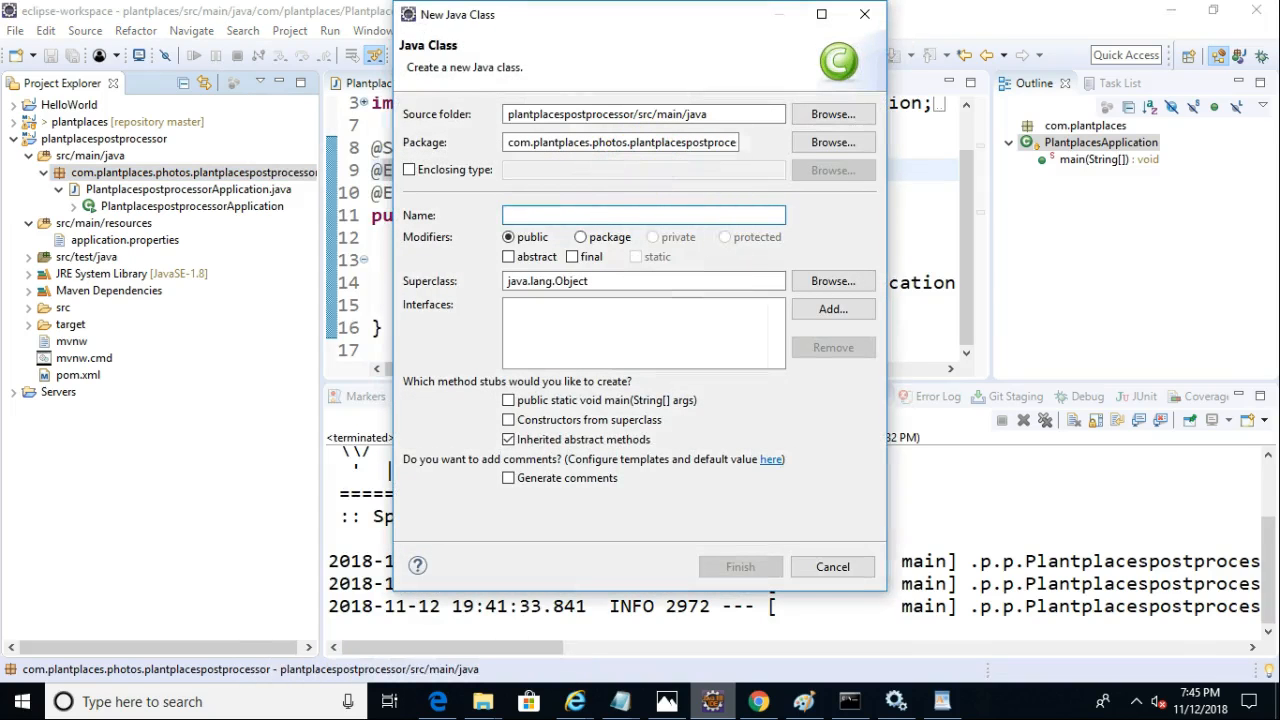
pyautogui.write('Ph')
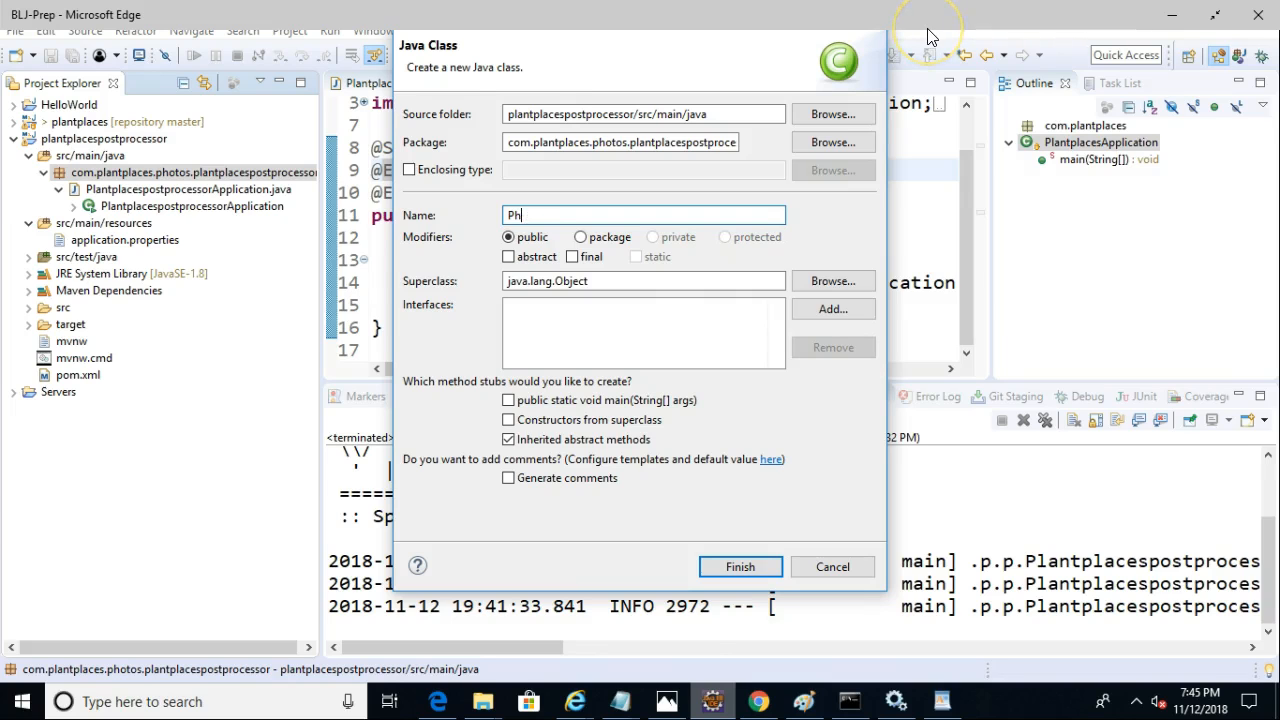
pyautogui.click(740, 566)
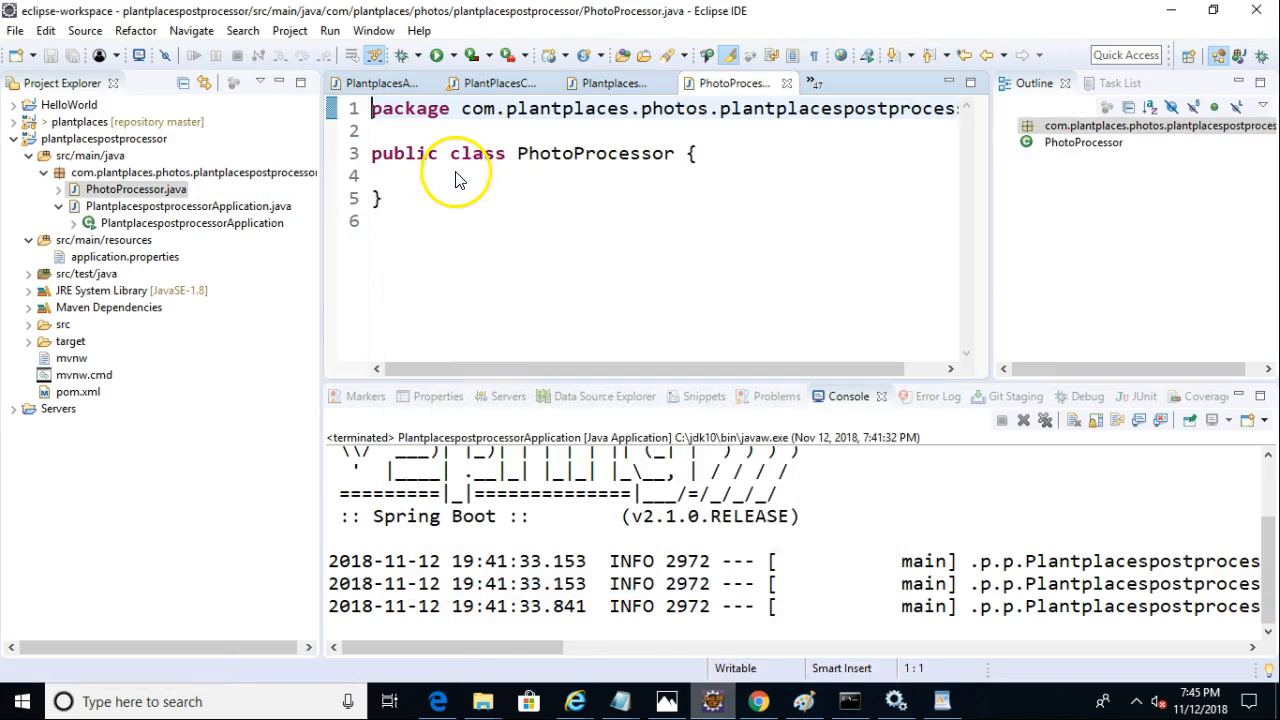
pyautogui.write('p')
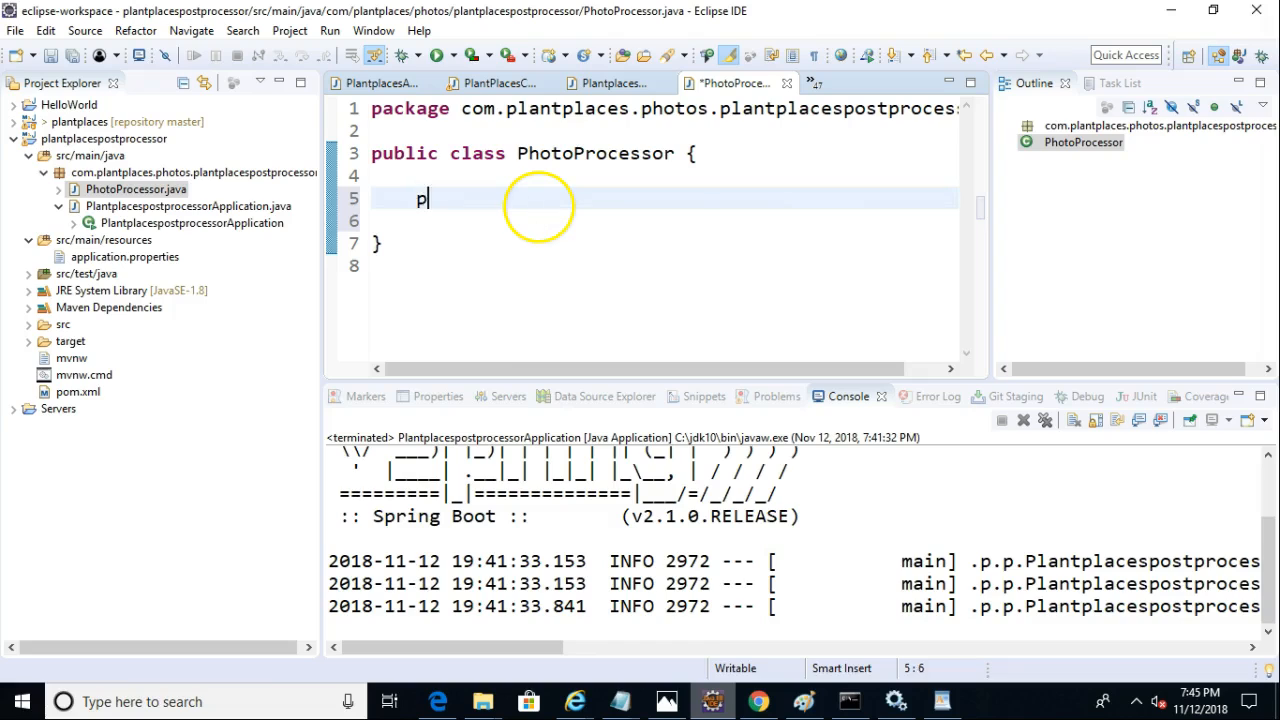
pyautogui.write('ublic v')
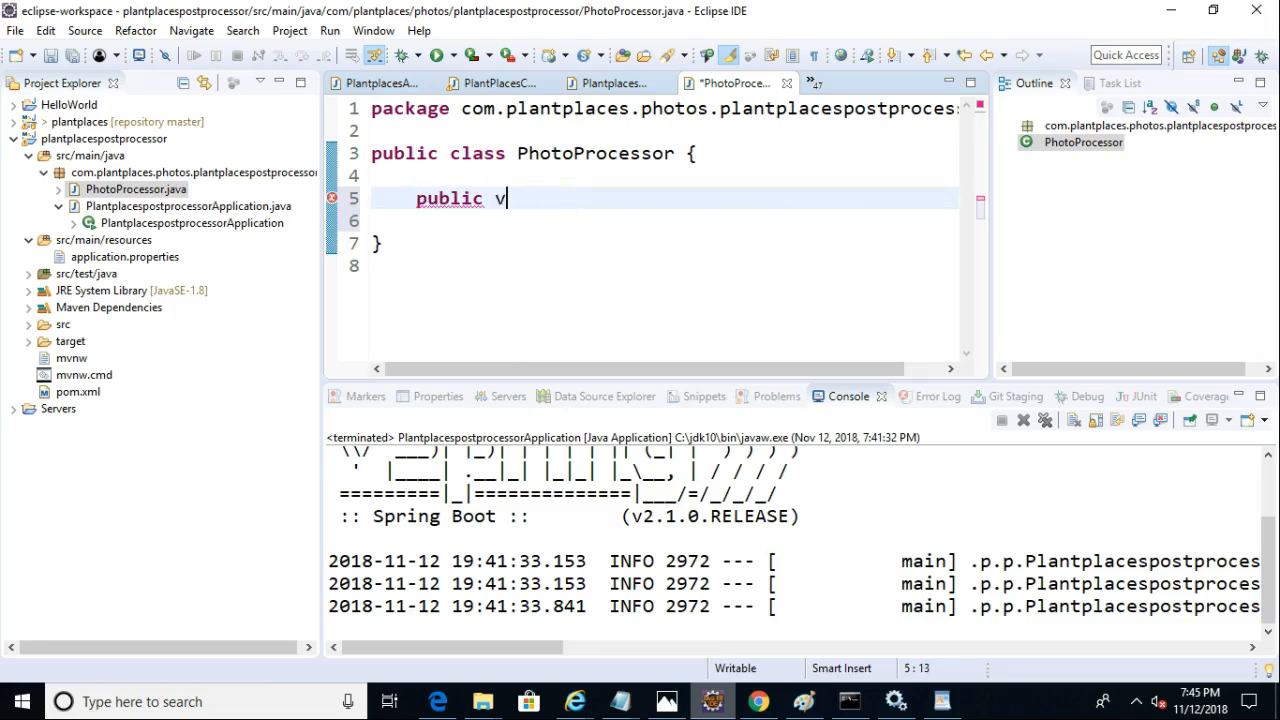
pyautogui.write('oid processPhoto() {')
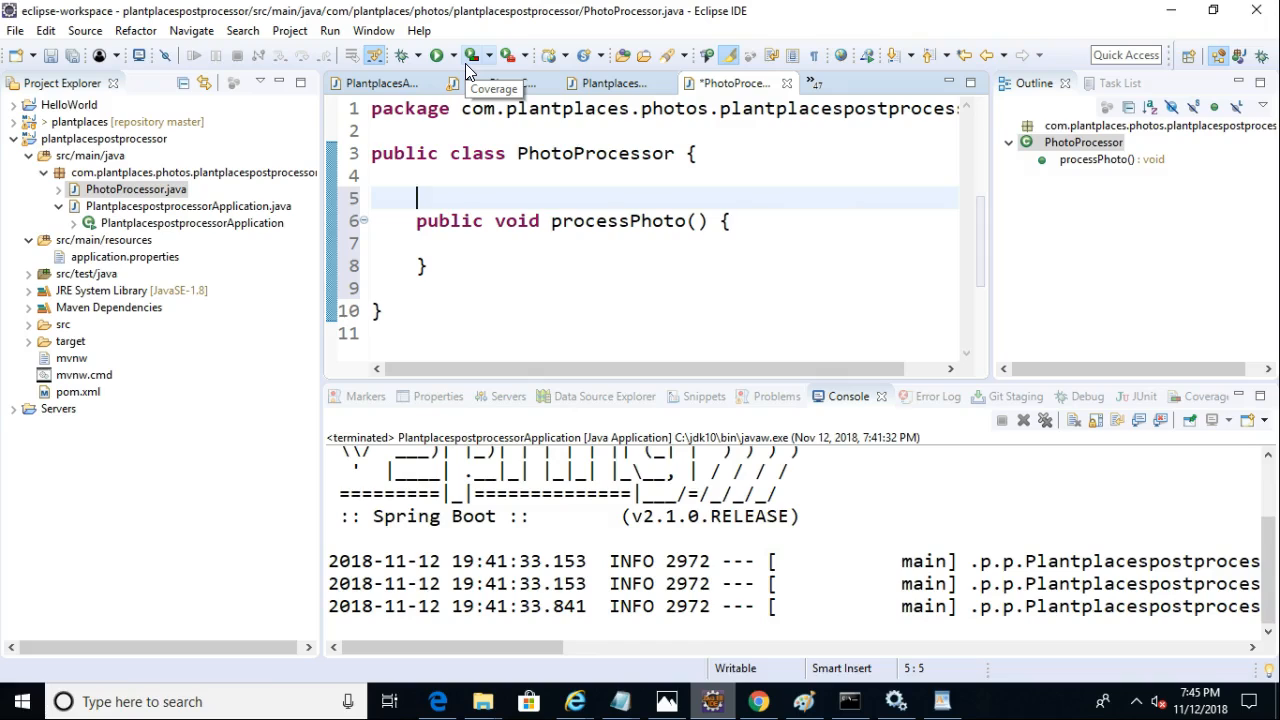
pyautogui.write('@JmsListener')
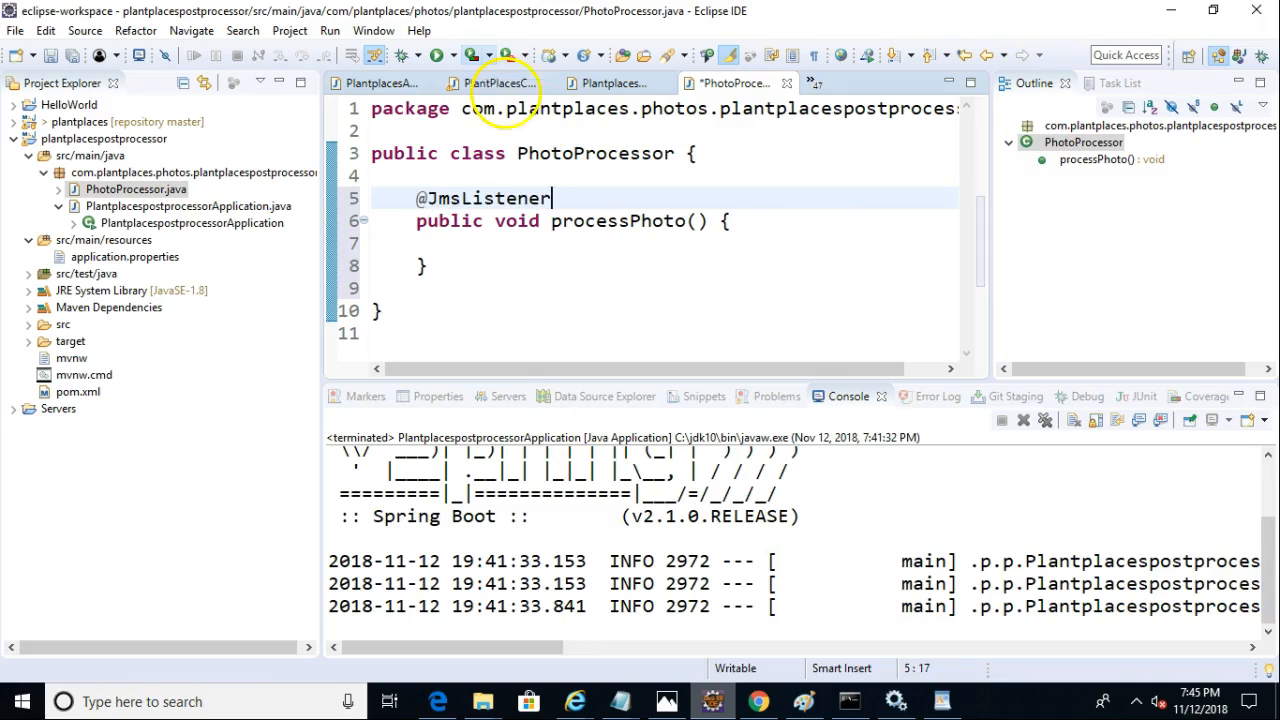
pyautogui.write('()')
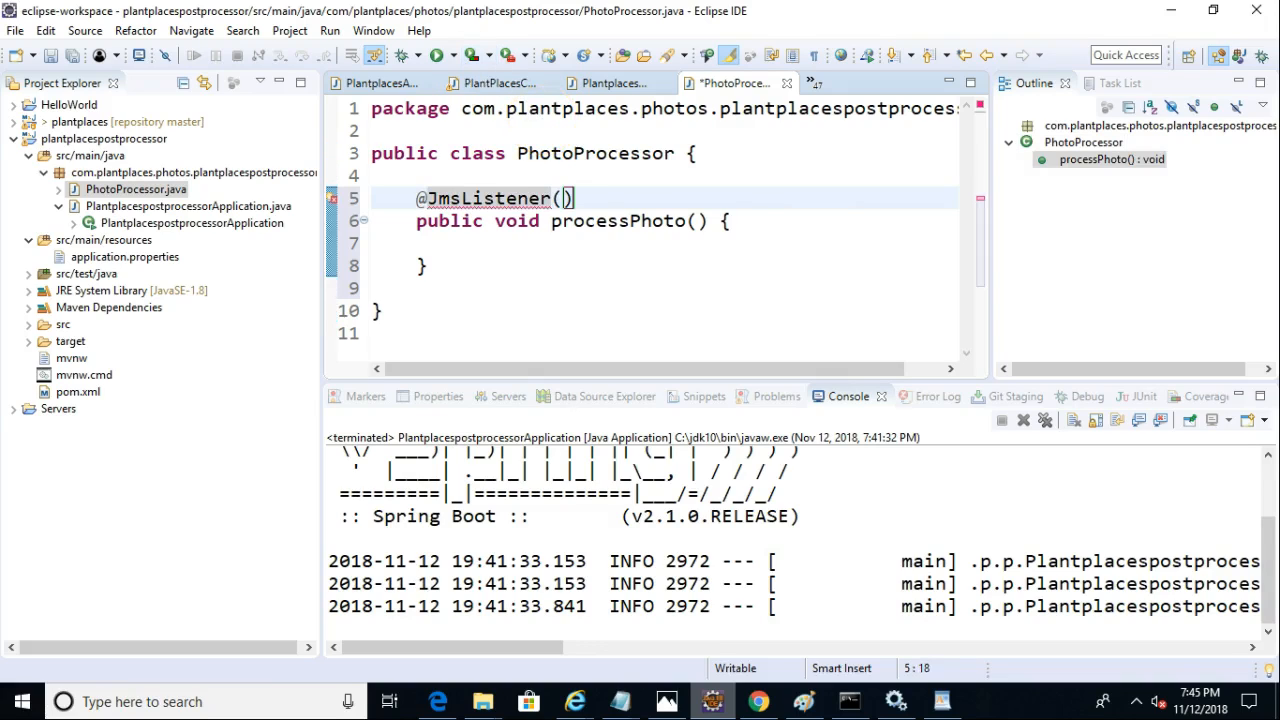
pyautogui.write('destination=')
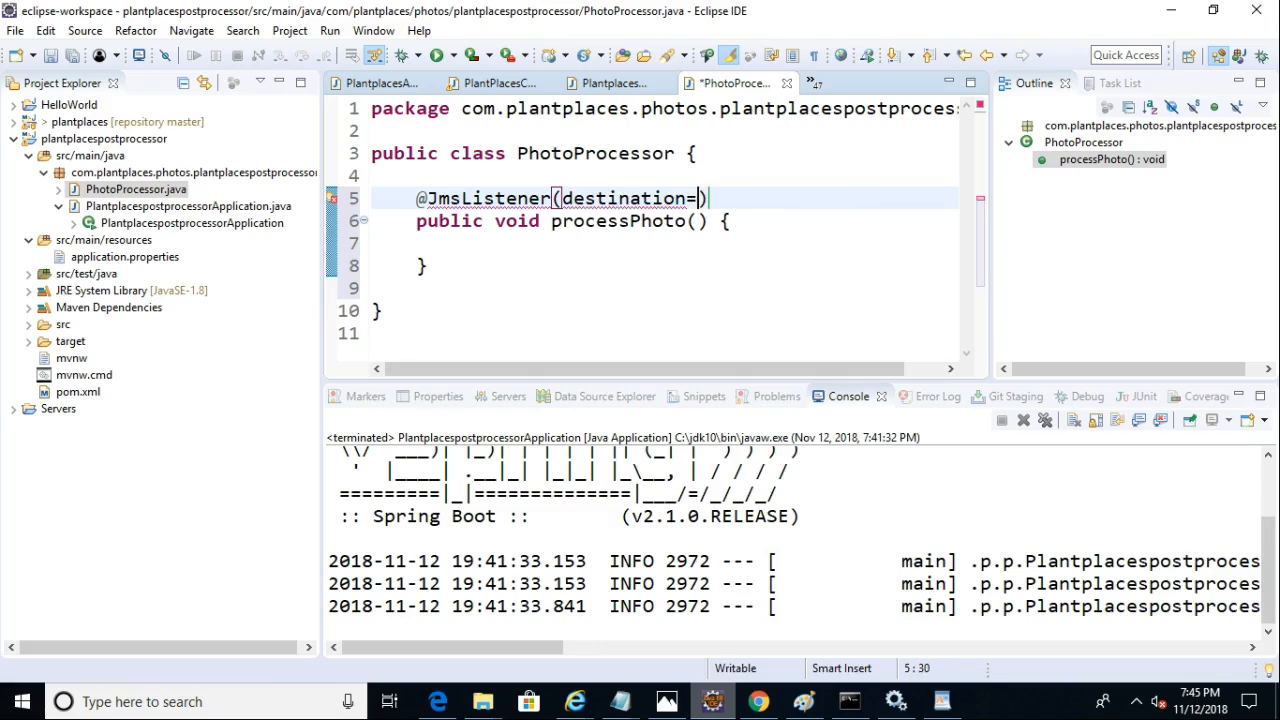
pyautogui.write('""')
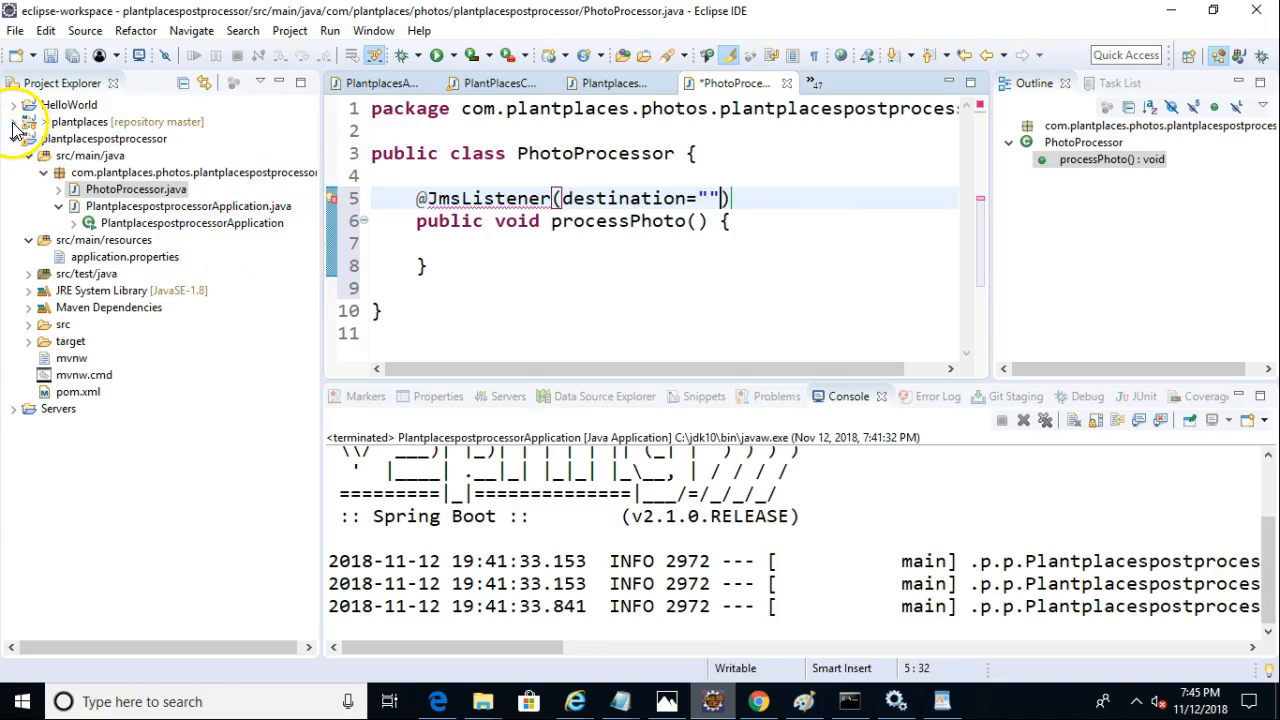
# Step: Look up the queue name in PhotoDAO.java and set the listener destination to "photos"
pyautogui.click(30, 121)
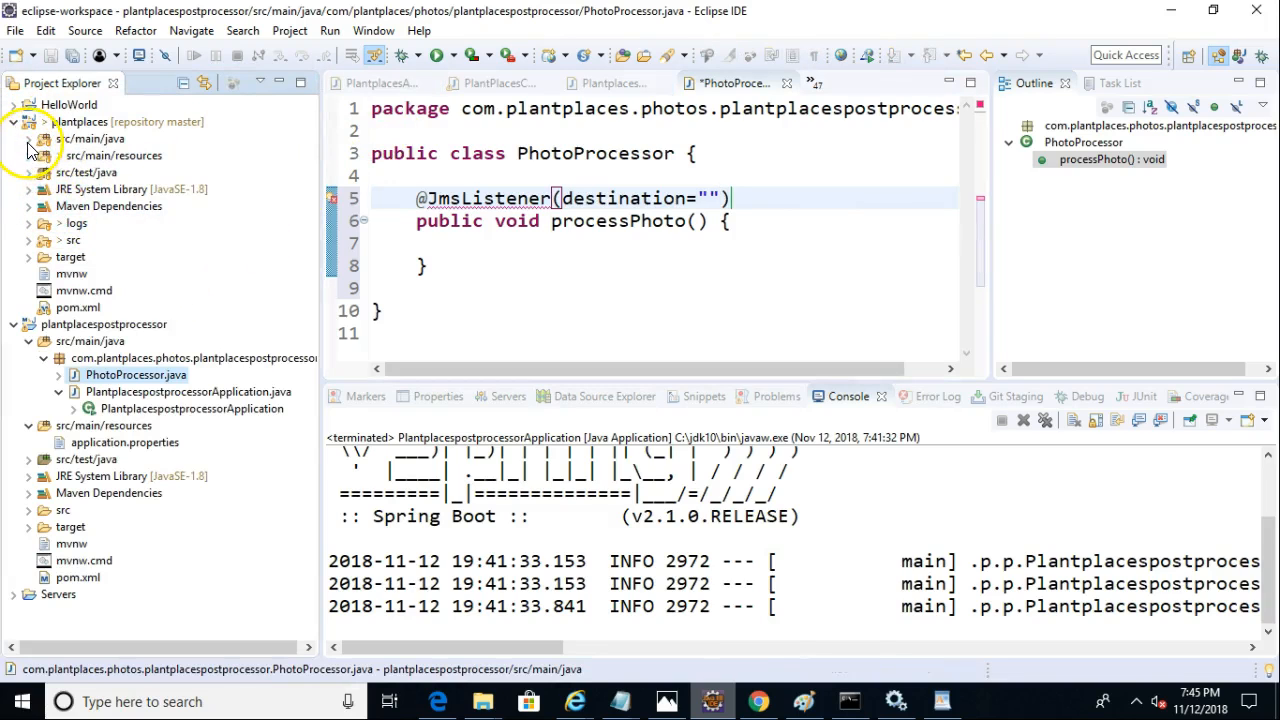
pyautogui.click(30, 138)
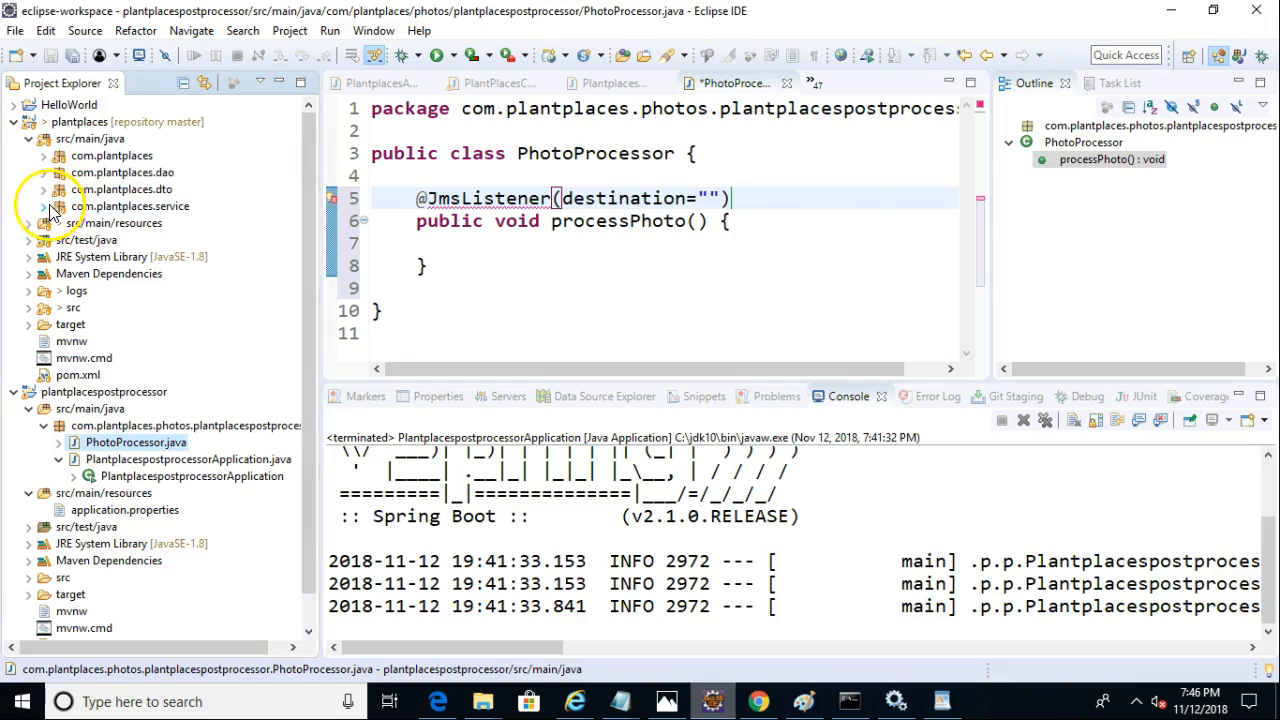
pyautogui.click(31, 172)
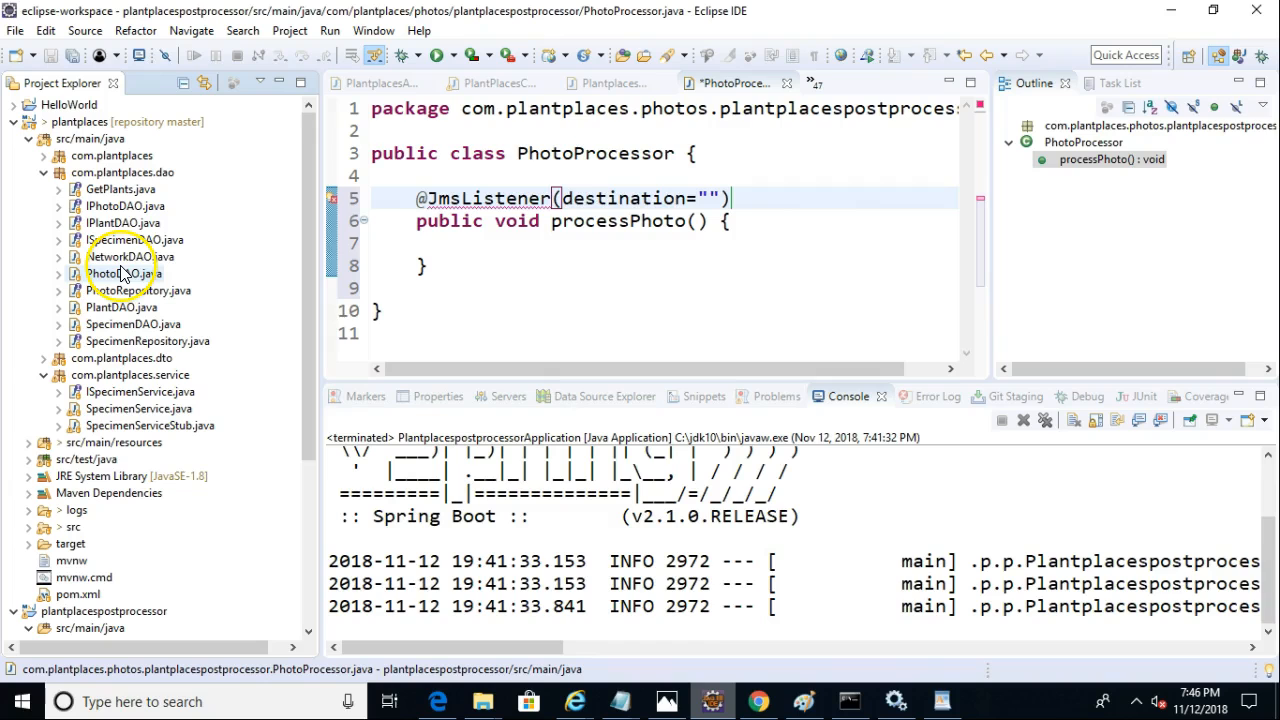
pyautogui.doubleClick(125, 273)
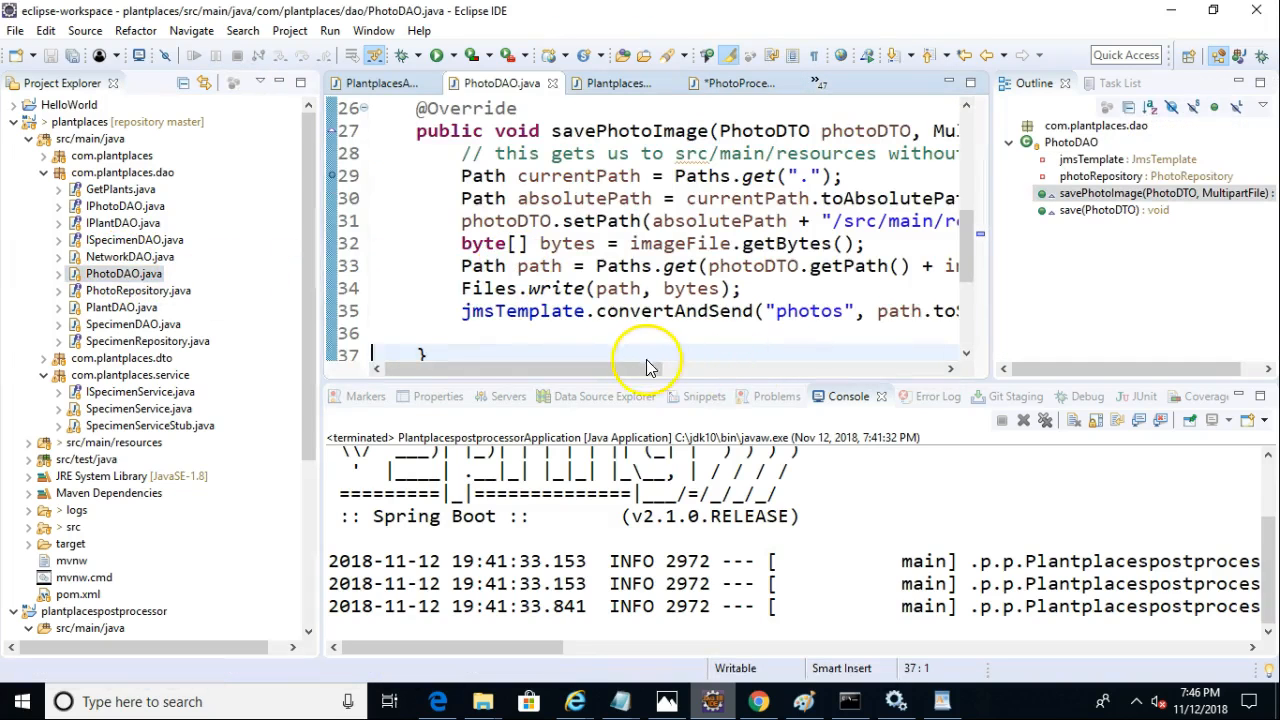
pyautogui.hscroll(3)
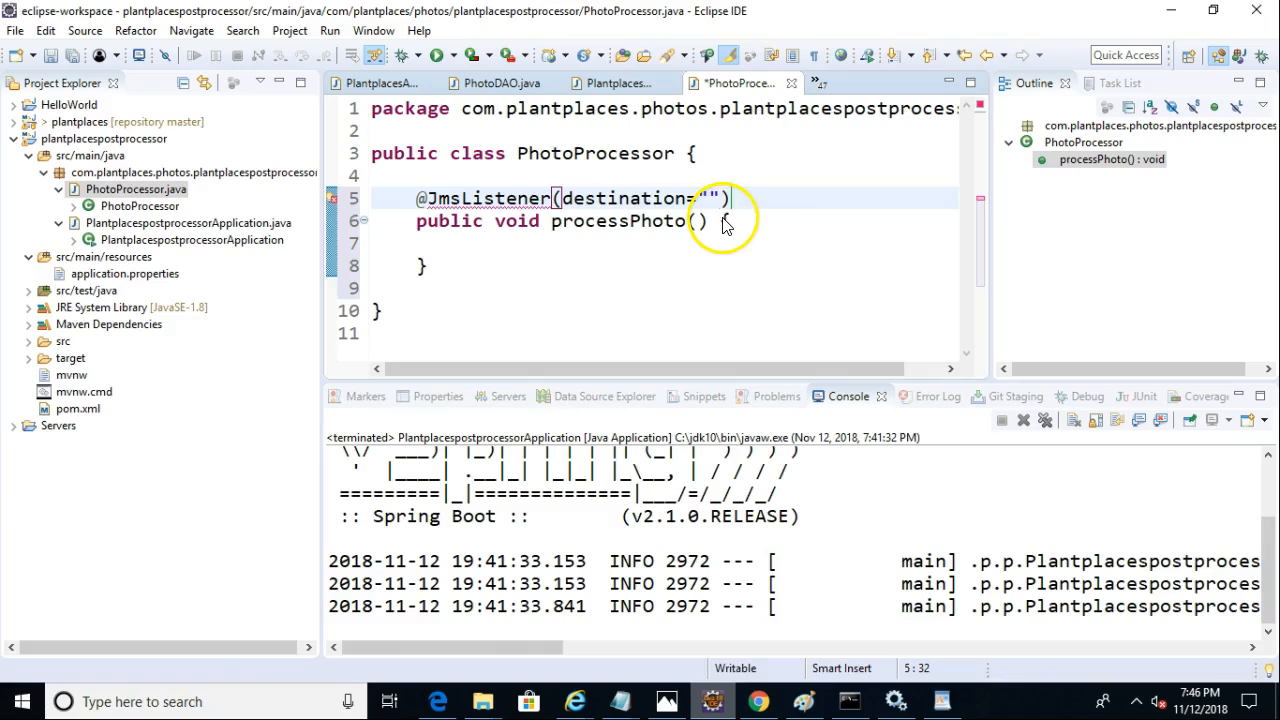
pyautogui.write('pho')
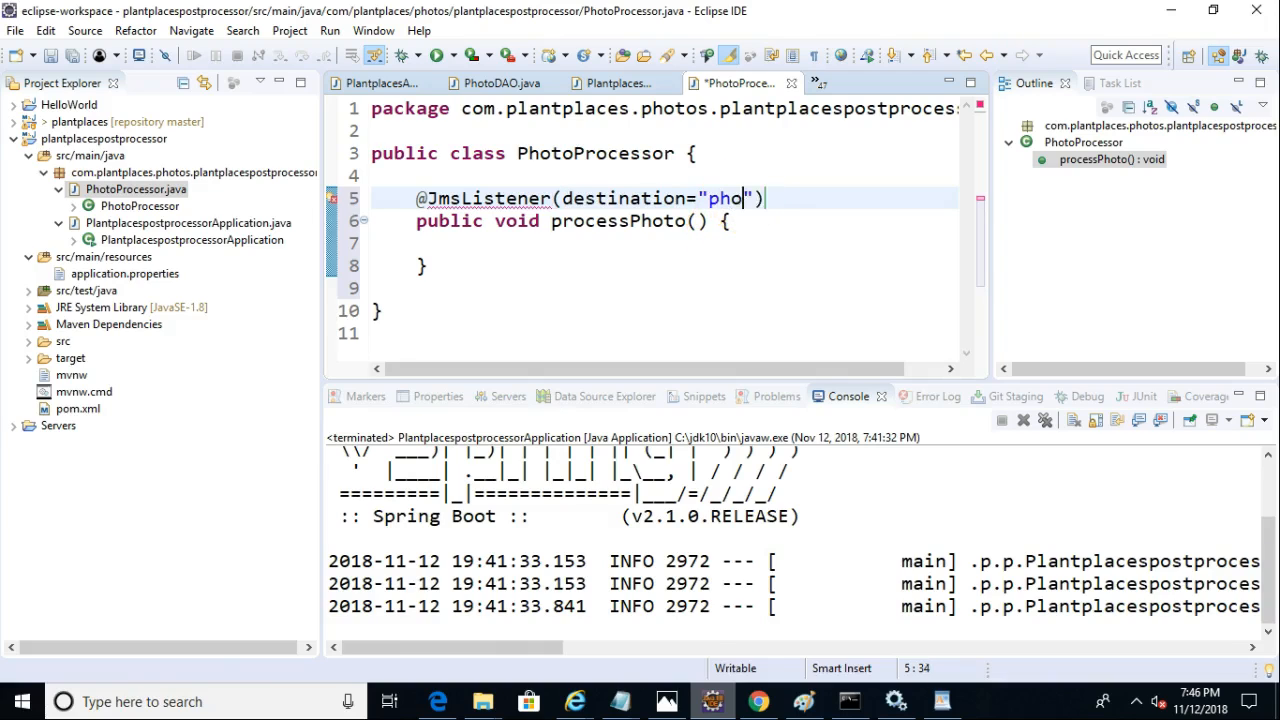
pyautogui.write('tos')
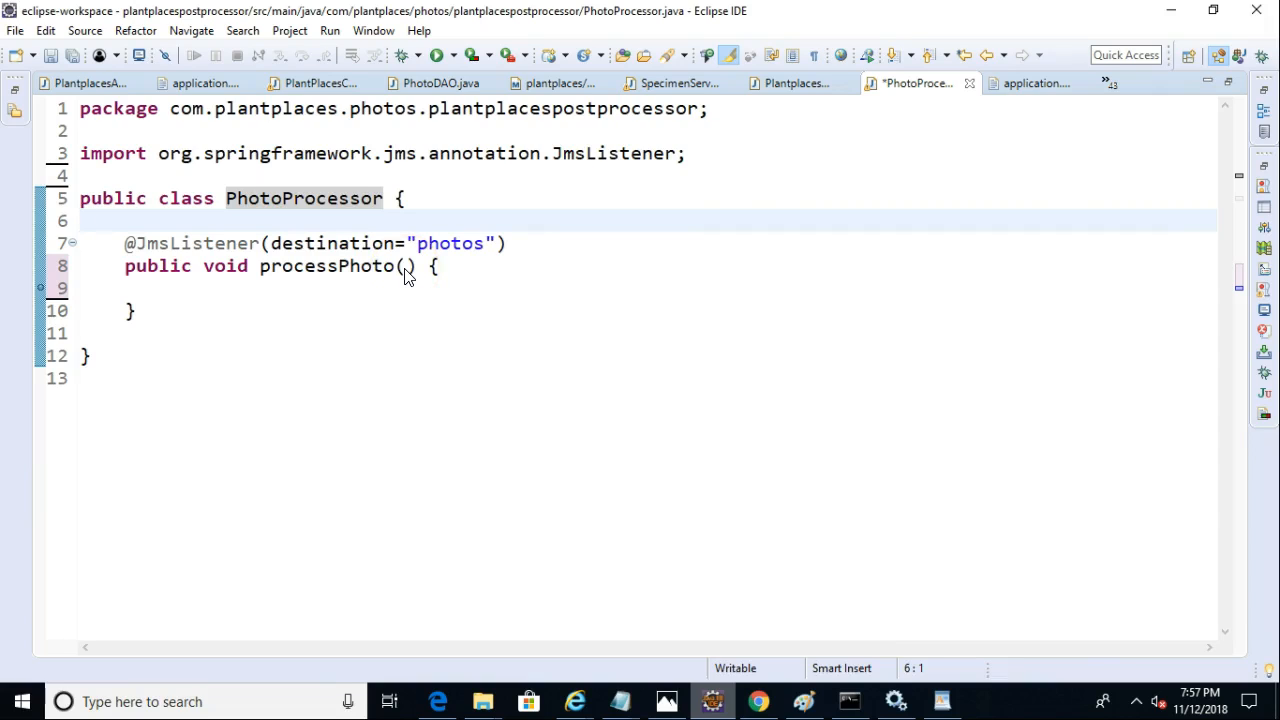
# Step: Check what PhotoDAO sends and give processPhoto a String path parameter
pyautogui.click(85, 221)
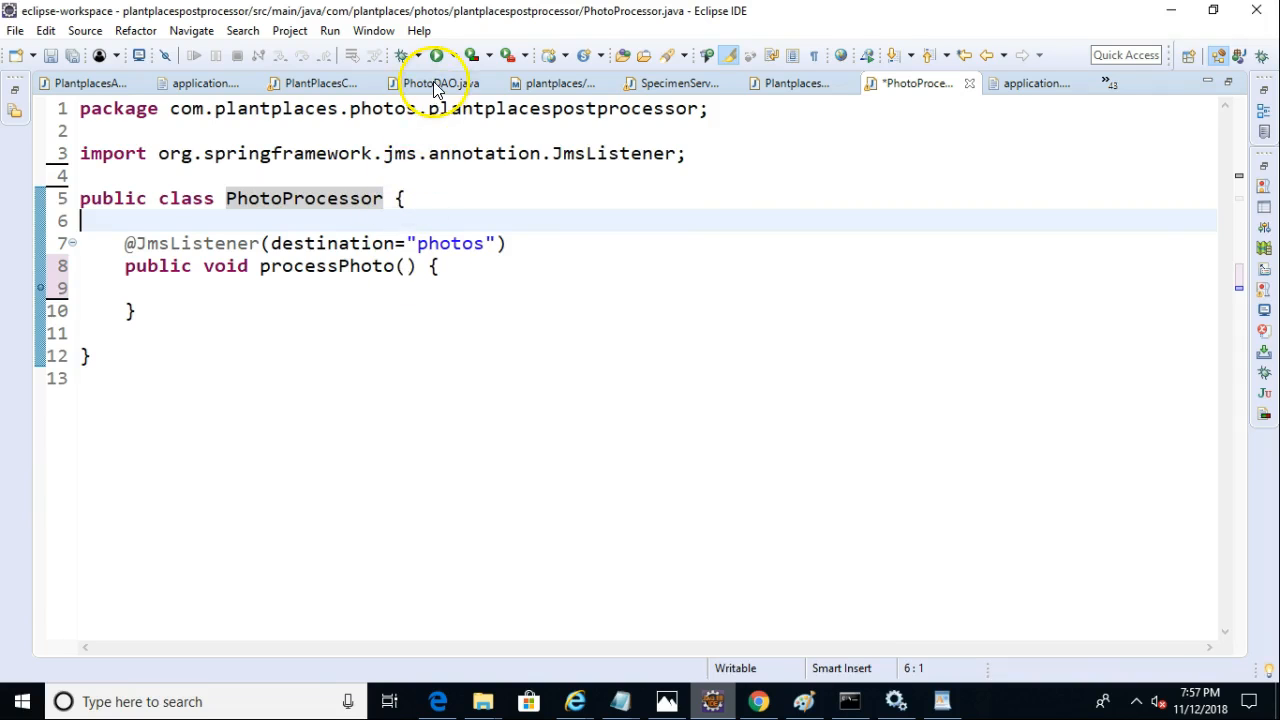
pyautogui.click(432, 83)
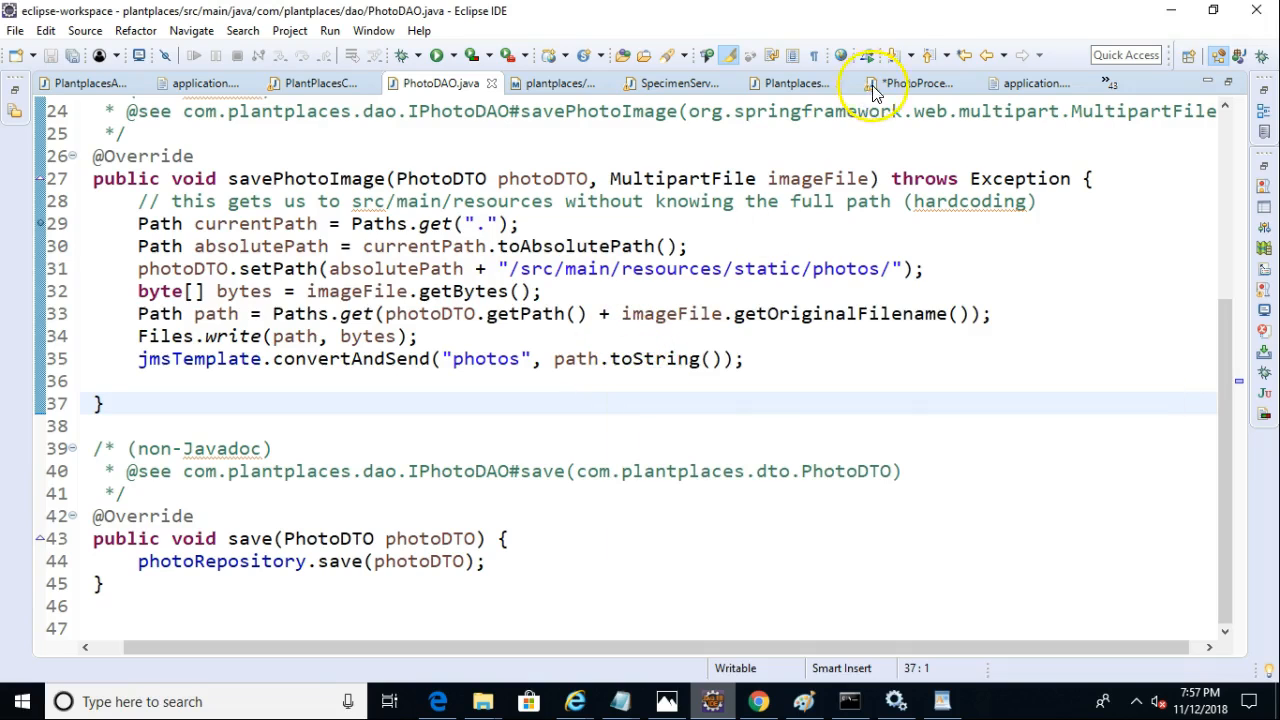
pyautogui.click(915, 83)
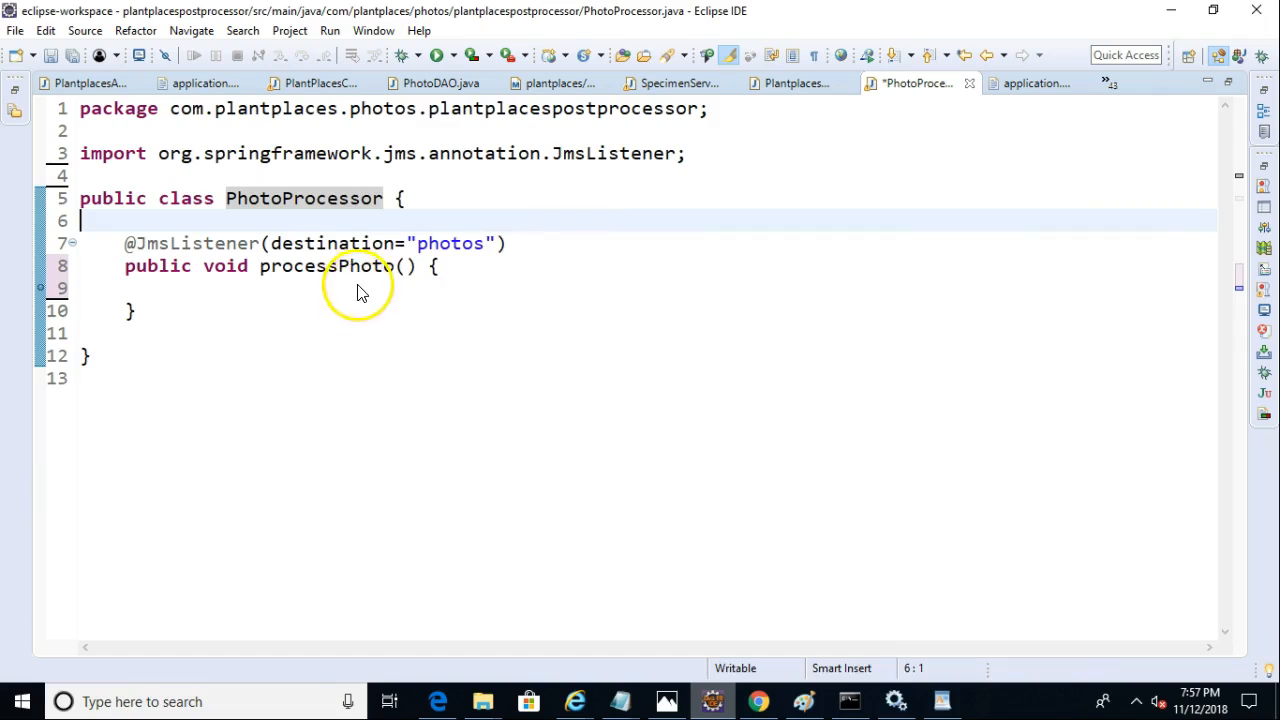
pyautogui.write('S')
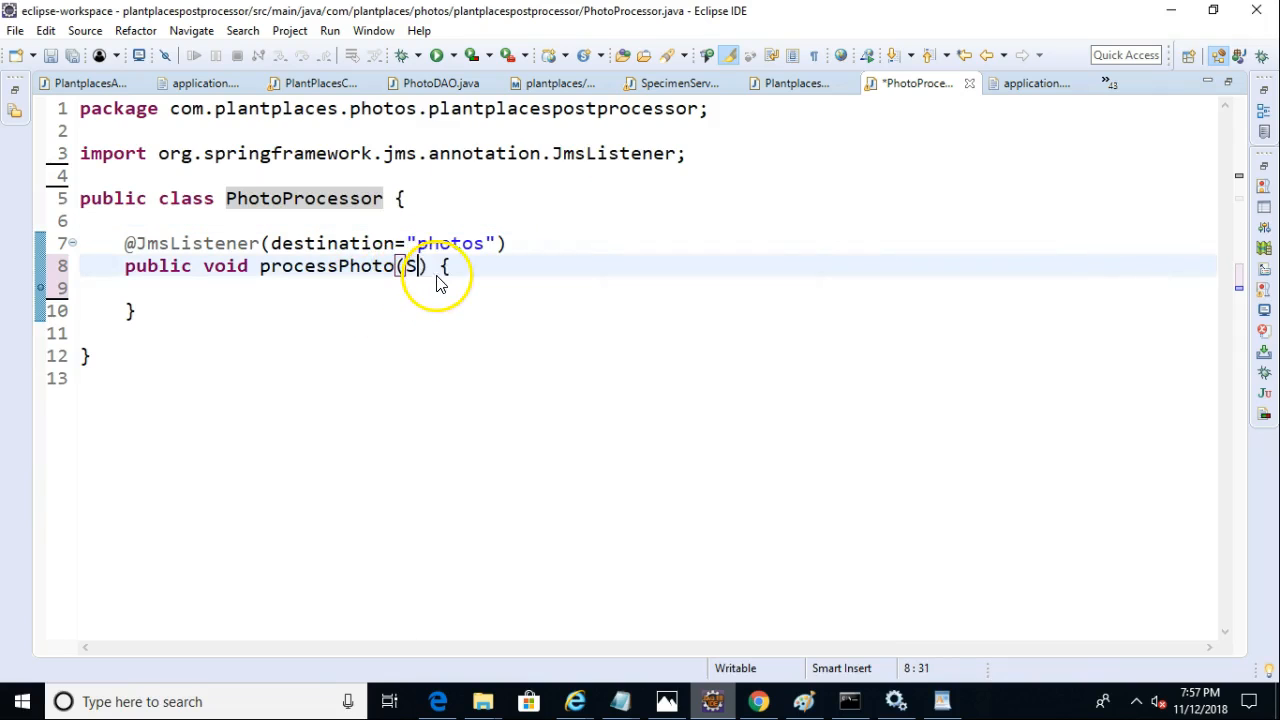
pyautogui.write('String path')
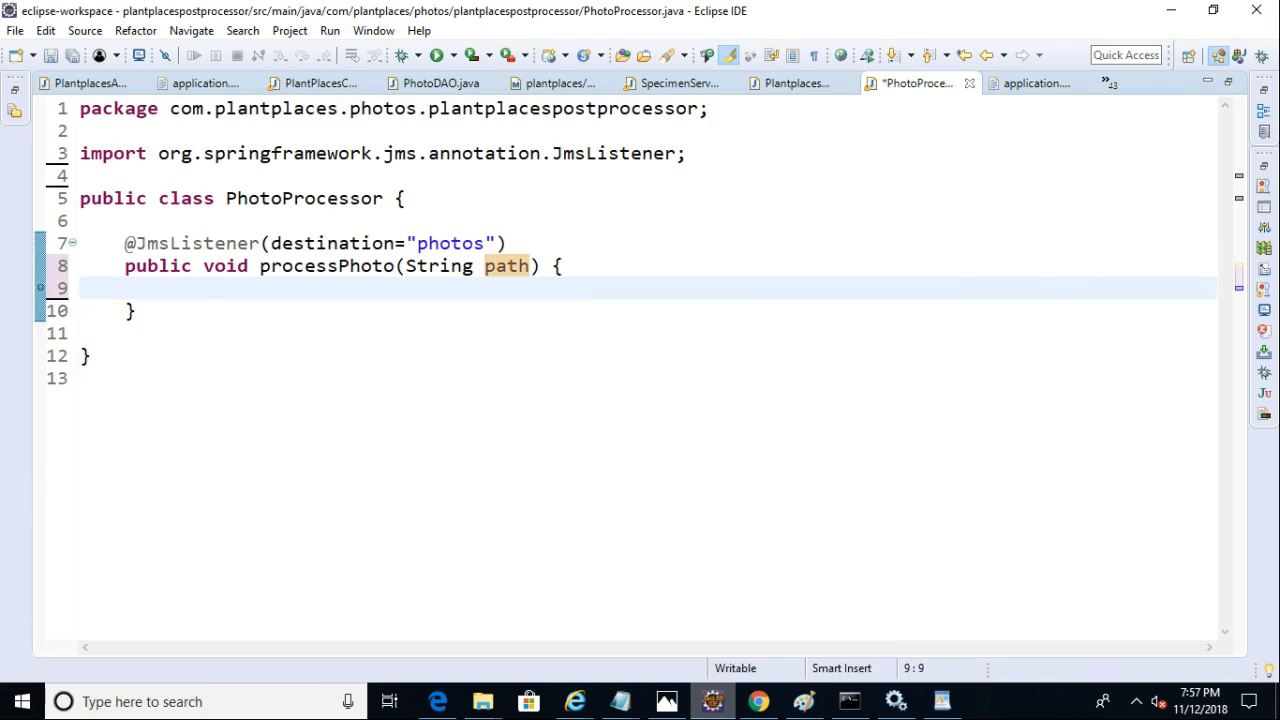
pyautogui.write('System.out.println("Path is: " + path);')
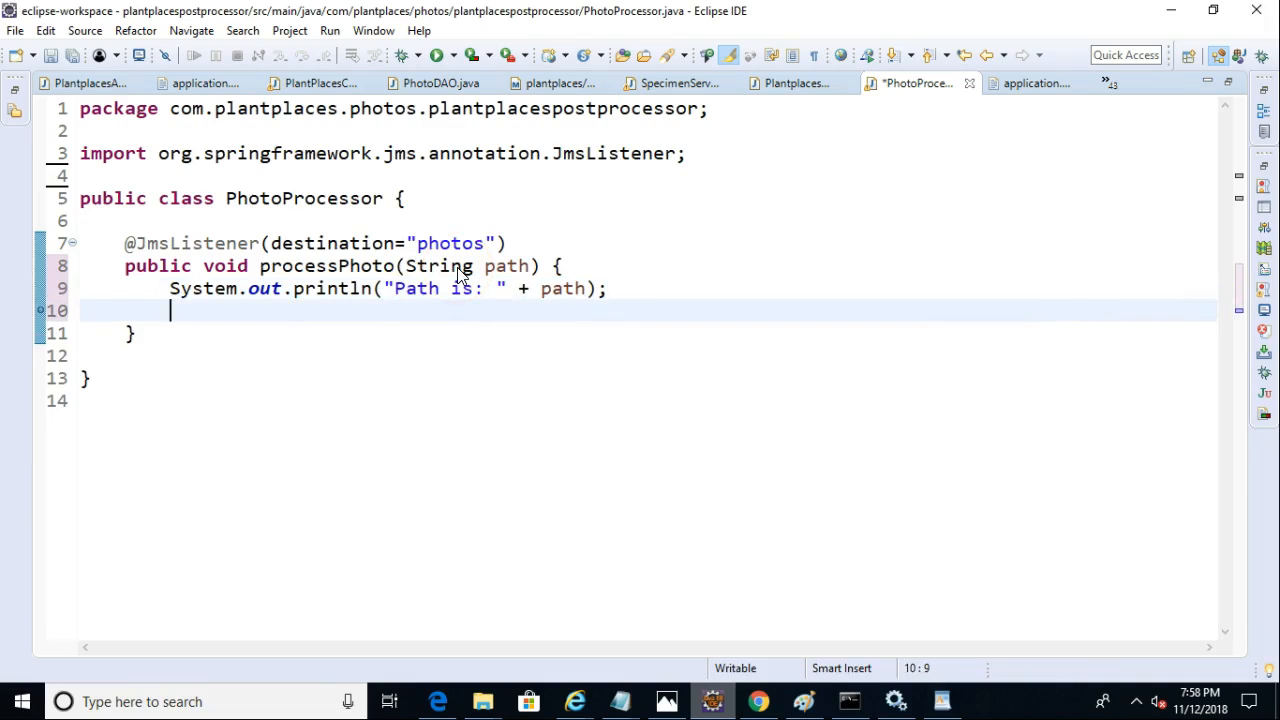
pyautogui.write('int')
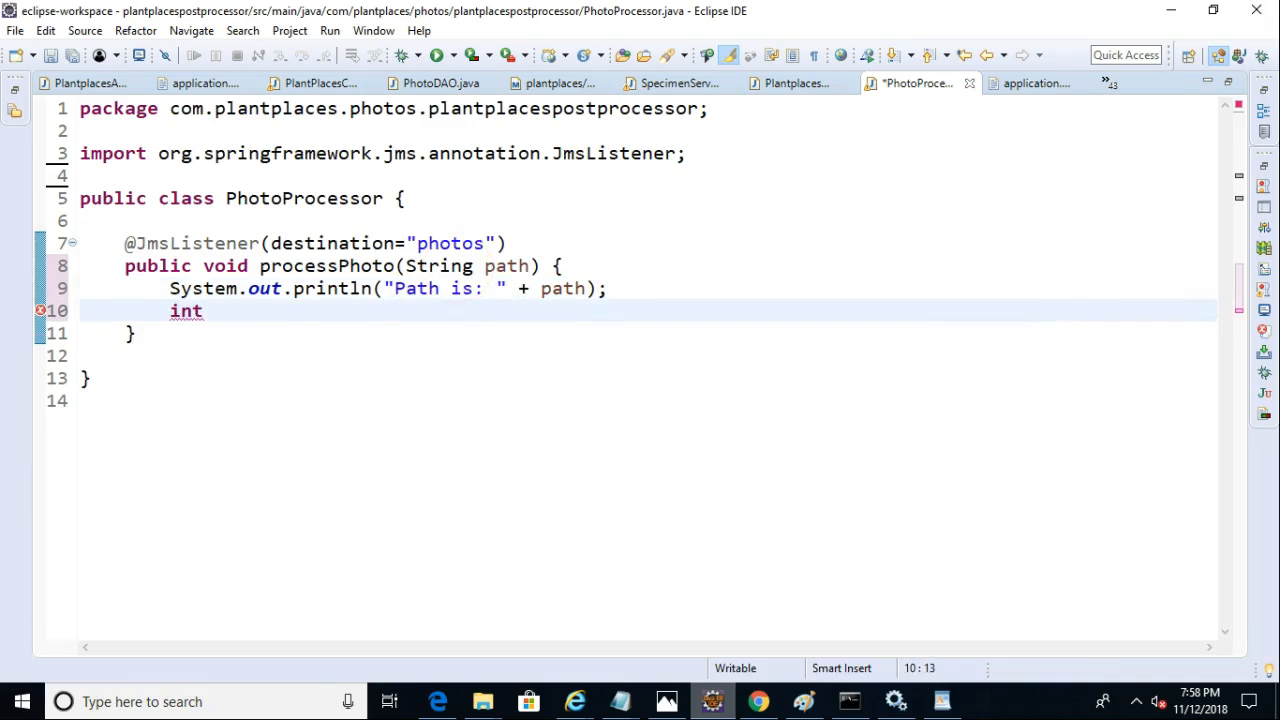
pyautogui.write('i = 1')
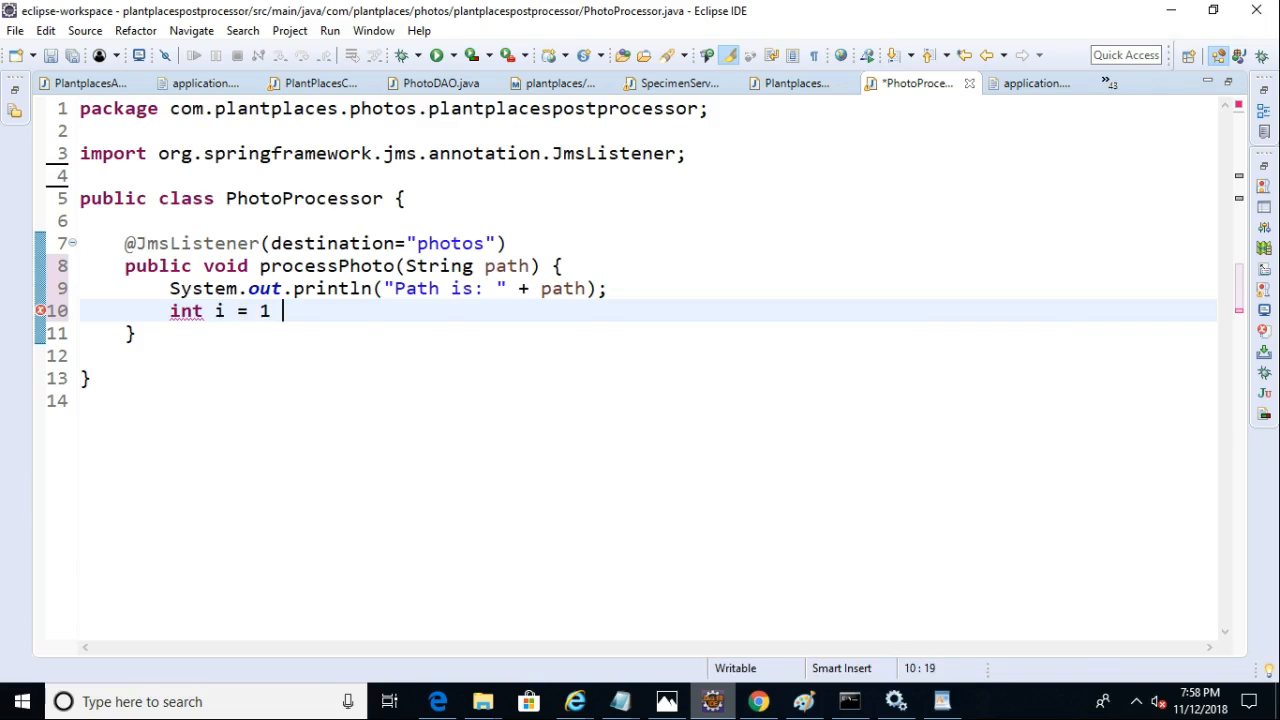
pyautogui.write('+ 1;')
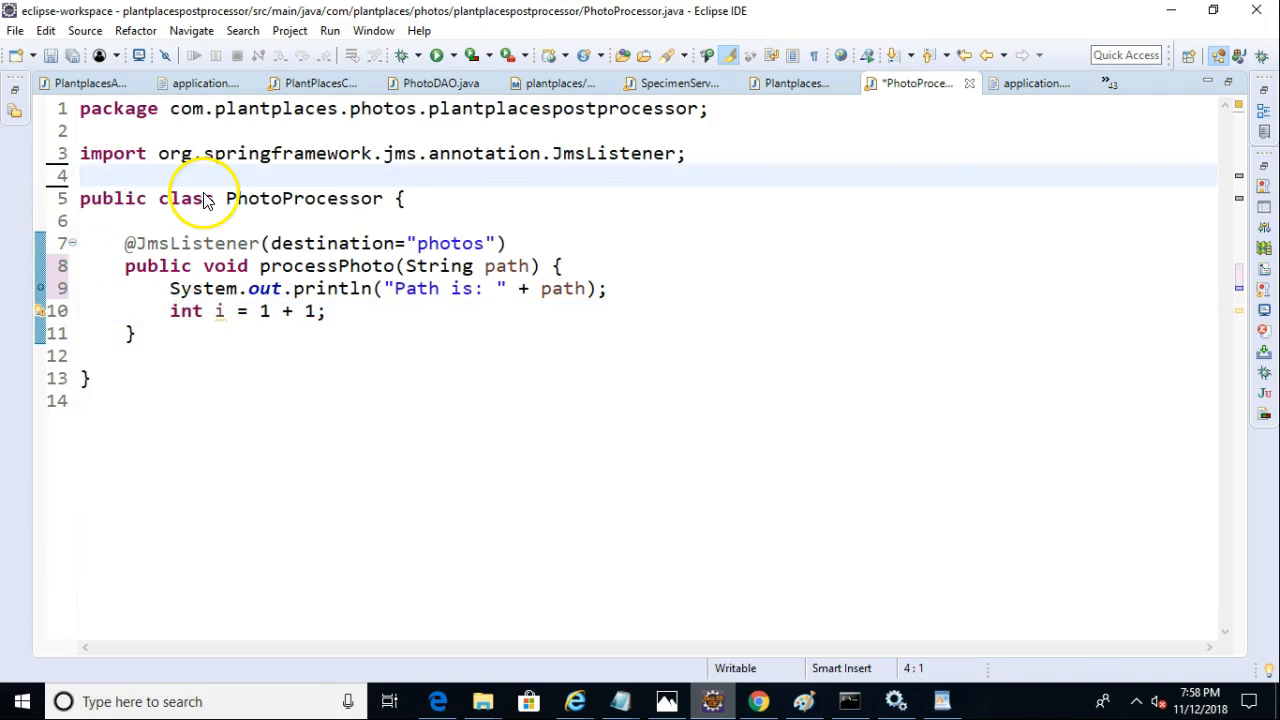
pyautogui.write('@Component')
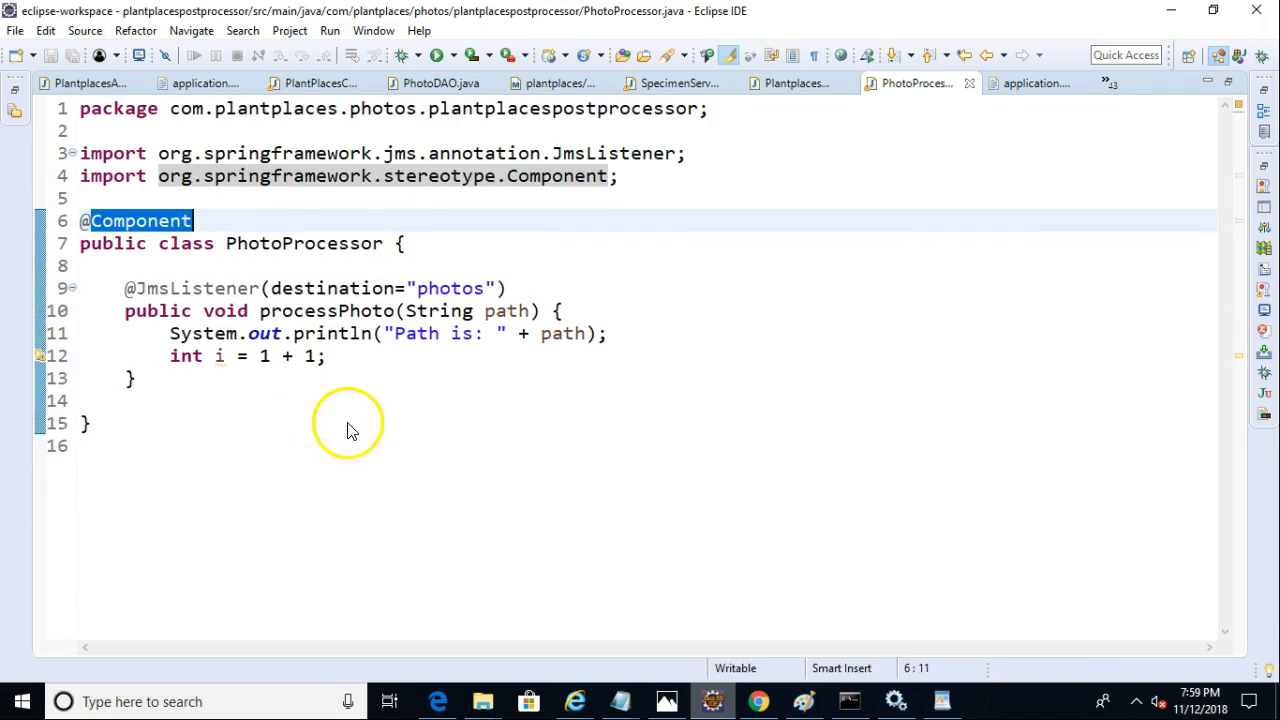
pyautogui.moveTo(422, 402)
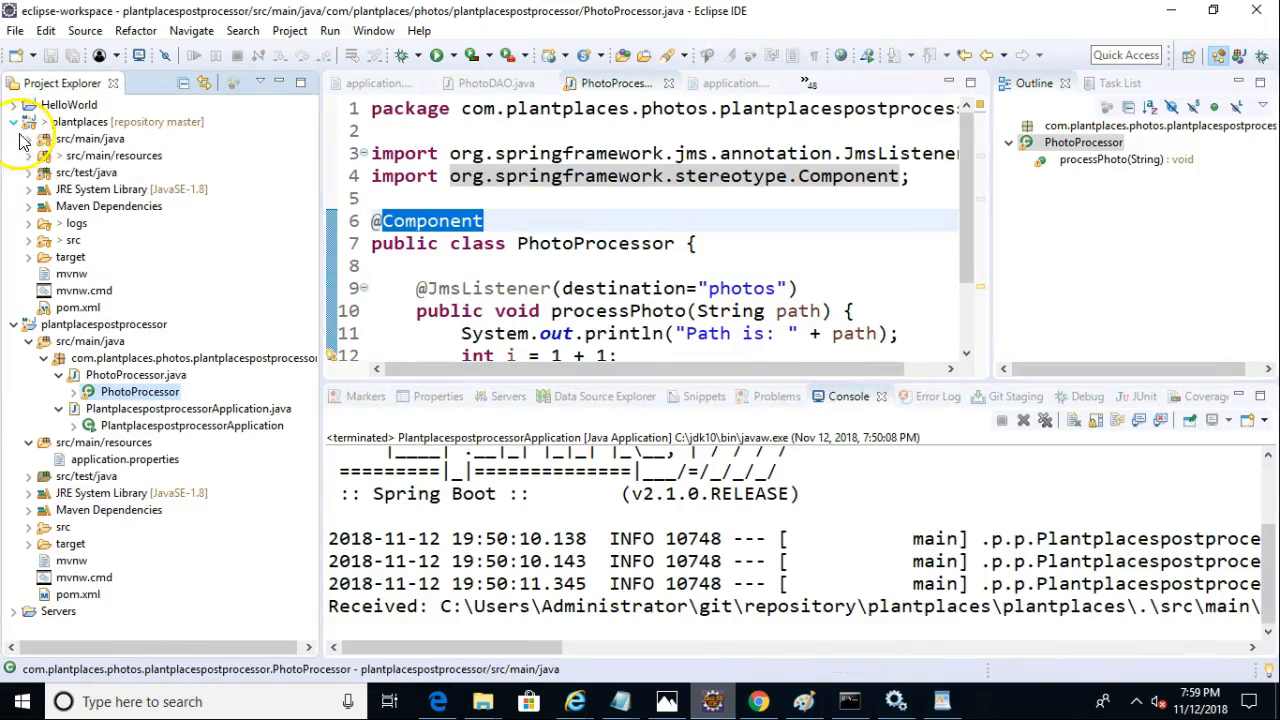
# Step: Copy the spring.activemq user, password and broker-url lines from plantplaces' application.properties
pyautogui.click(29, 155)
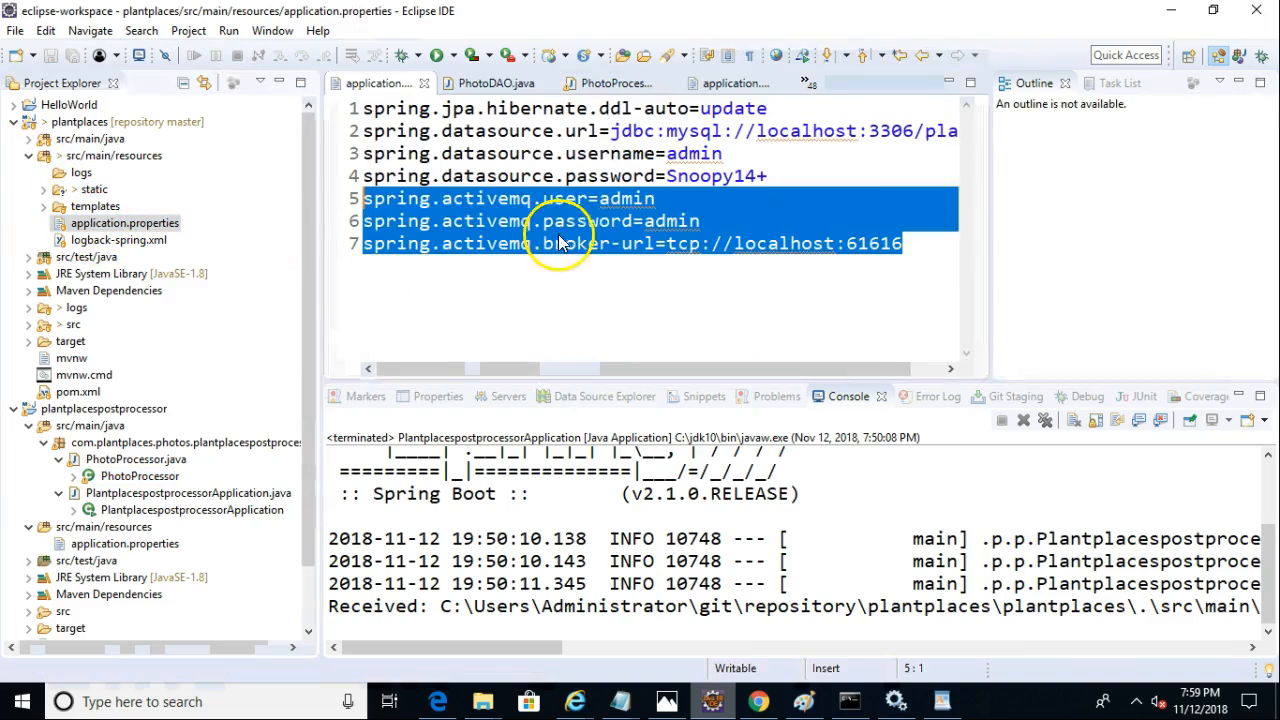
pyautogui.rightClick(560, 240)
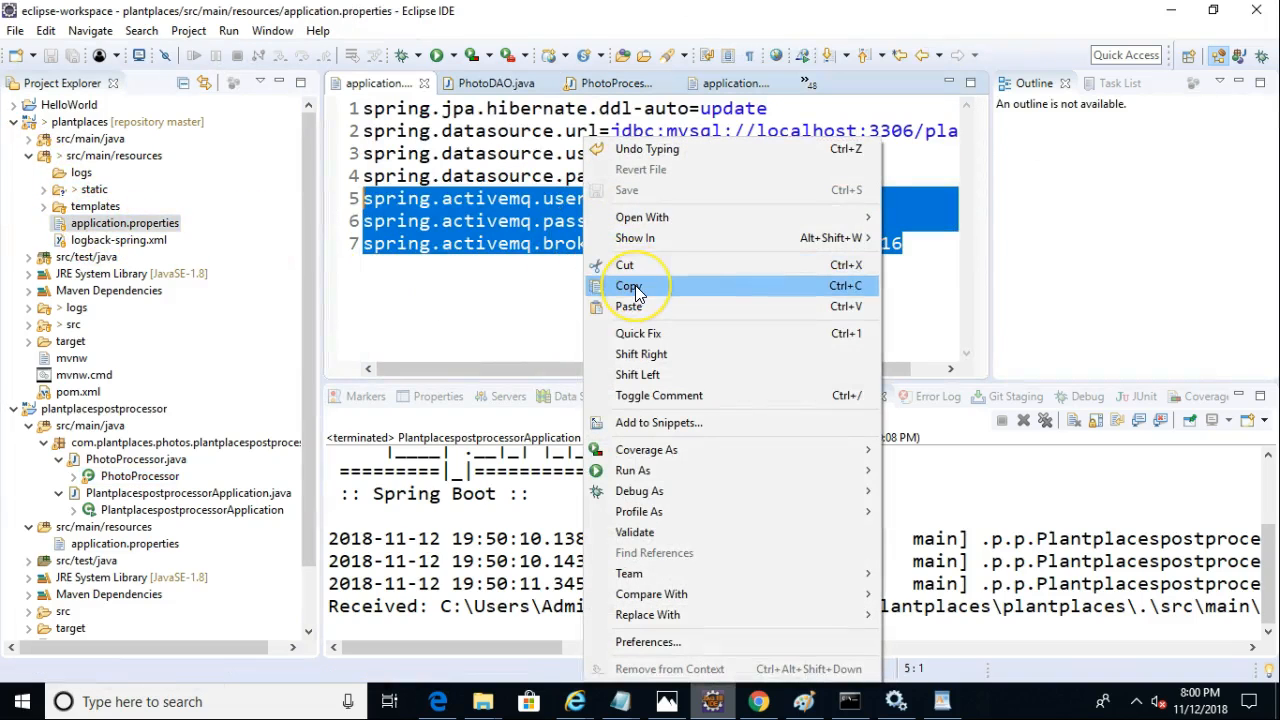
pyautogui.click(631, 286)
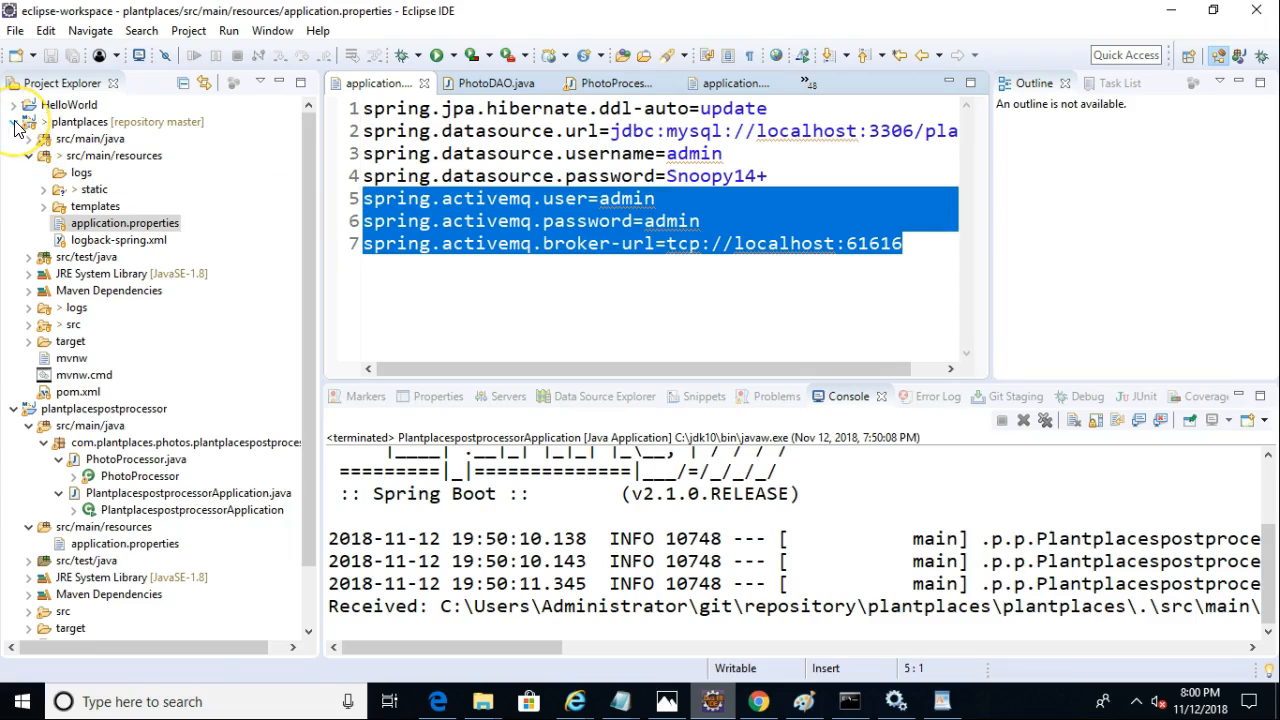
pyautogui.click(29, 121)
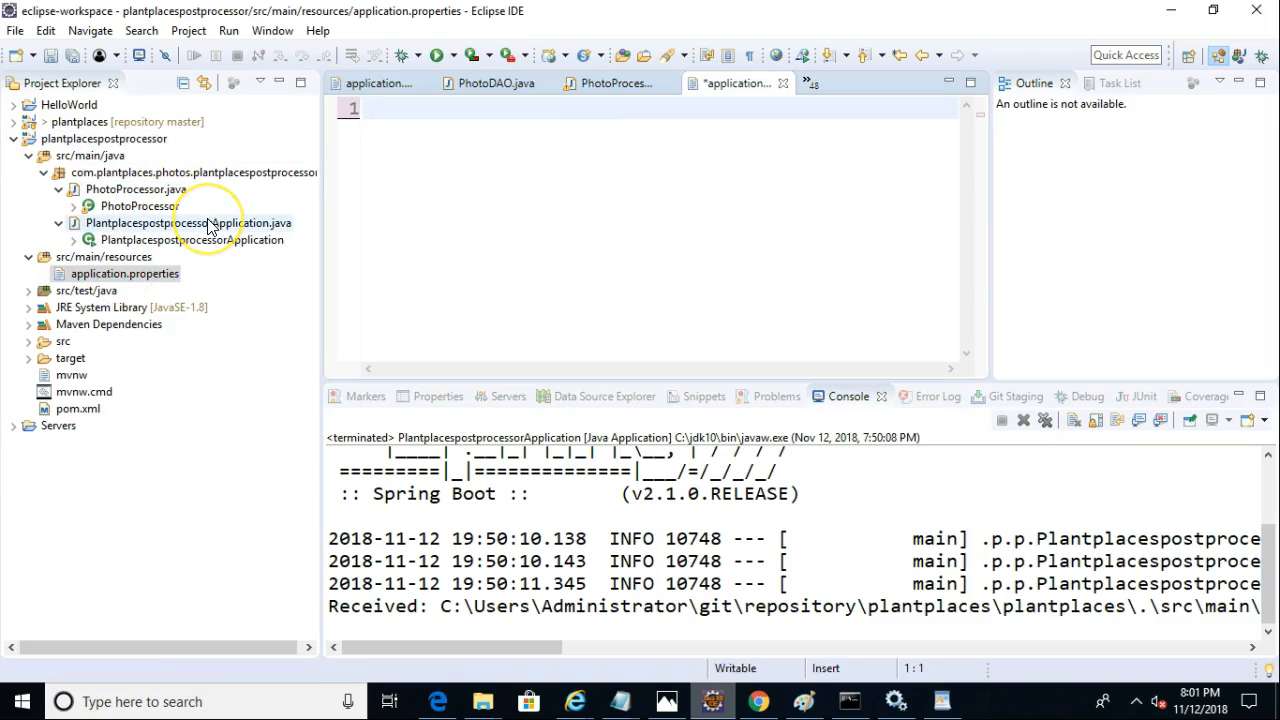
pyautogui.moveTo(435, 148)
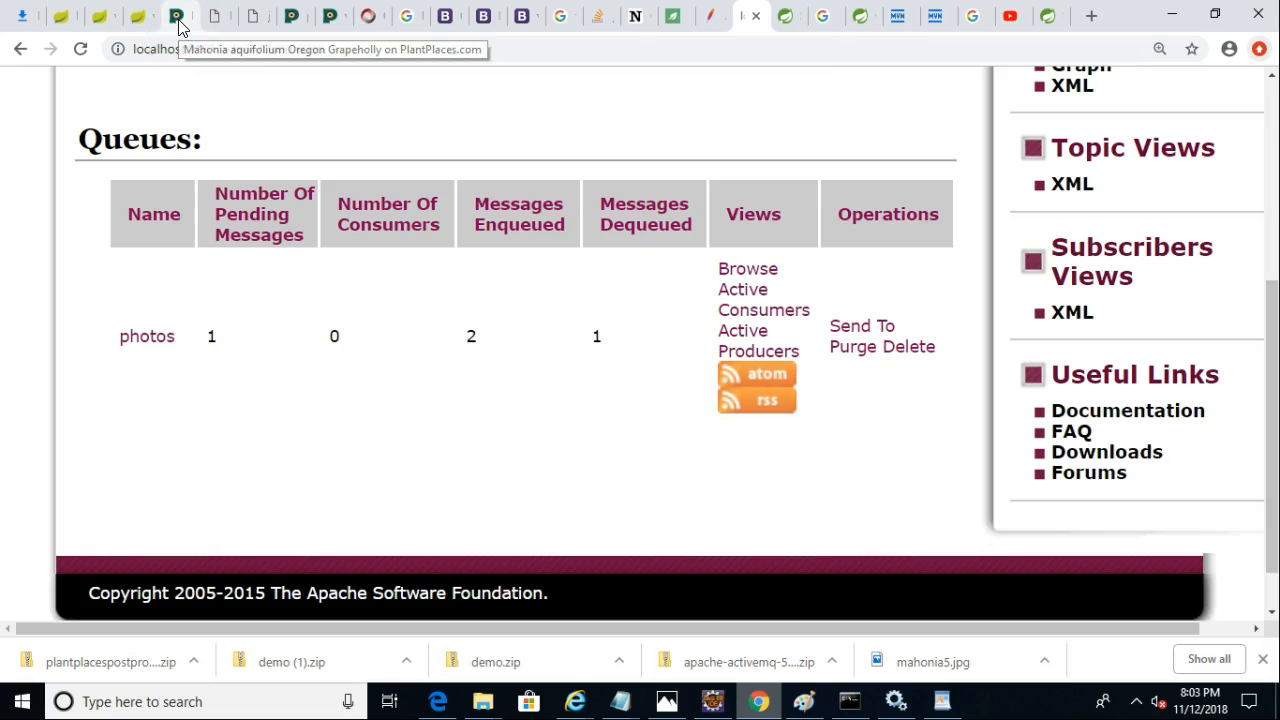
# Step: Check the photos queue row: 1 pending, 0 consumers, 2 enqueued, 1 dequeued
pyautogui.click(178, 16)
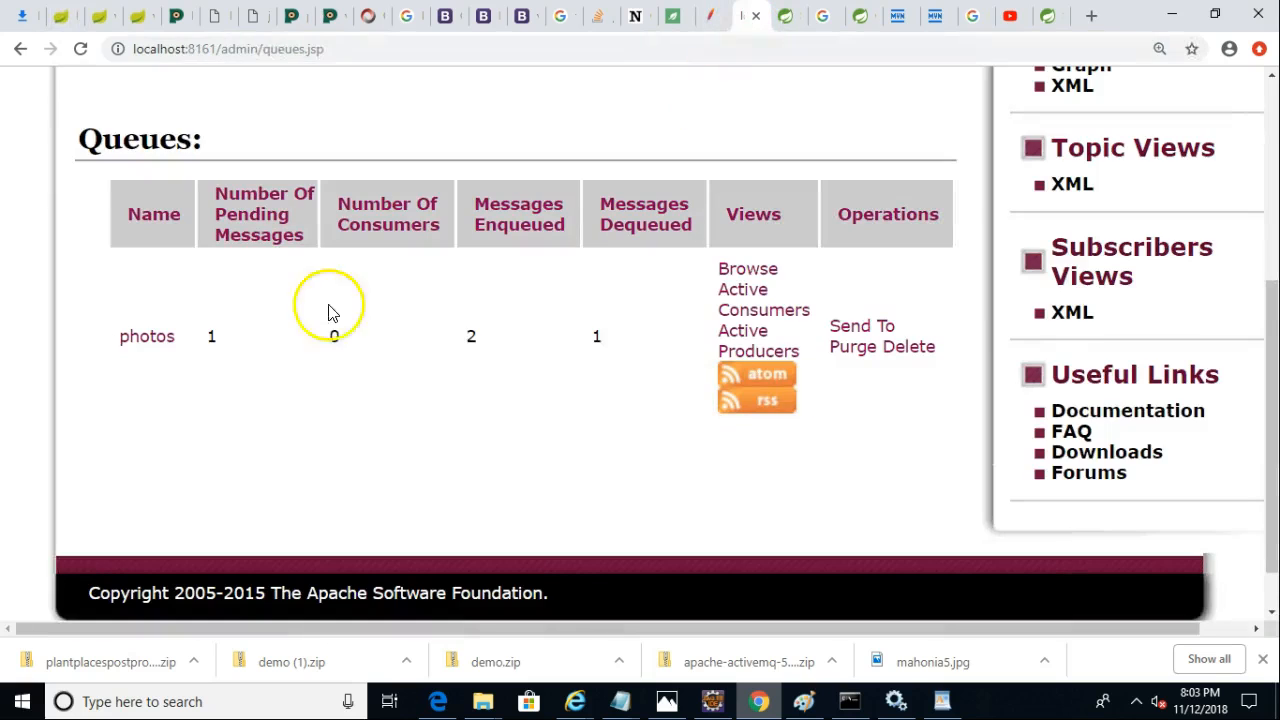
pyautogui.moveTo(223, 353)
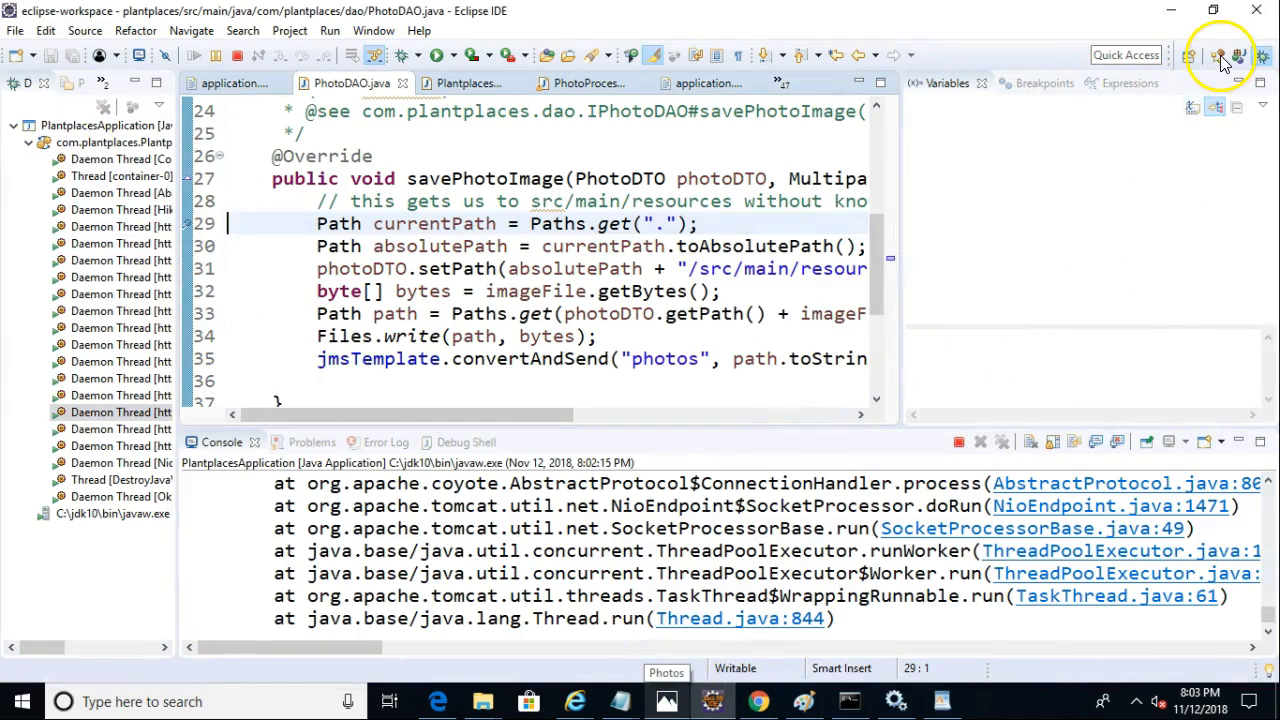
# Step: Debug the postprocessor, accept the Debug perspective, and read the received mahonia2.jpg path
pyautogui.click(1221, 55)
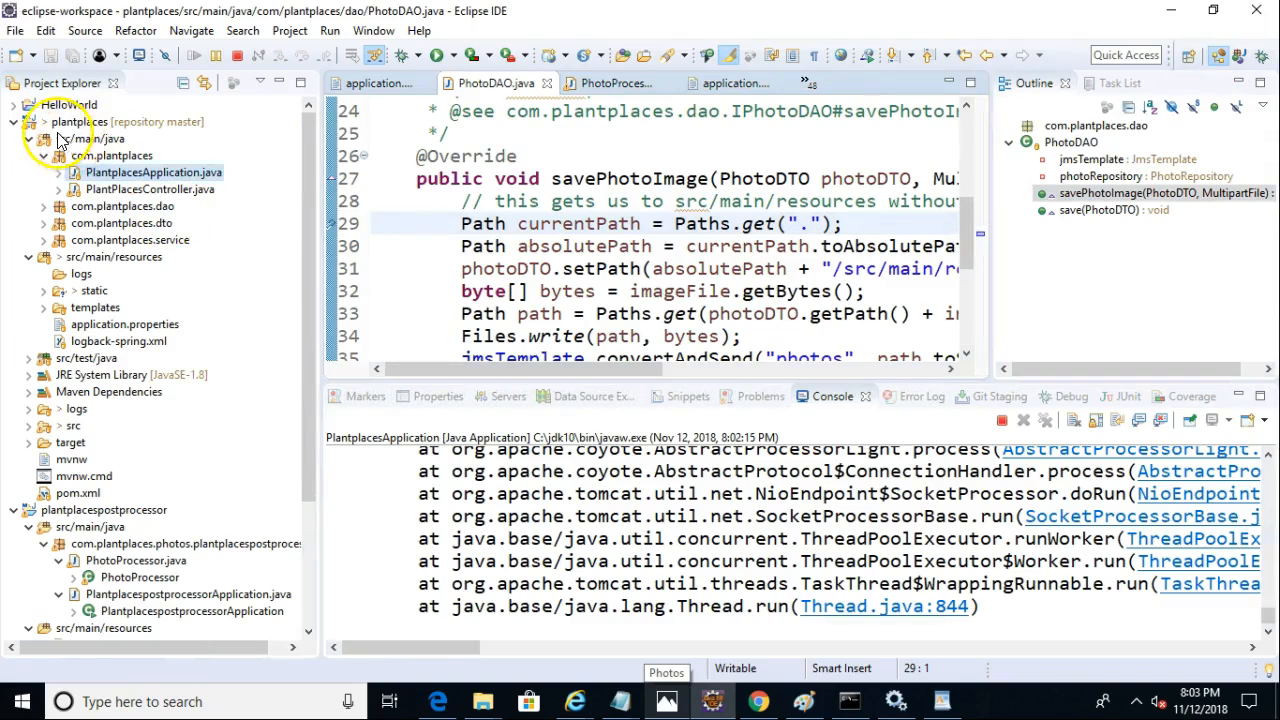
pyautogui.rightClick(130, 240)
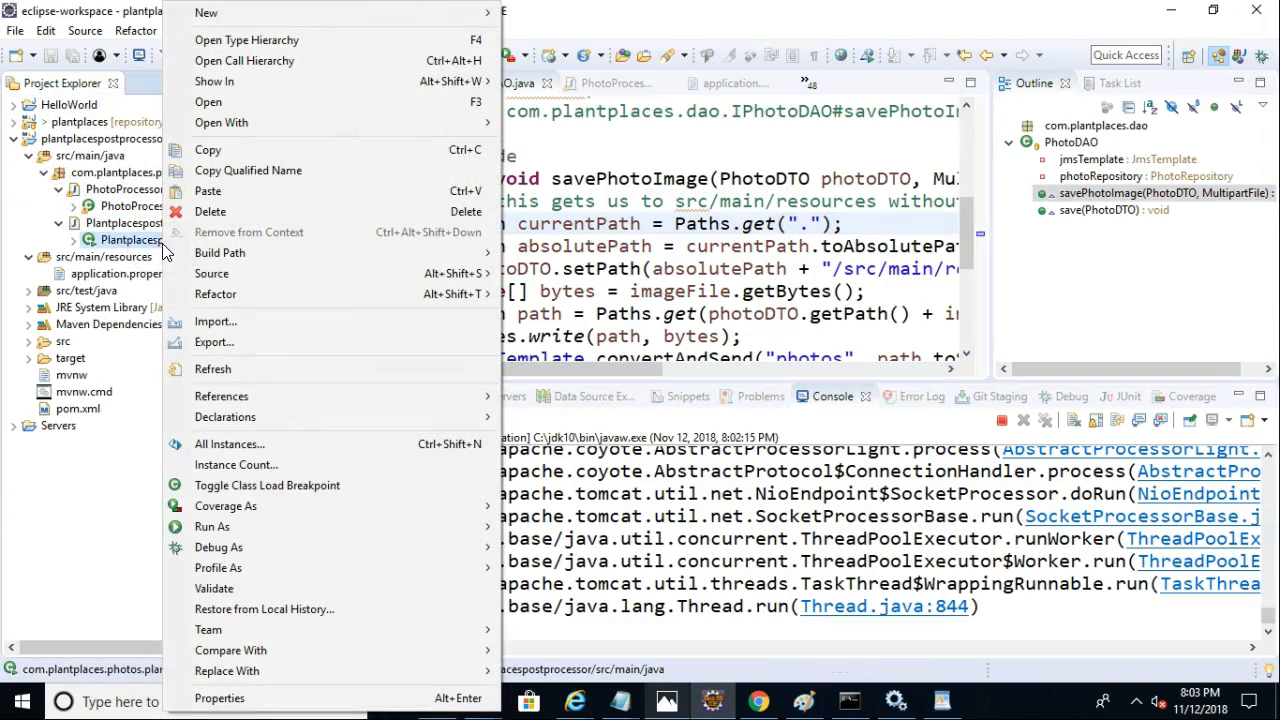
pyautogui.moveTo(222, 252)
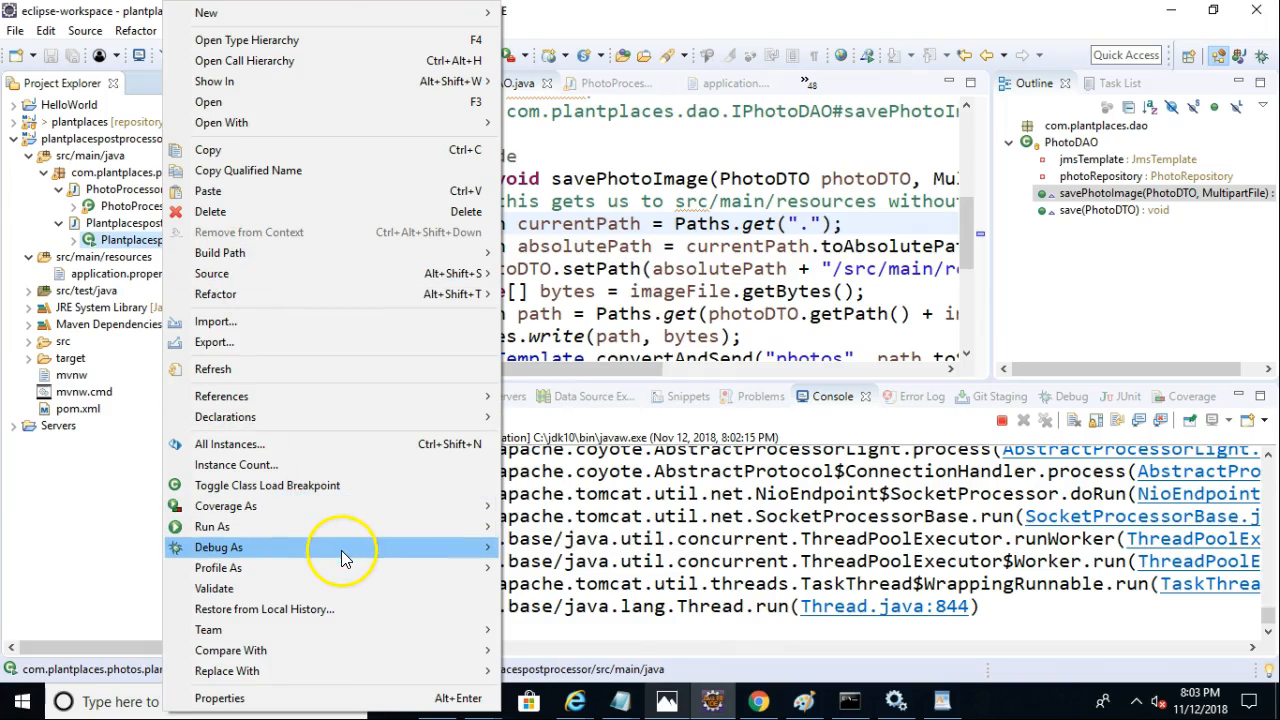
pyautogui.click(218, 547)
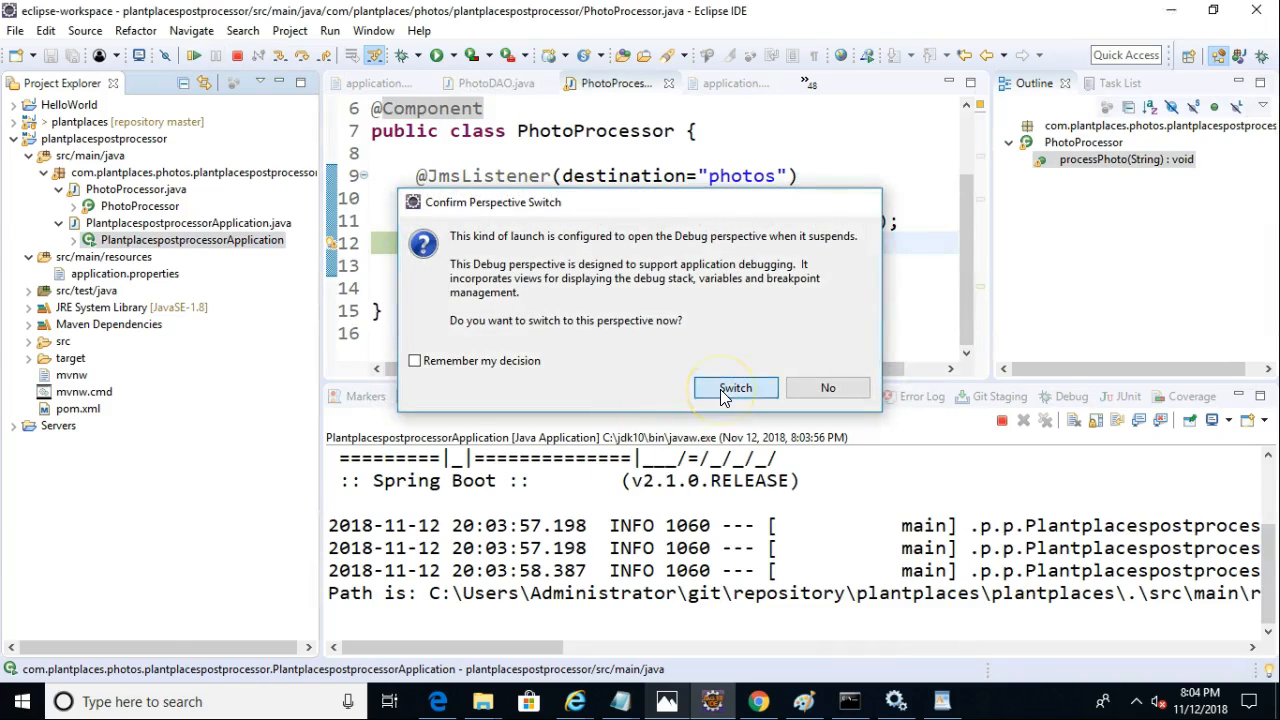
pyautogui.click(735, 388)
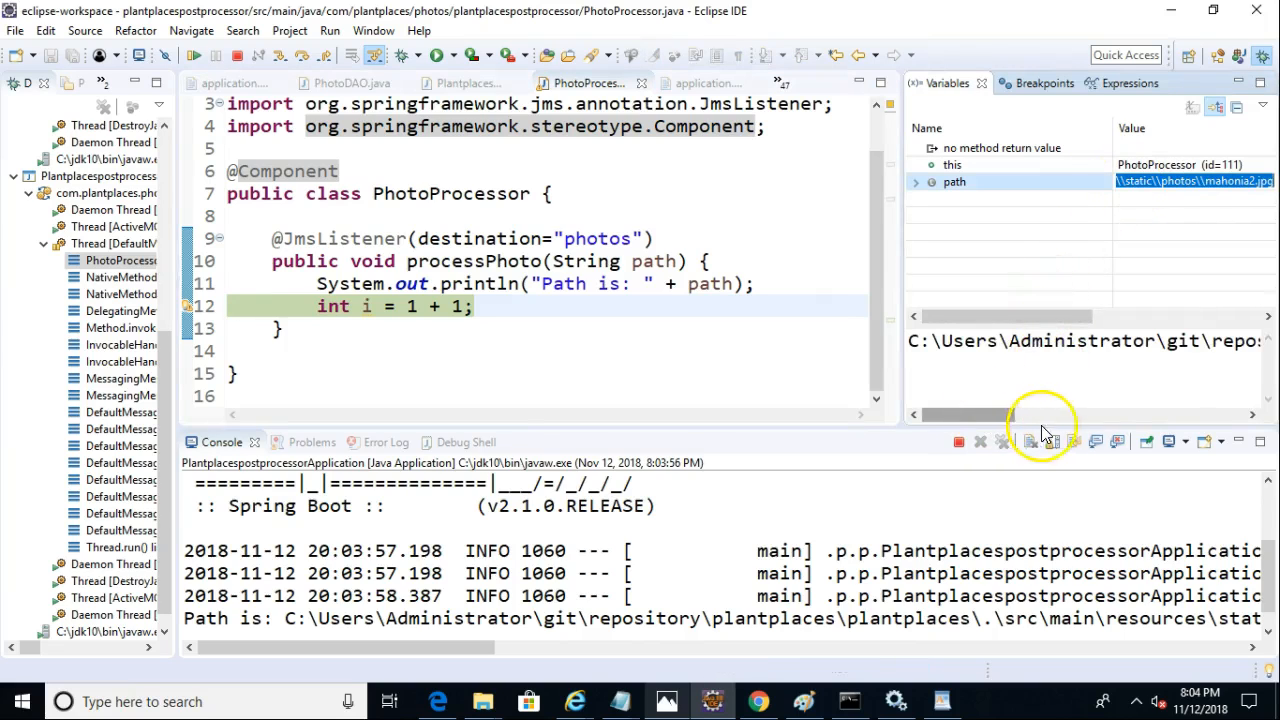
pyautogui.moveTo(1040, 414); pyautogui.dragTo(1225, 414)
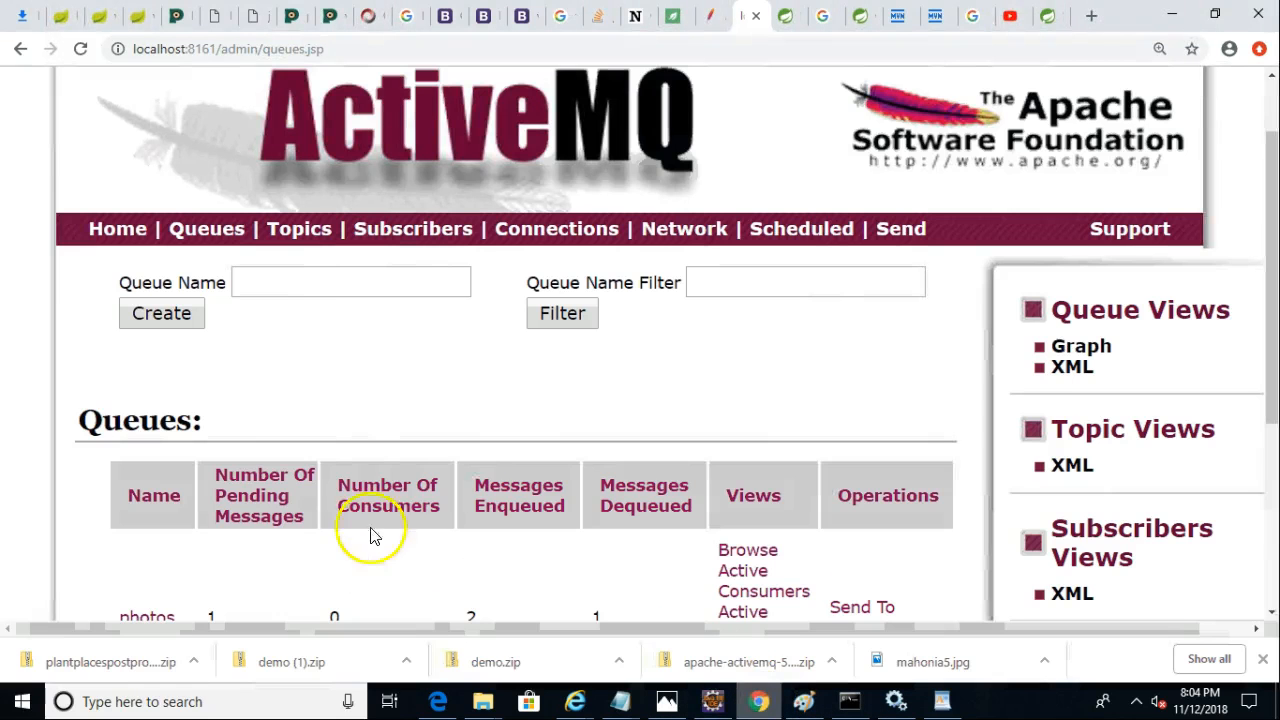
# Step: Refresh the photos queue stats showing one consumer, then resume the paused consumer in Eclipse
pyautogui.click(80, 49)
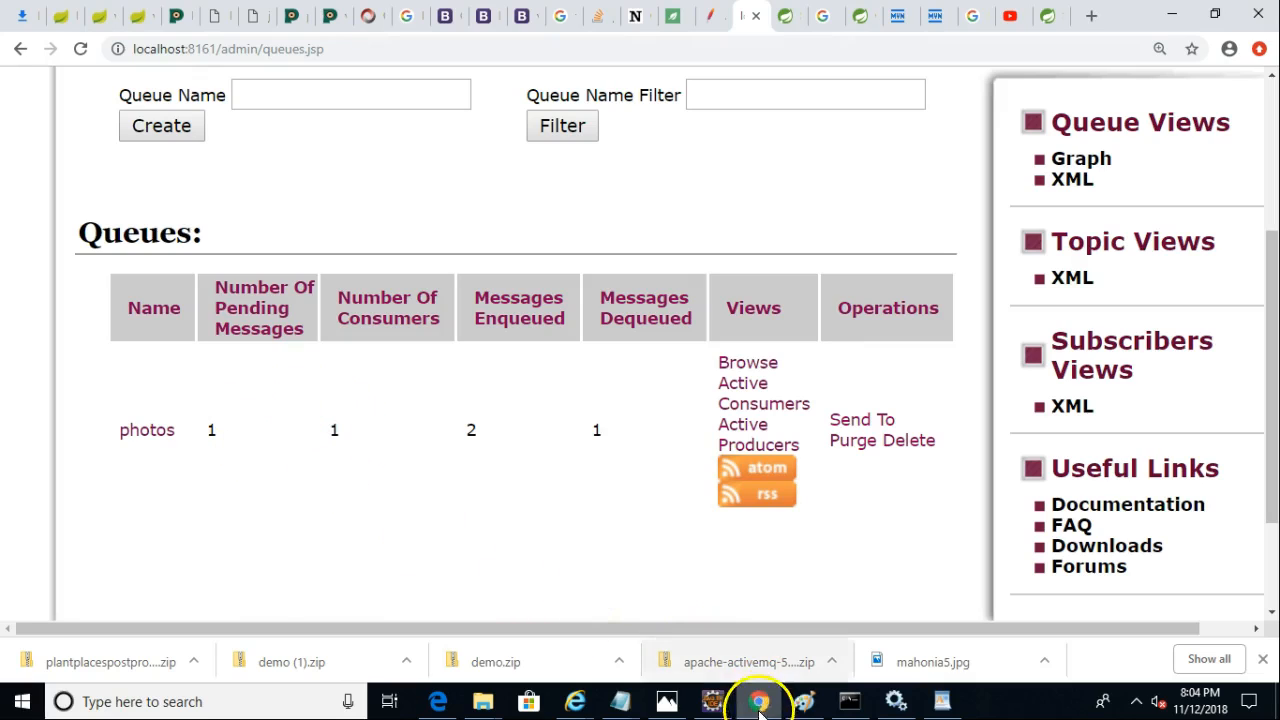
pyautogui.click(712, 701)
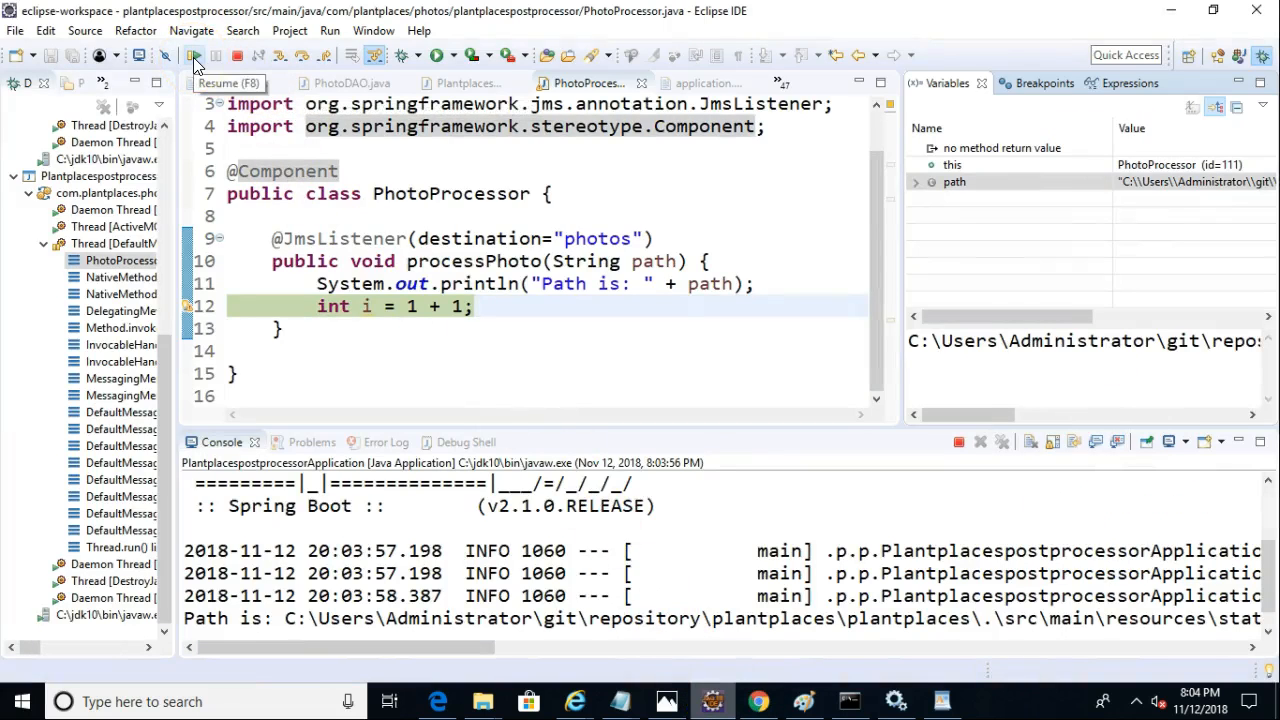
pyautogui.click(195, 55)
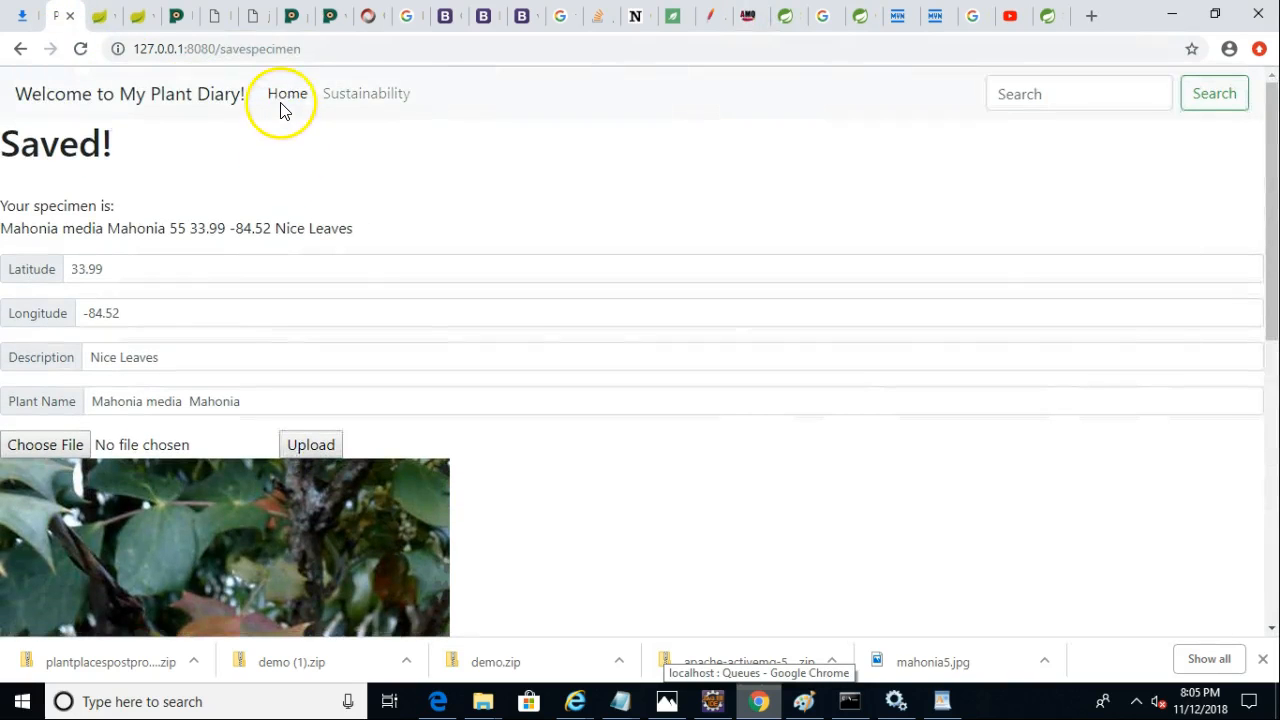
# Step: Submit a Mahonia confusa specimen at 39.75, -84.52, 'Good stuff', with photo mahonia5.jpg
pyautogui.click(287, 93)
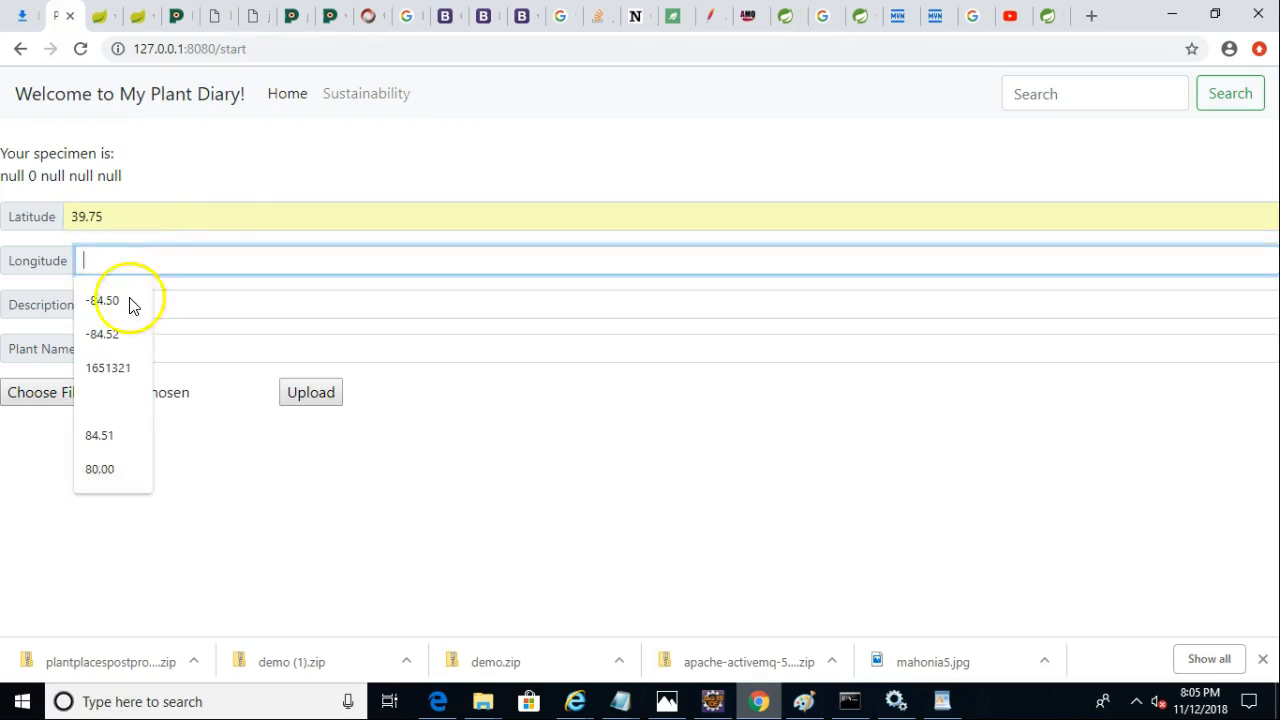
pyautogui.click(103, 334)
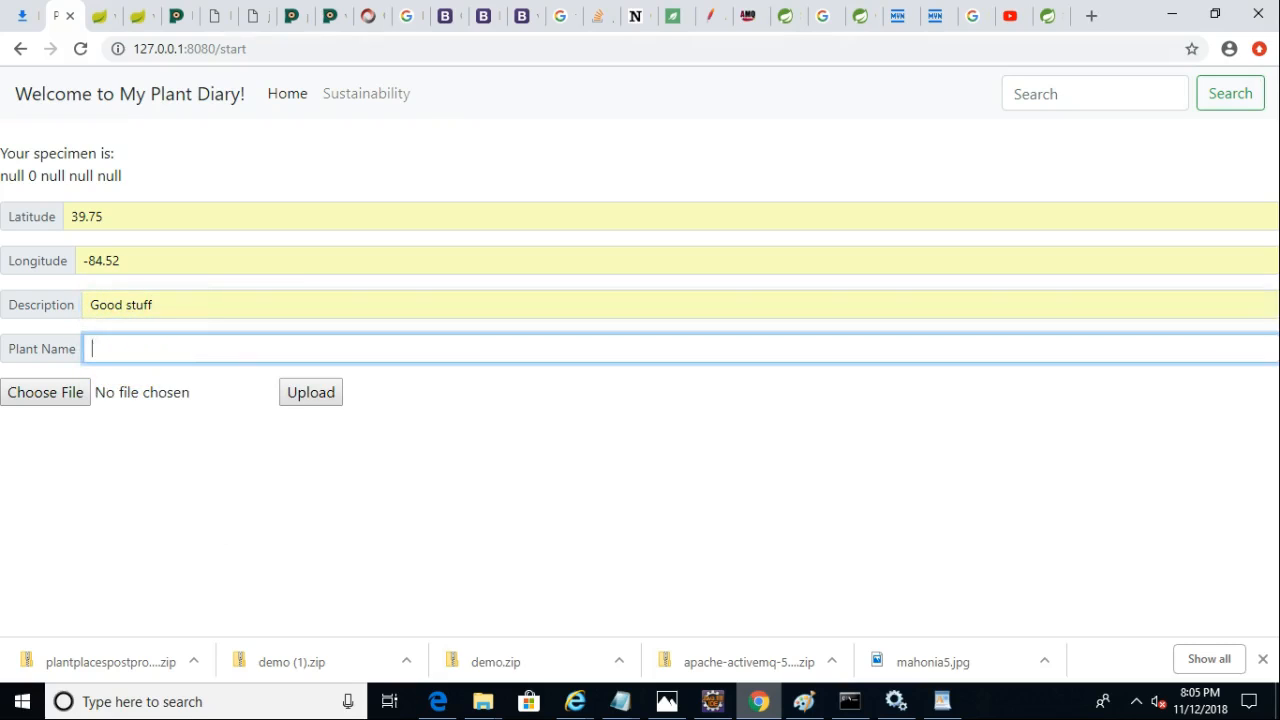
pyautogui.write('M')
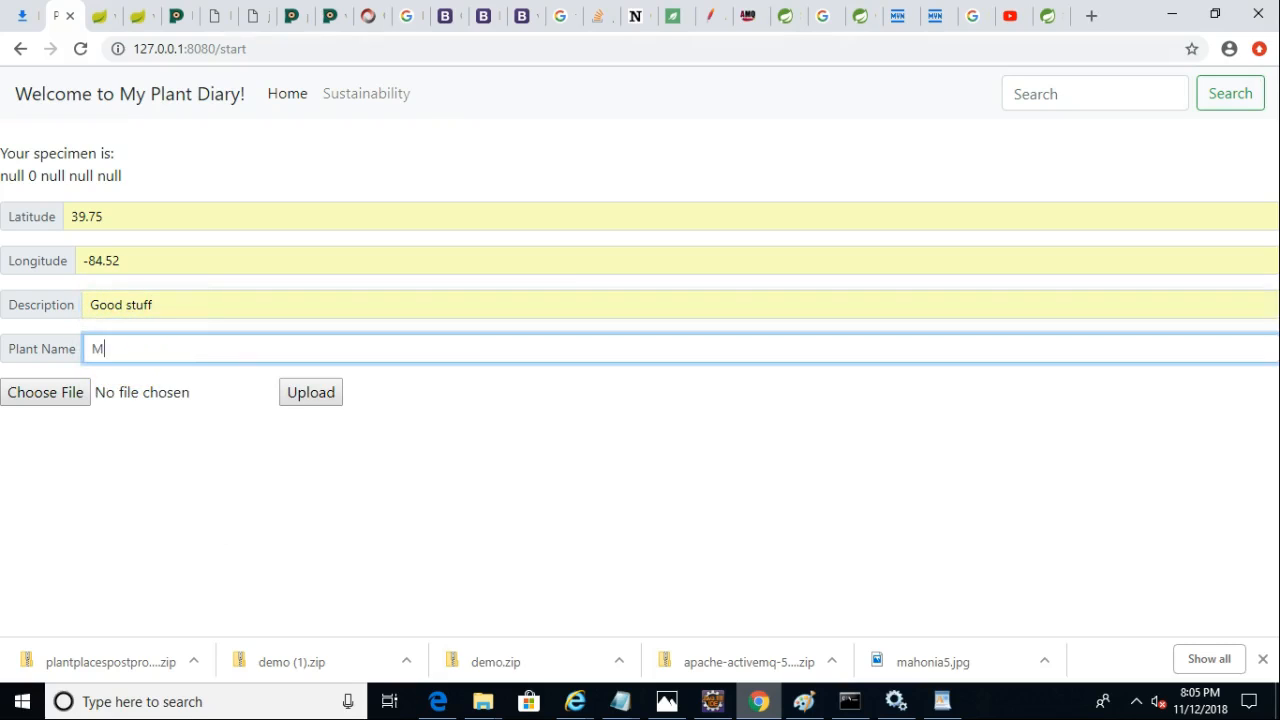
pyautogui.write('ah')
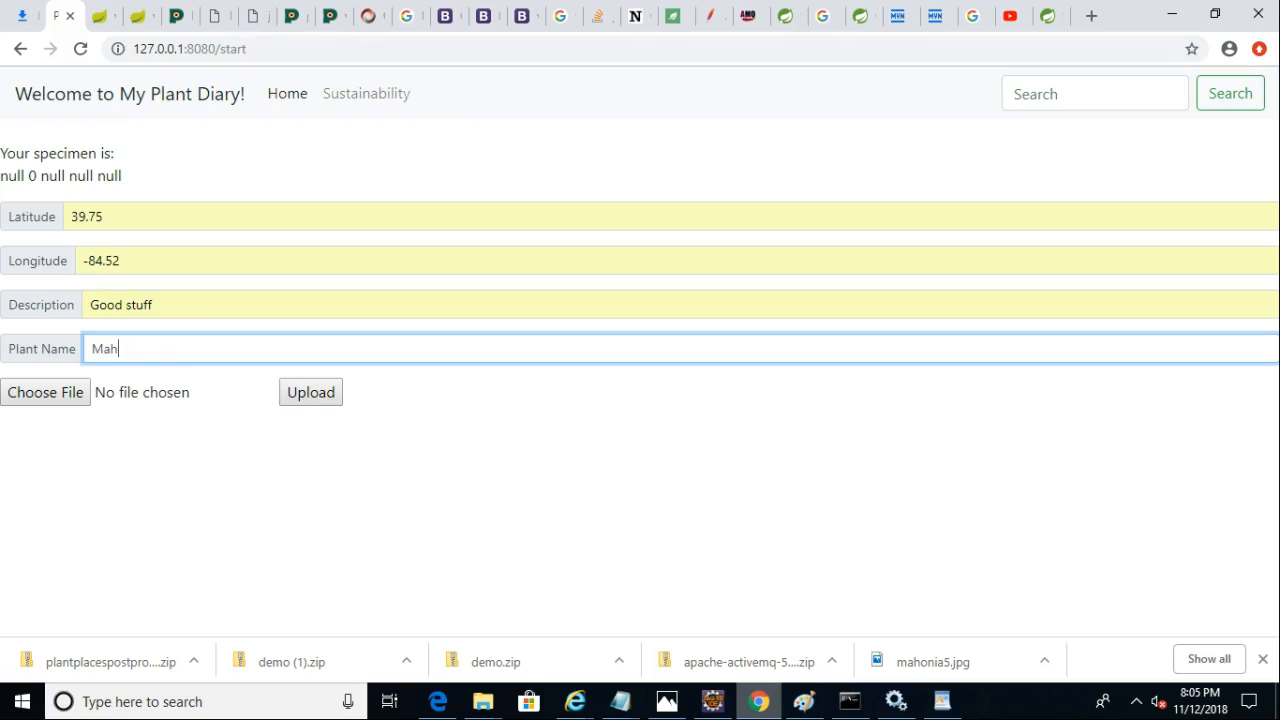
pyautogui.write('onis')
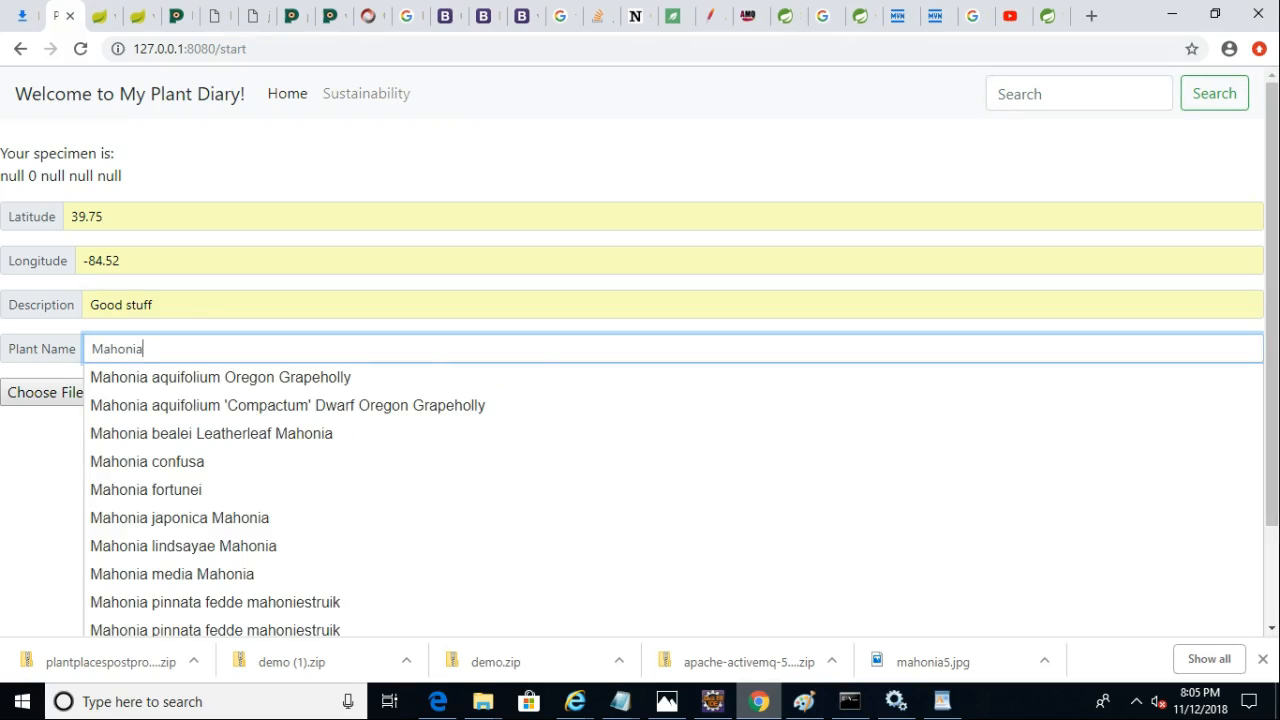
pyautogui.moveTo(190, 462)
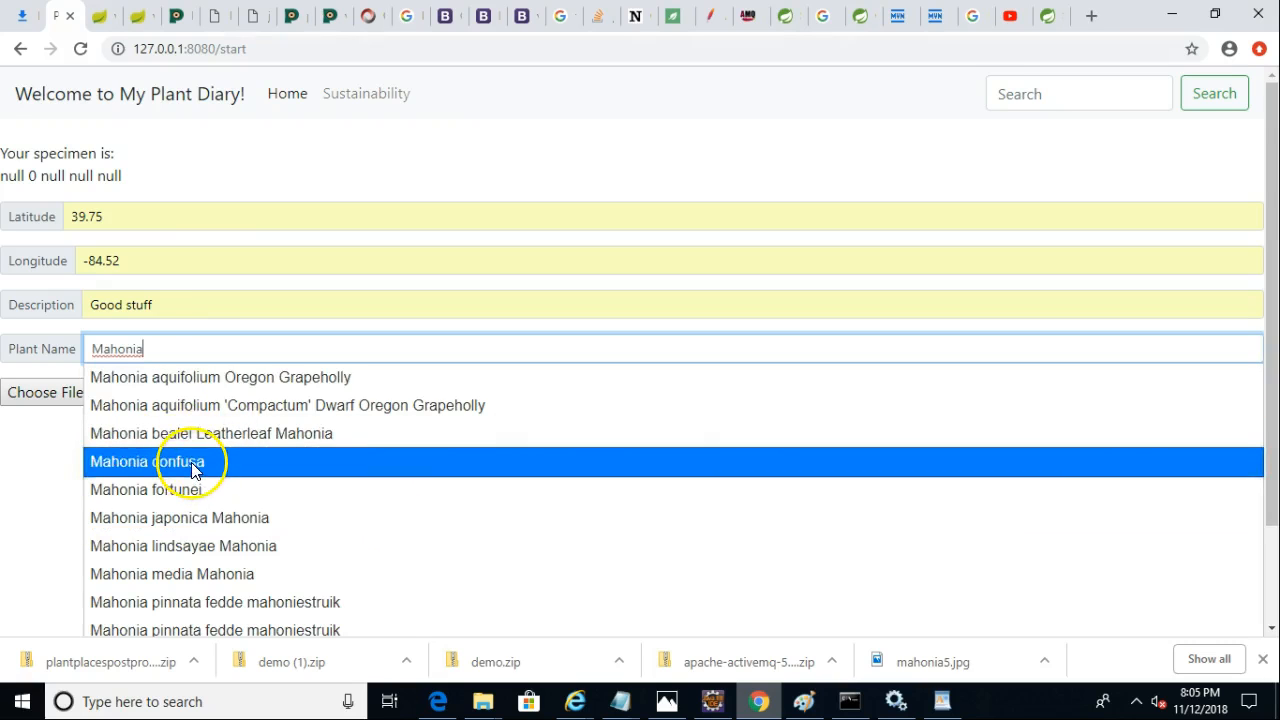
pyautogui.click(44, 392)
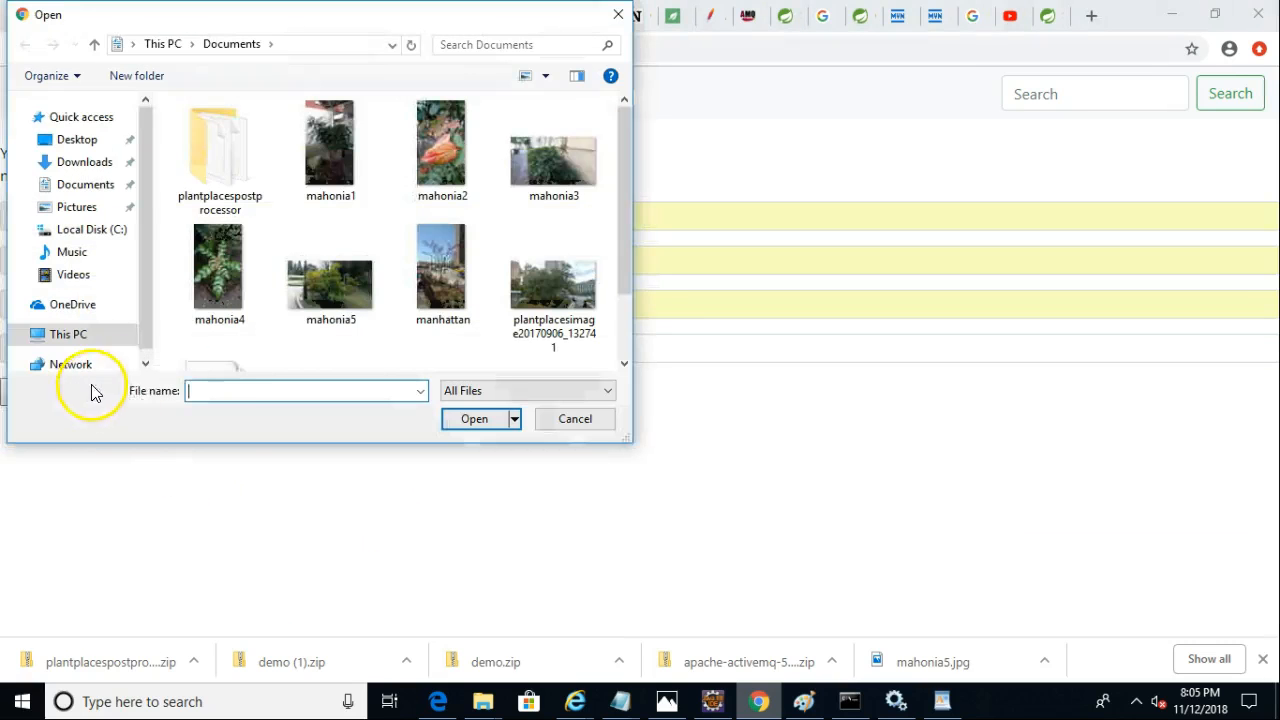
pyautogui.click(330, 274)
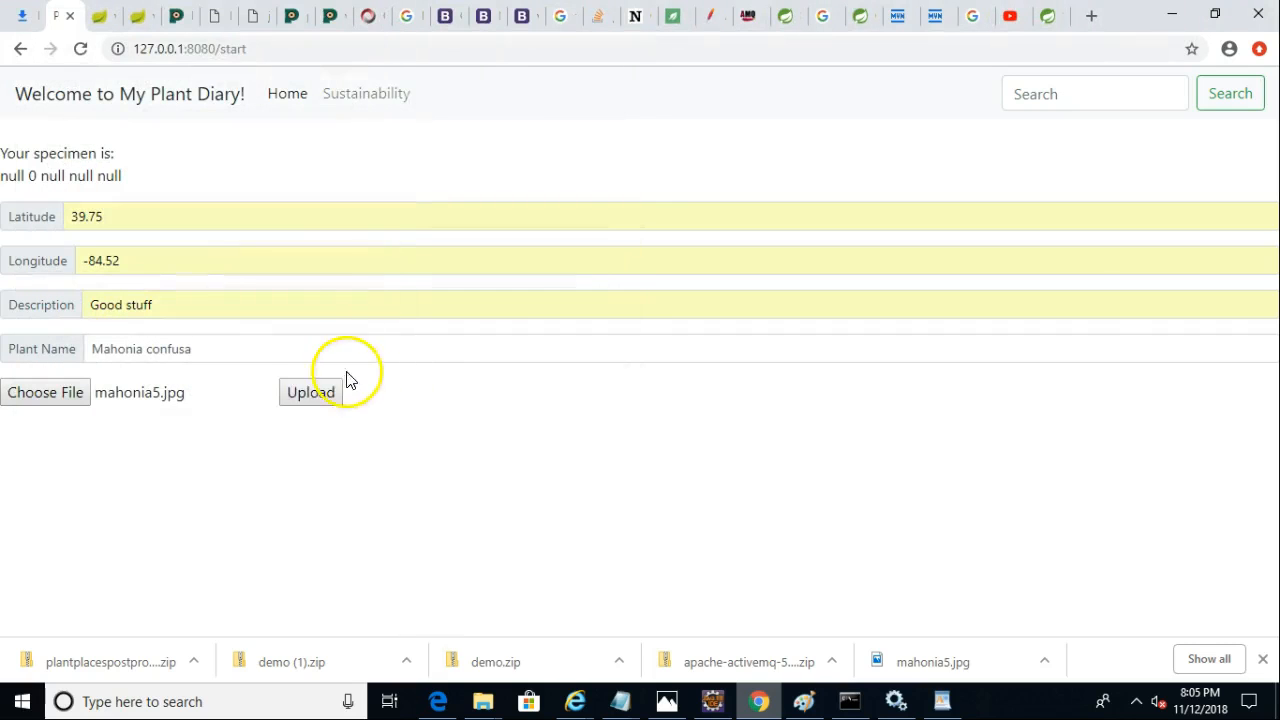
pyautogui.click(310, 391)
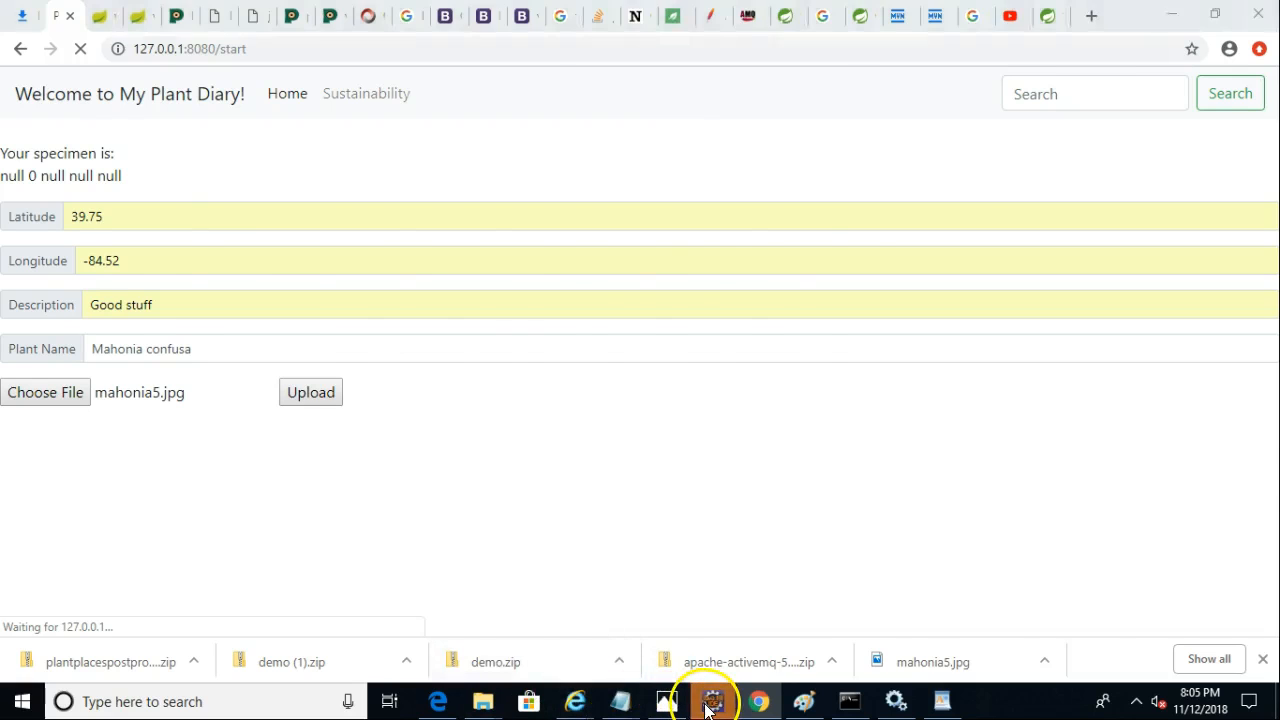
# Step: Step over twice through PhotoDAO's savePhotoImage in the debugger
pyautogui.click(712, 700)
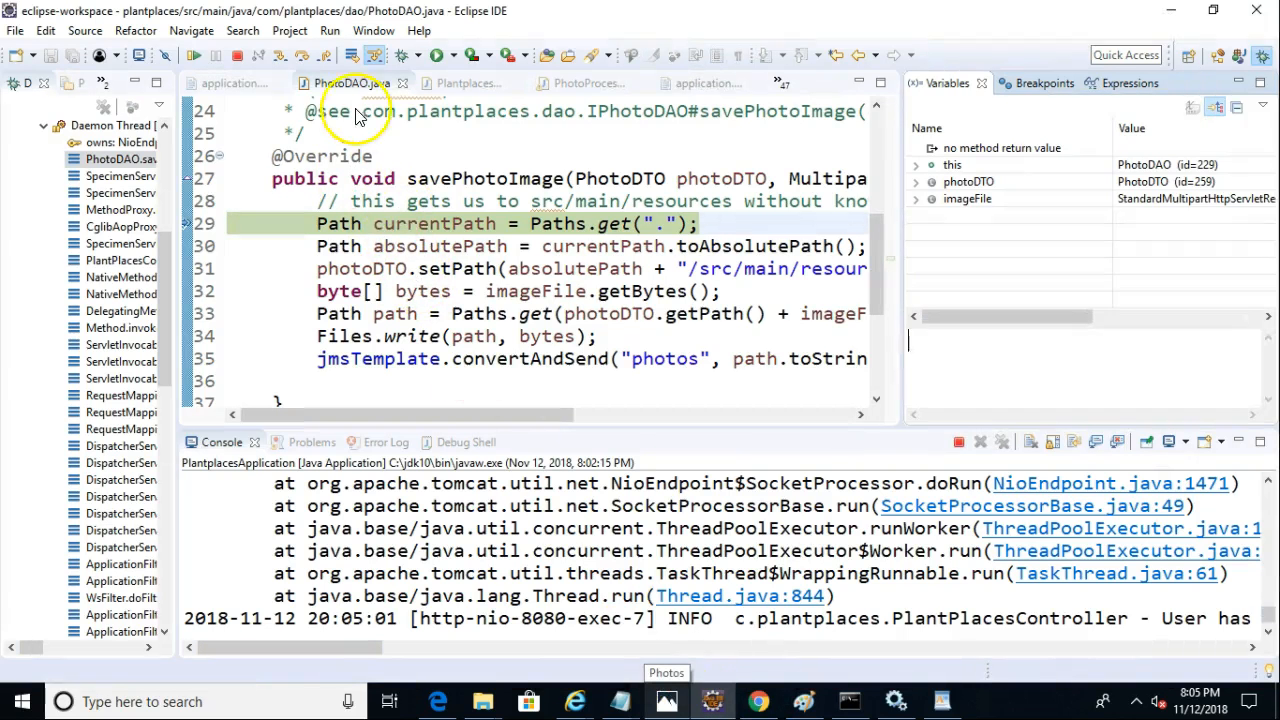
pyautogui.click(301, 55)
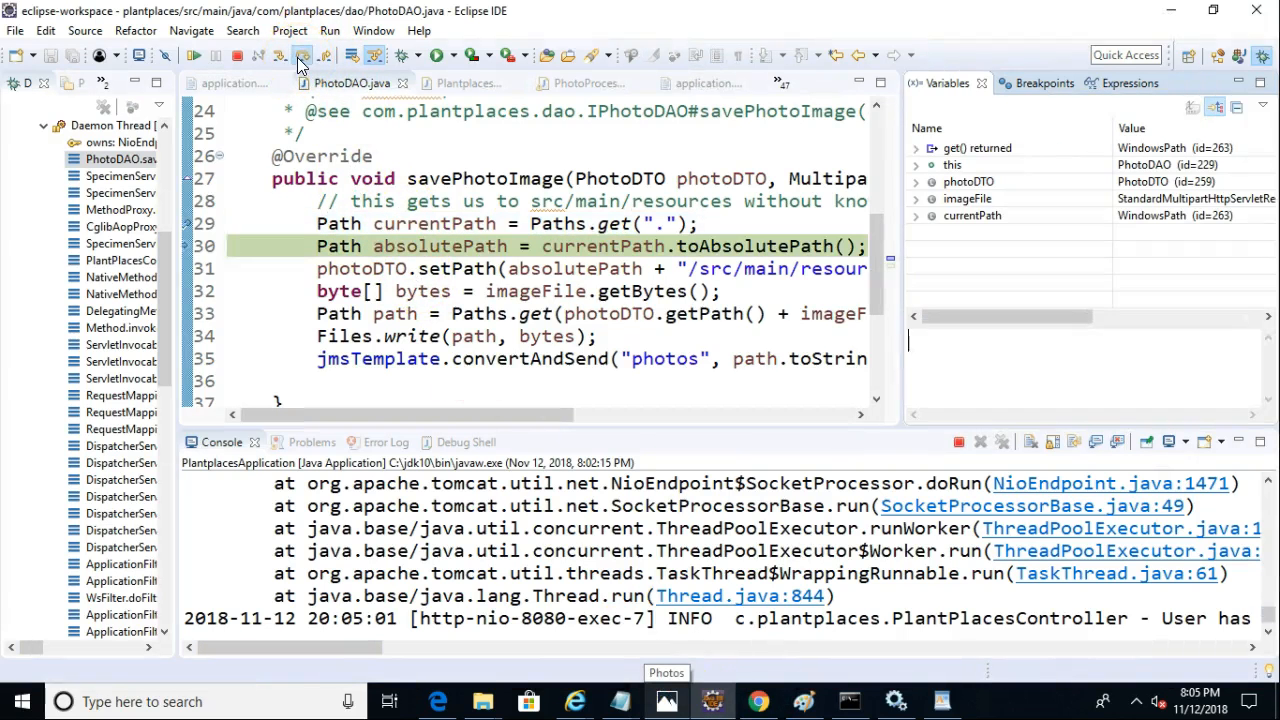
pyautogui.click(301, 55)
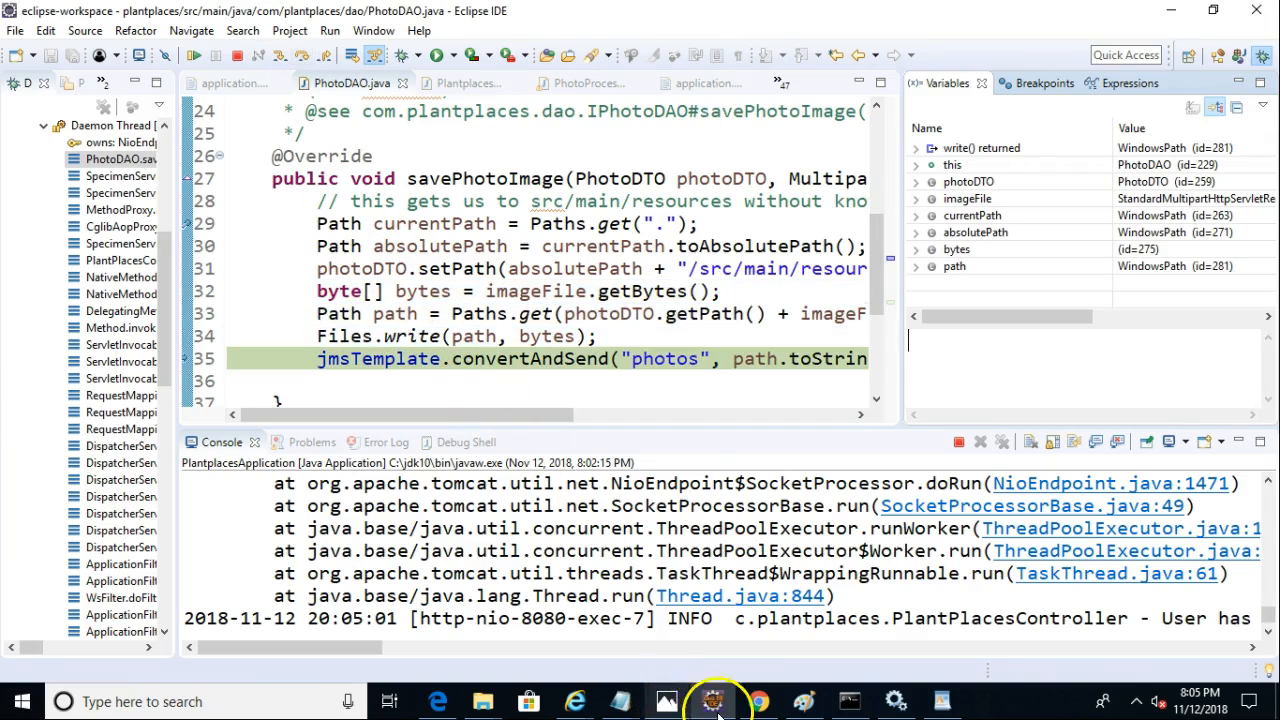
# Step: Refresh the ActiveMQ Queues page to confirm 2 enqueued and 2 dequeued photos
pyautogui.click(713, 701)
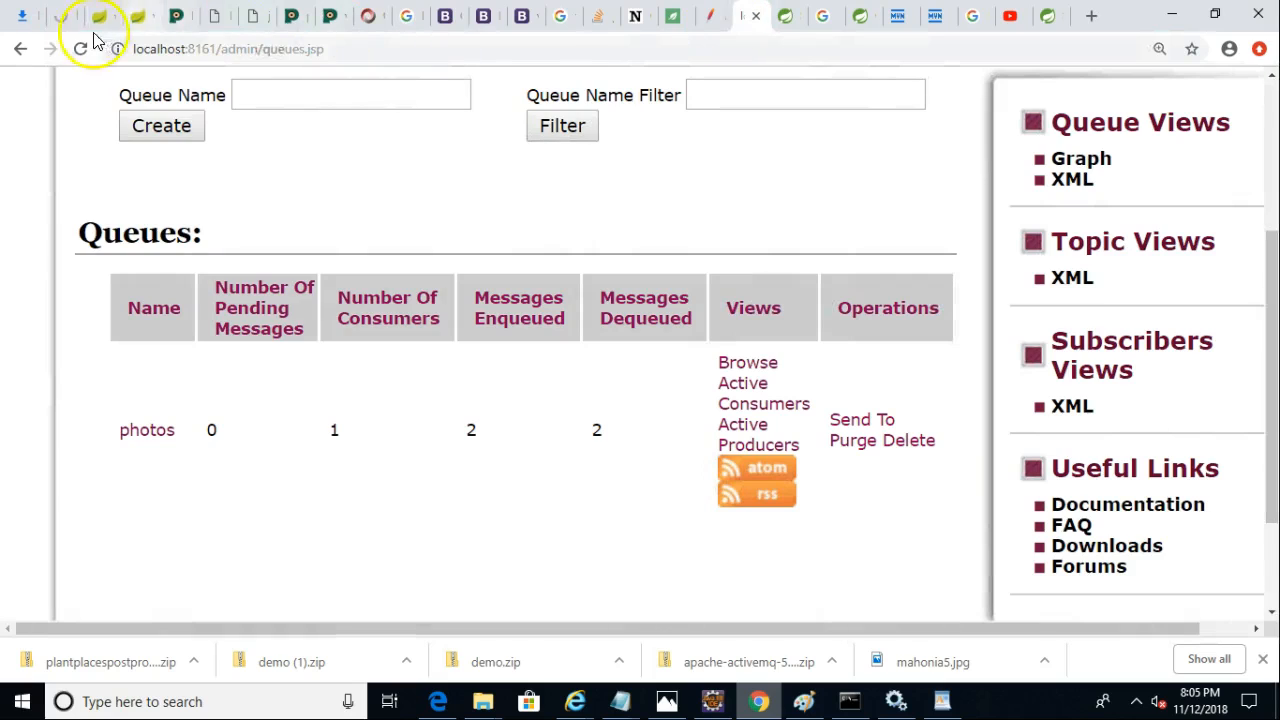
pyautogui.click(80, 48)
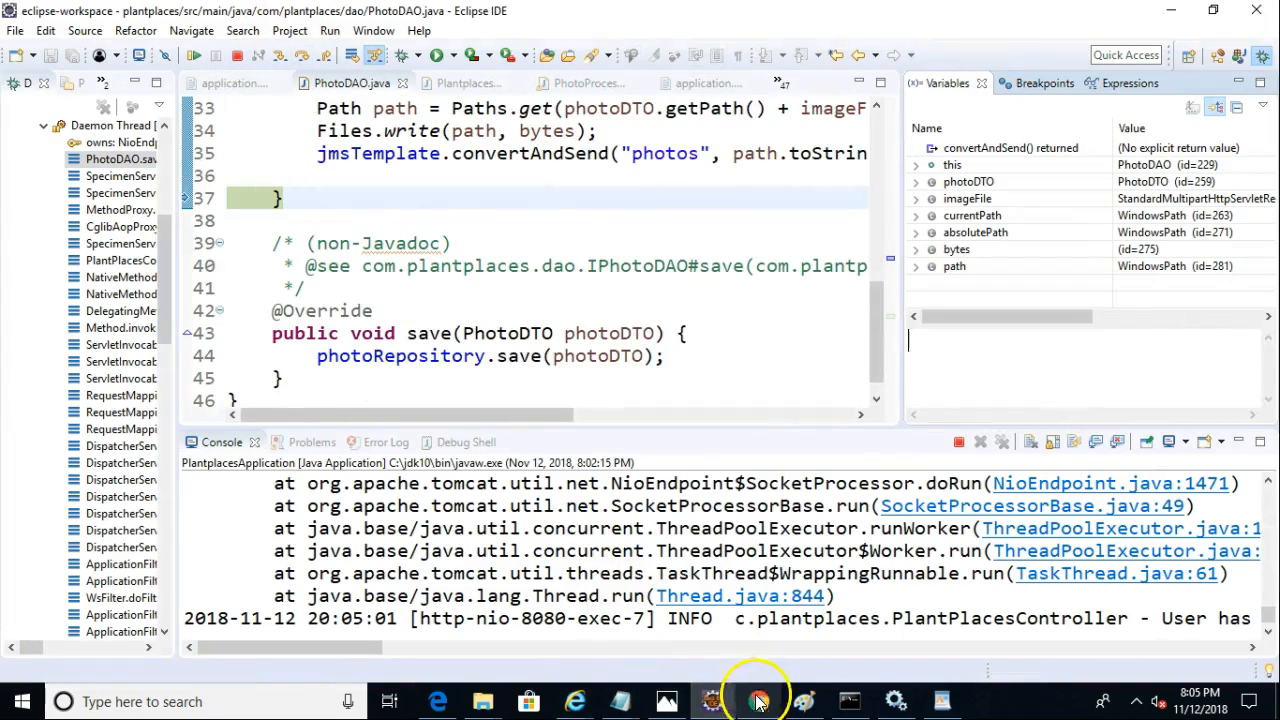
pyautogui.click(758, 700)
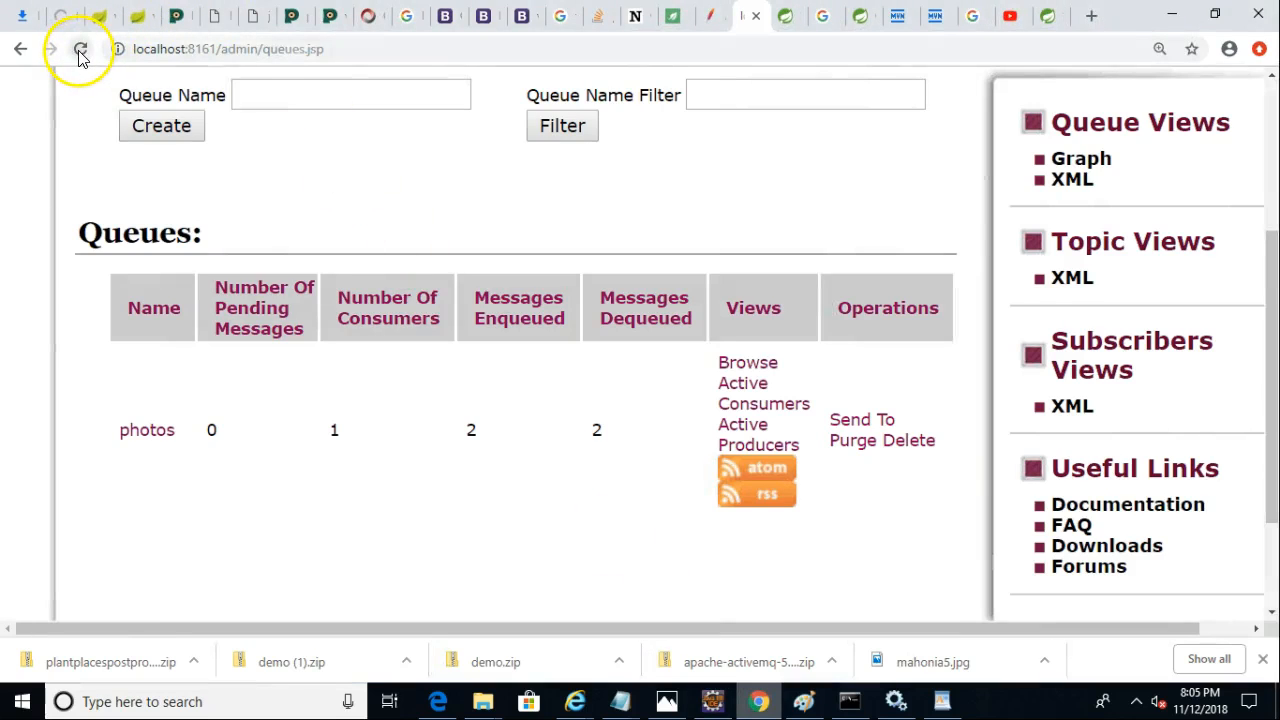
pyautogui.click(80, 48)
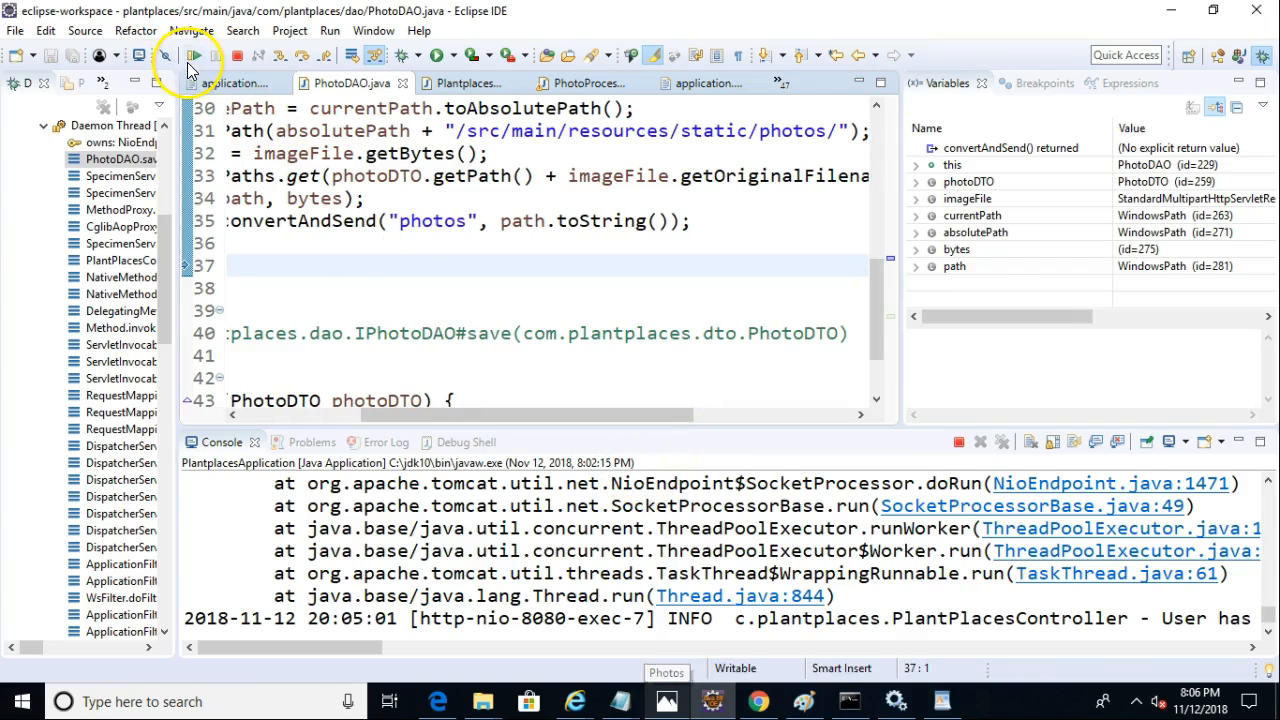
pyautogui.moveTo(195, 62)
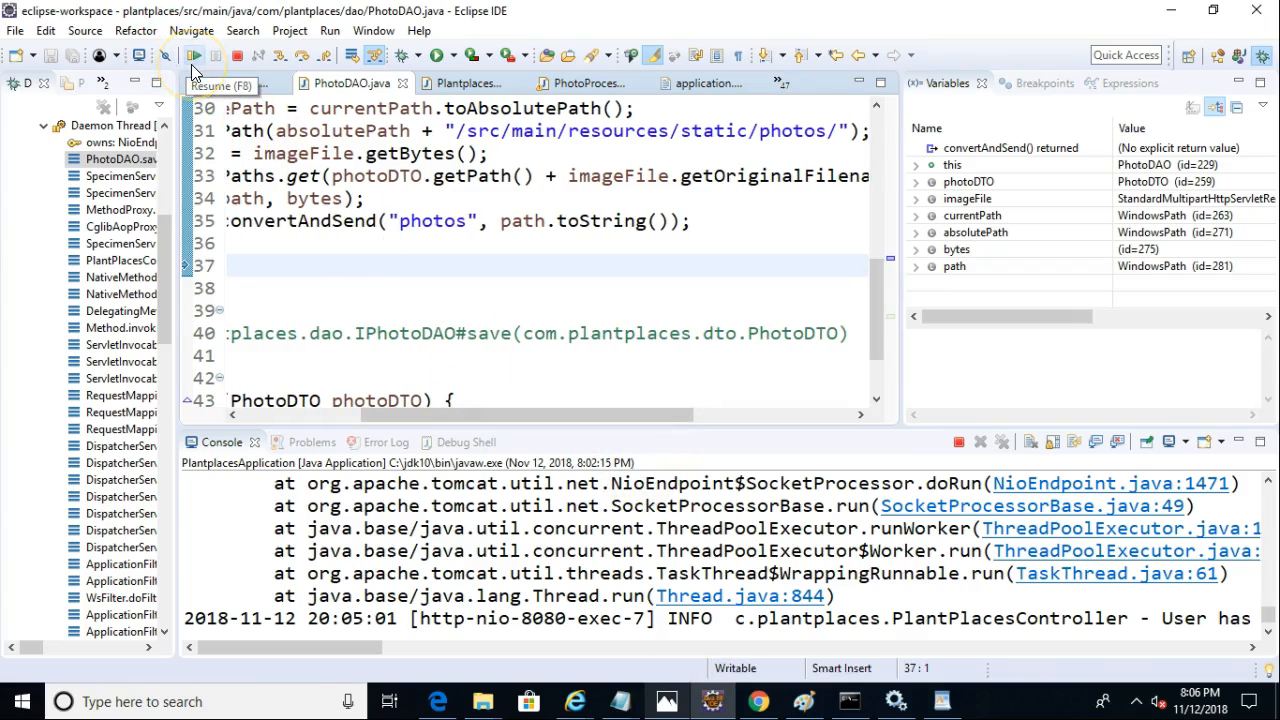
# Step: Resume the web app so PhotoProcessor hits its breakpoint with the second photo path
pyautogui.click(194, 55)
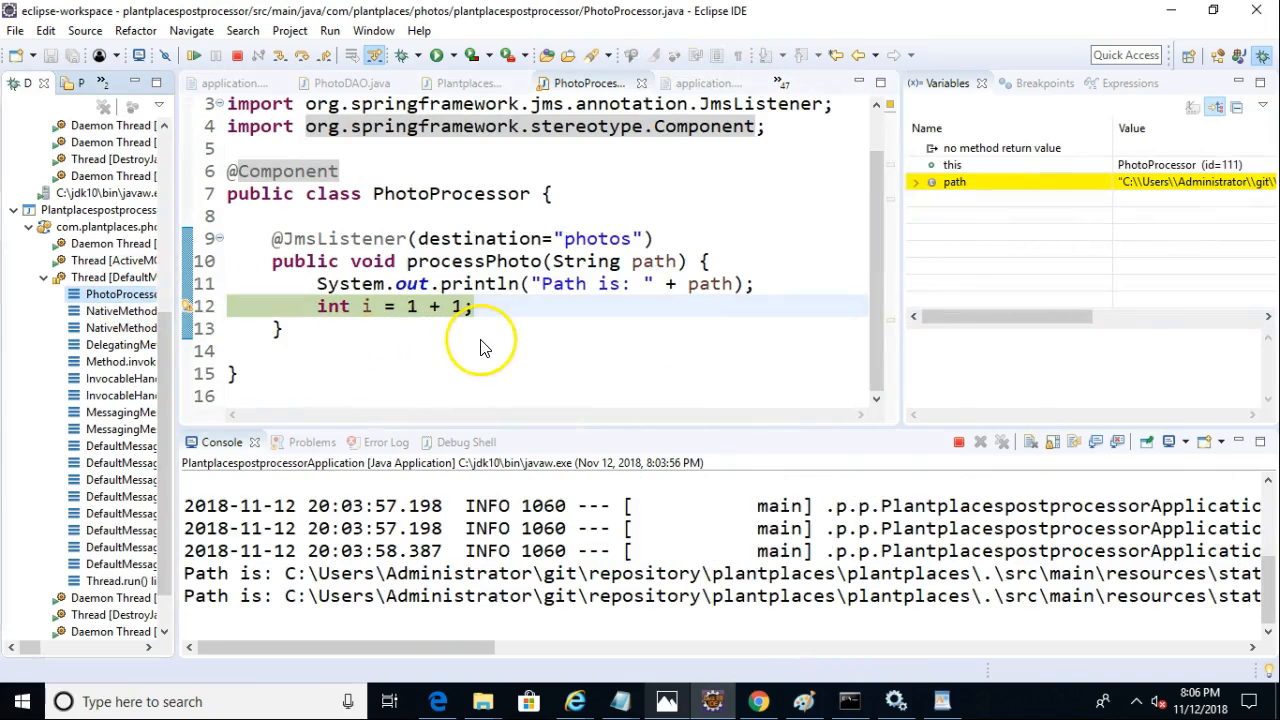
pyautogui.moveTo(810, 465)
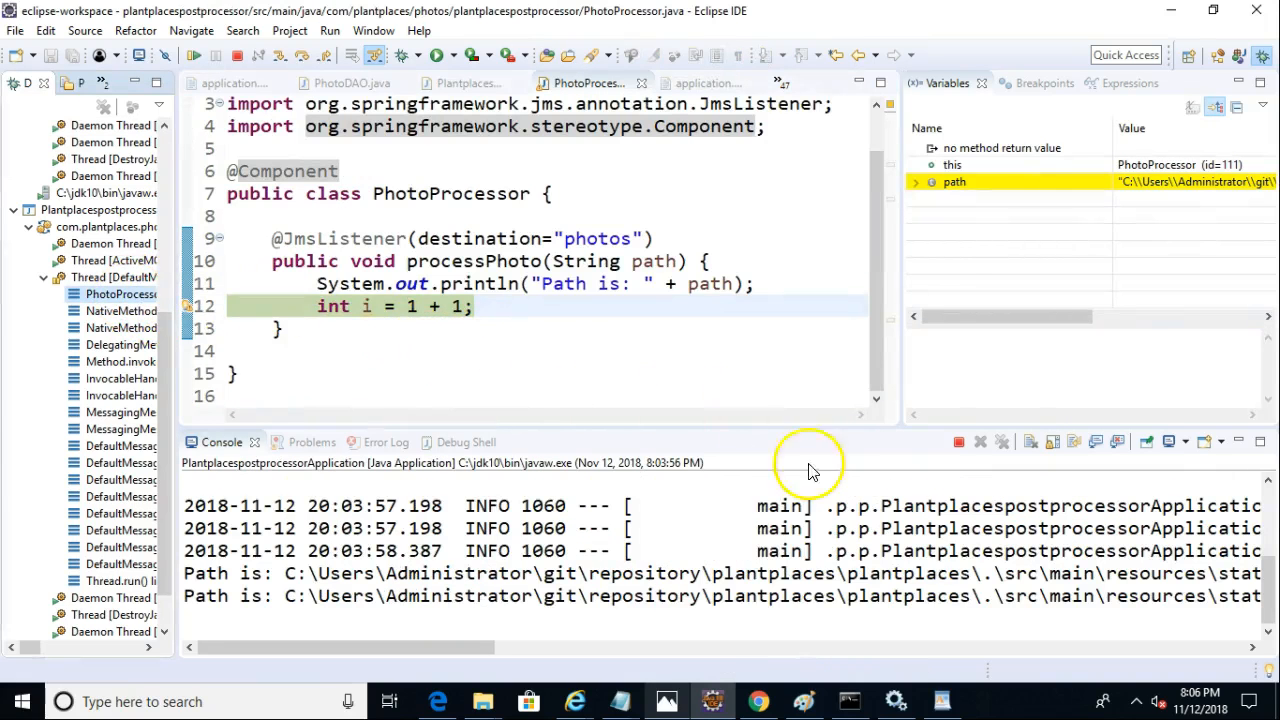
pyautogui.moveTo(1001, 441)
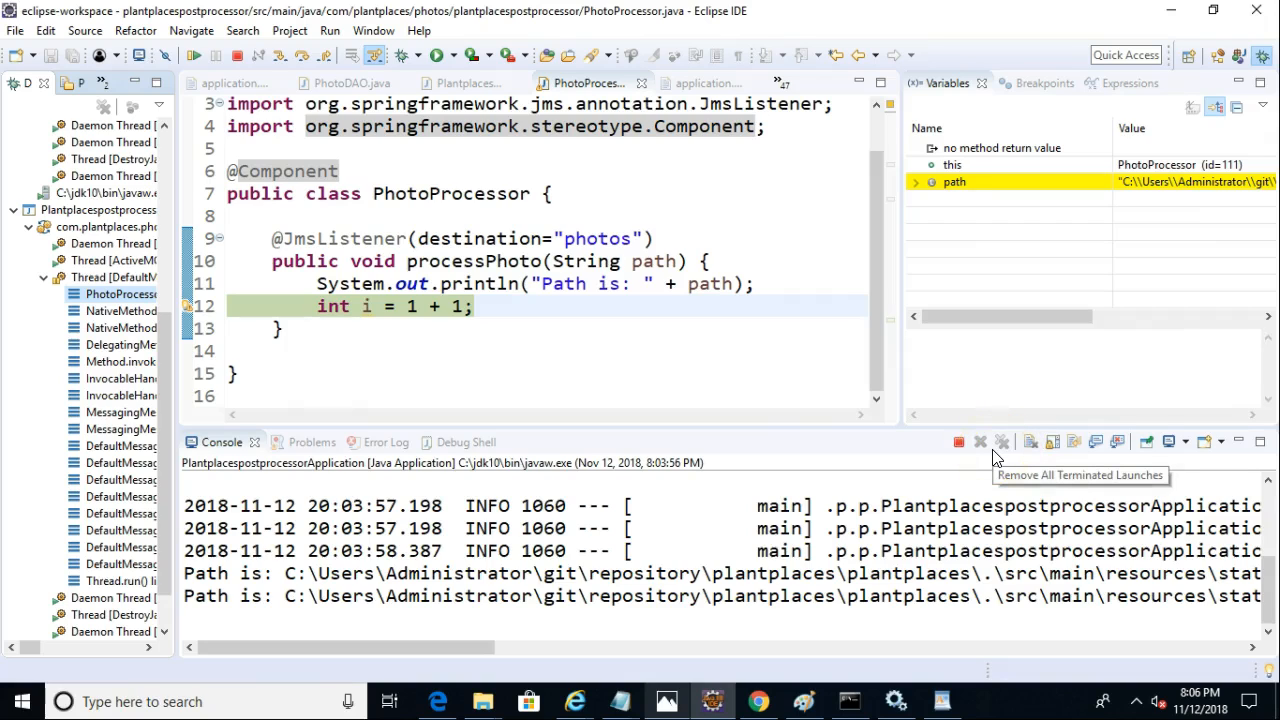
pyautogui.moveTo(460, 293)
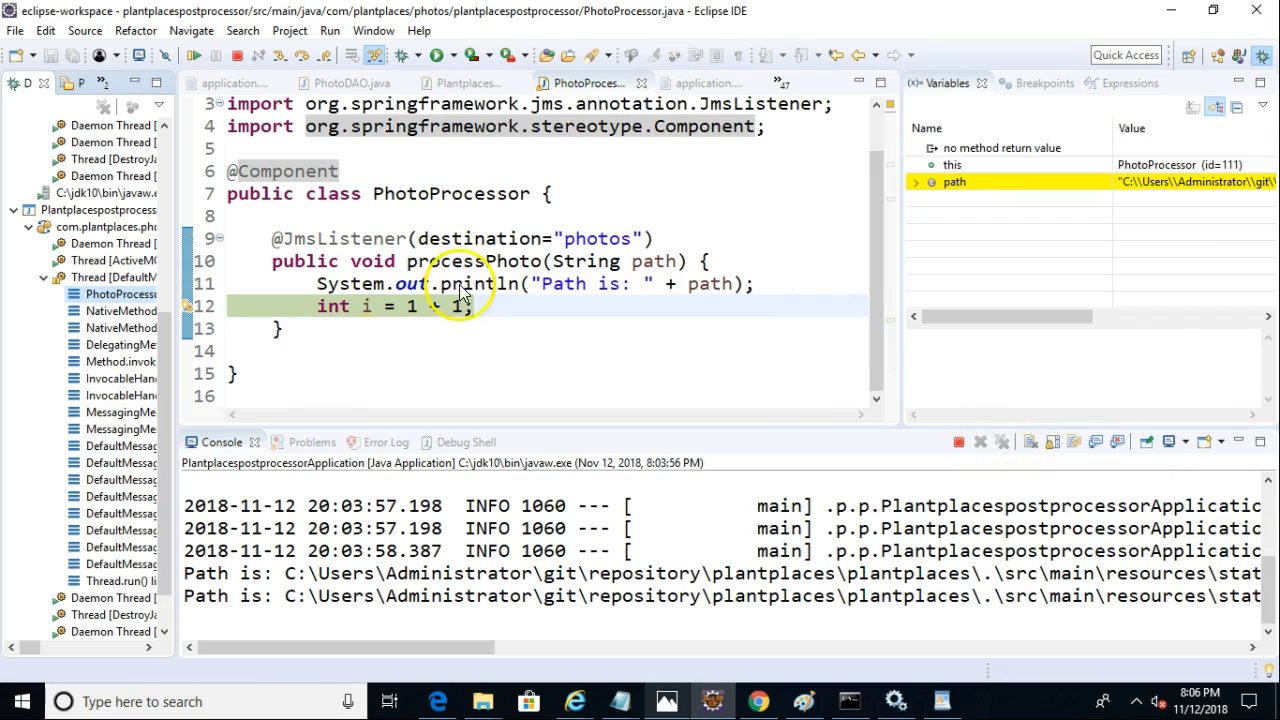
pyautogui.moveTo(462, 261)
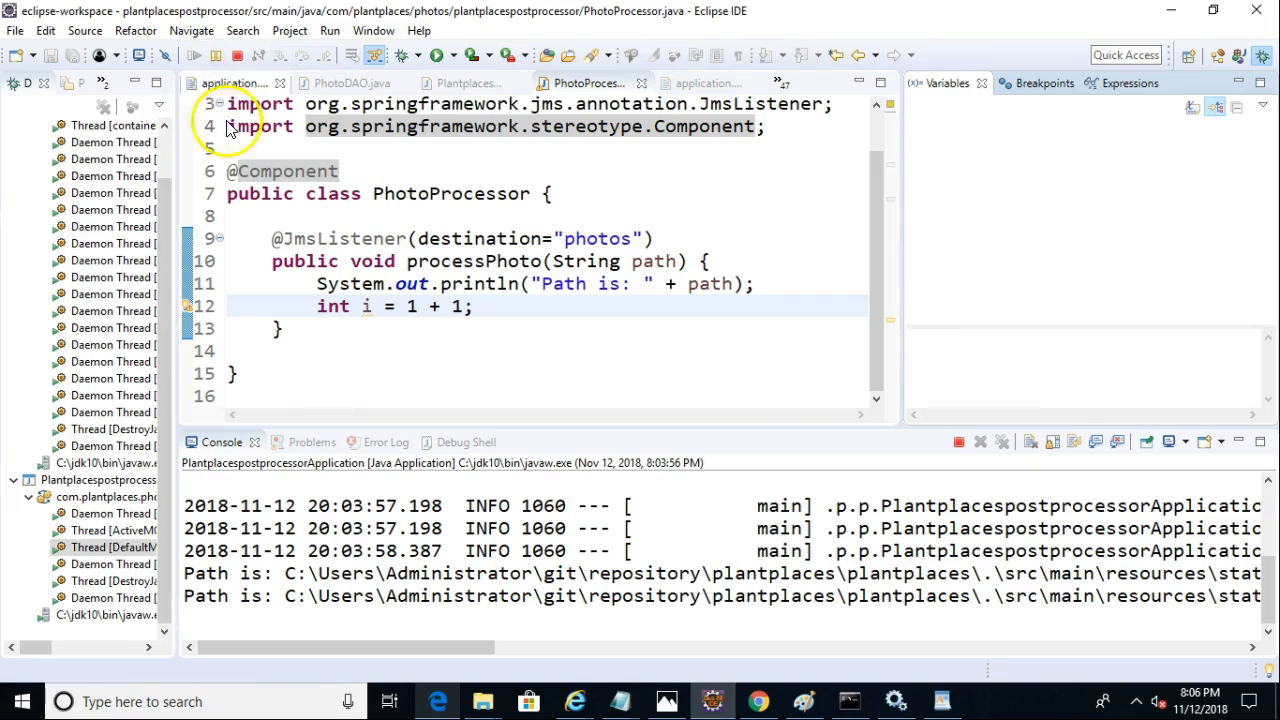
pyautogui.moveTo(500, 160)
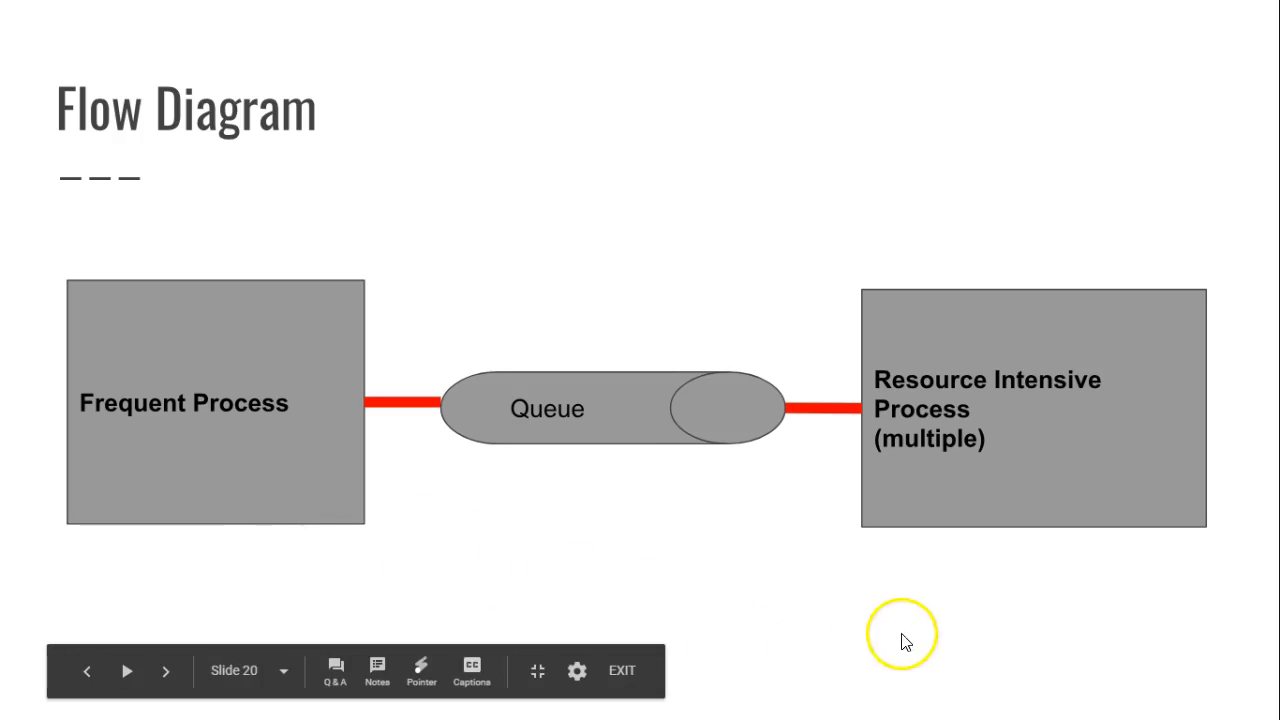
pyautogui.moveTo(950, 425)
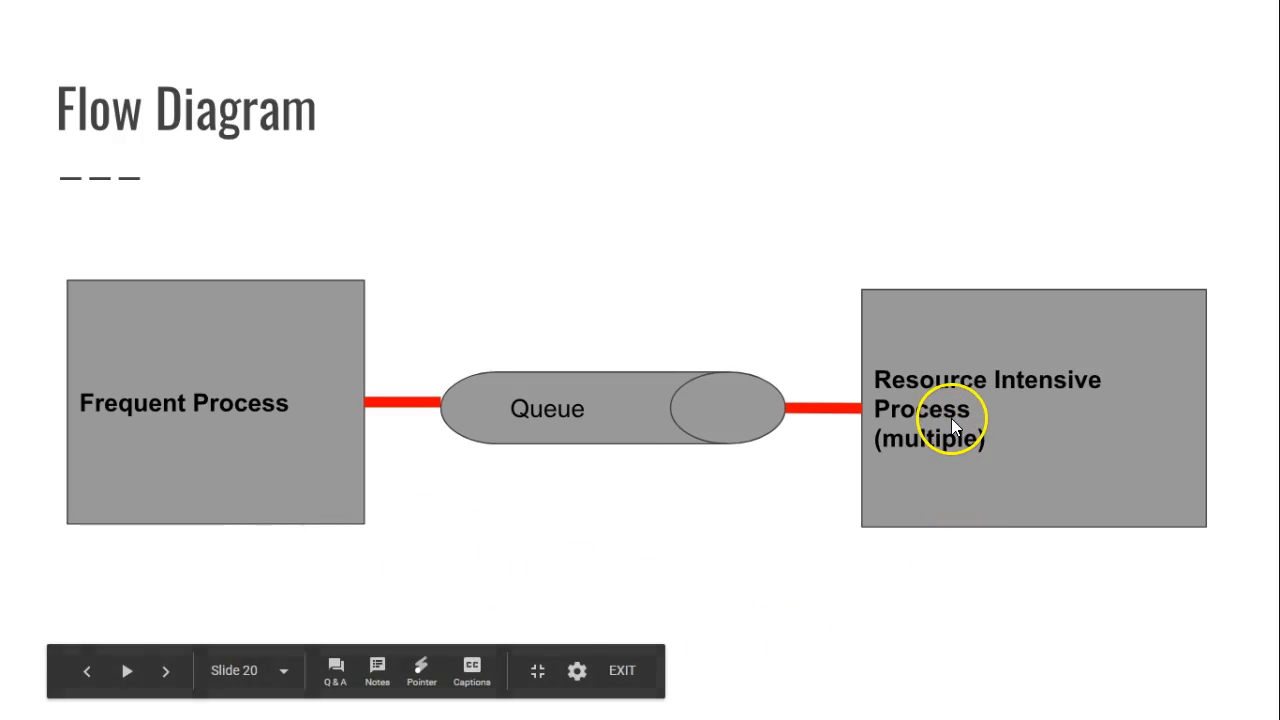